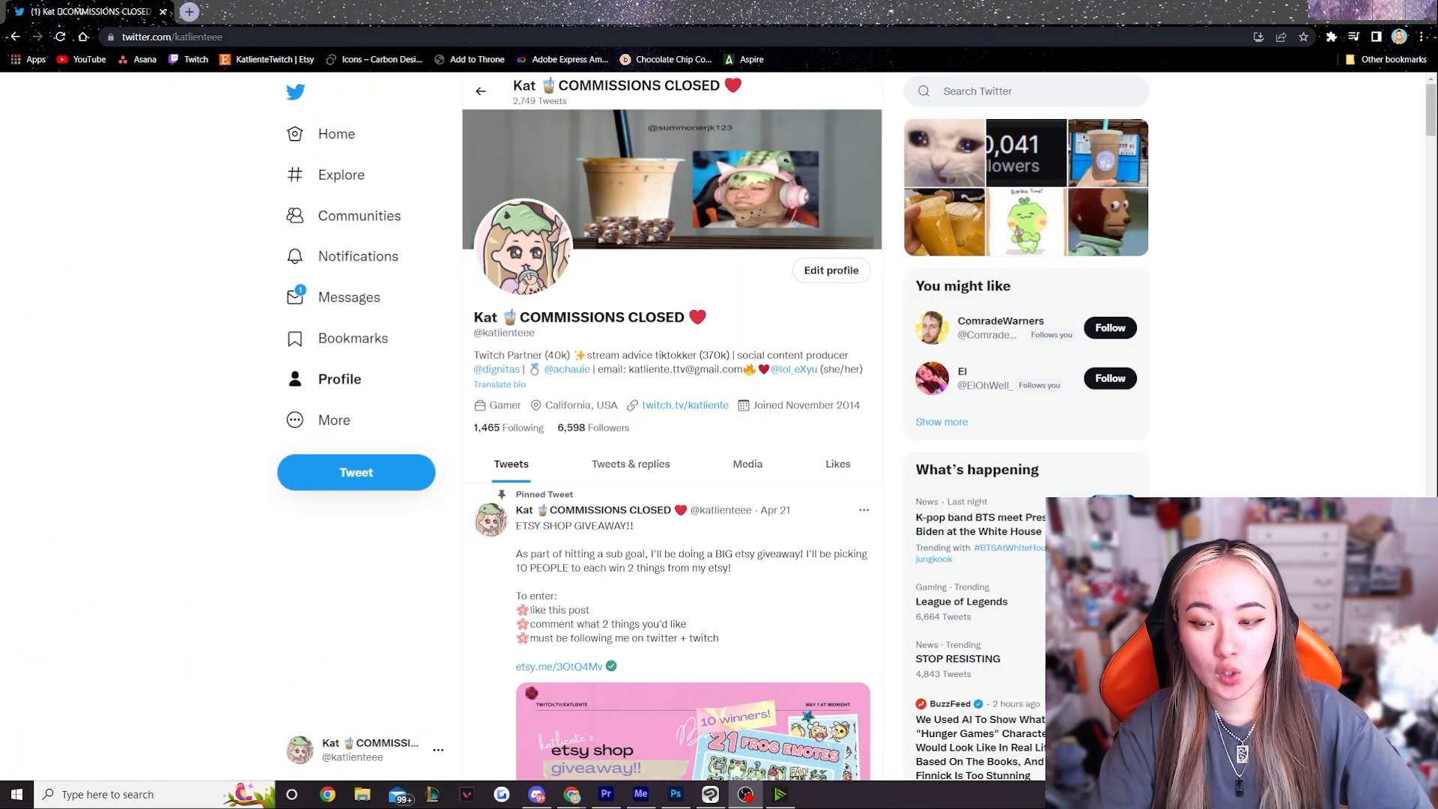
# From the Project Manager, create and open a new empty project named 'tiktoks'.
pyautogui.click(814, 794)
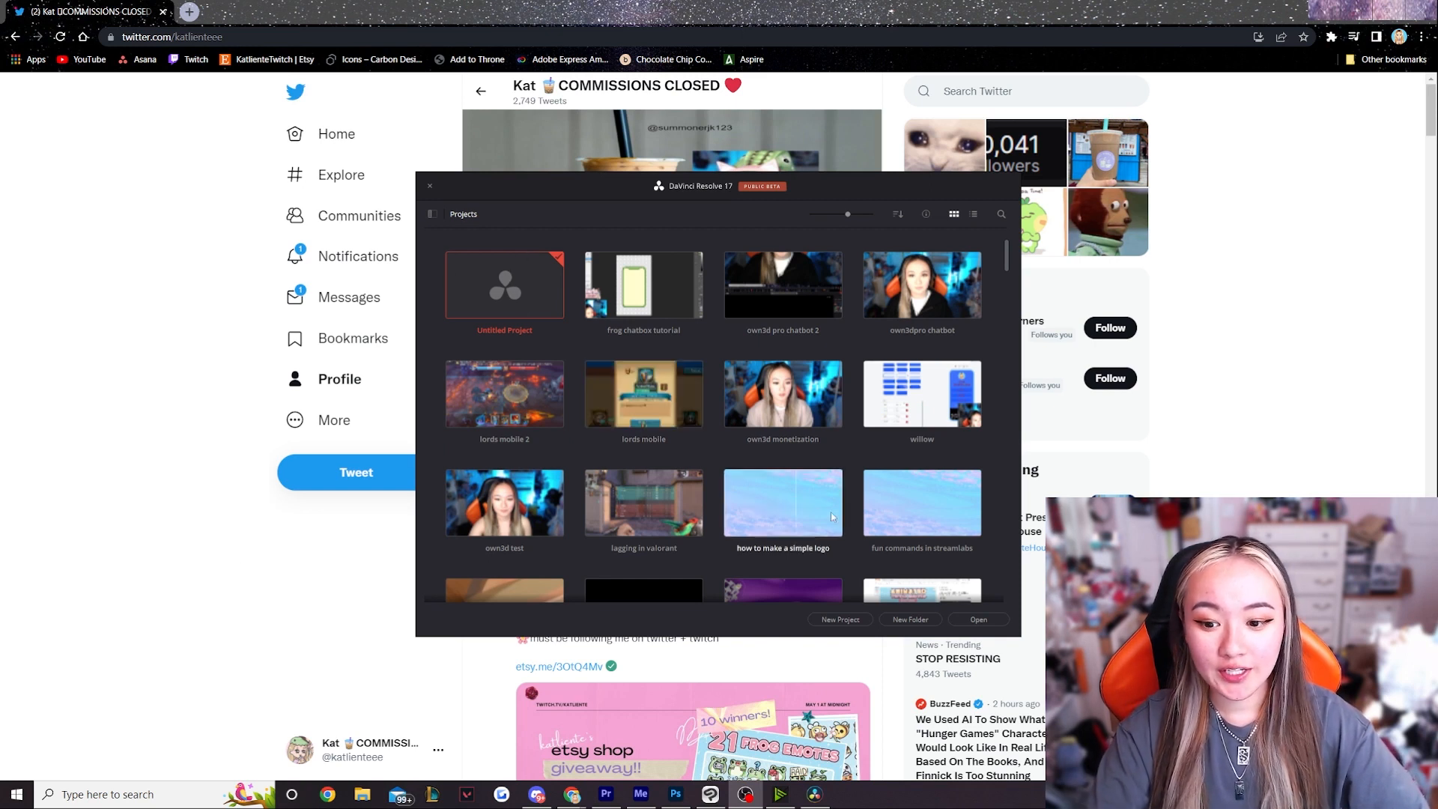
pyautogui.click(839, 620)
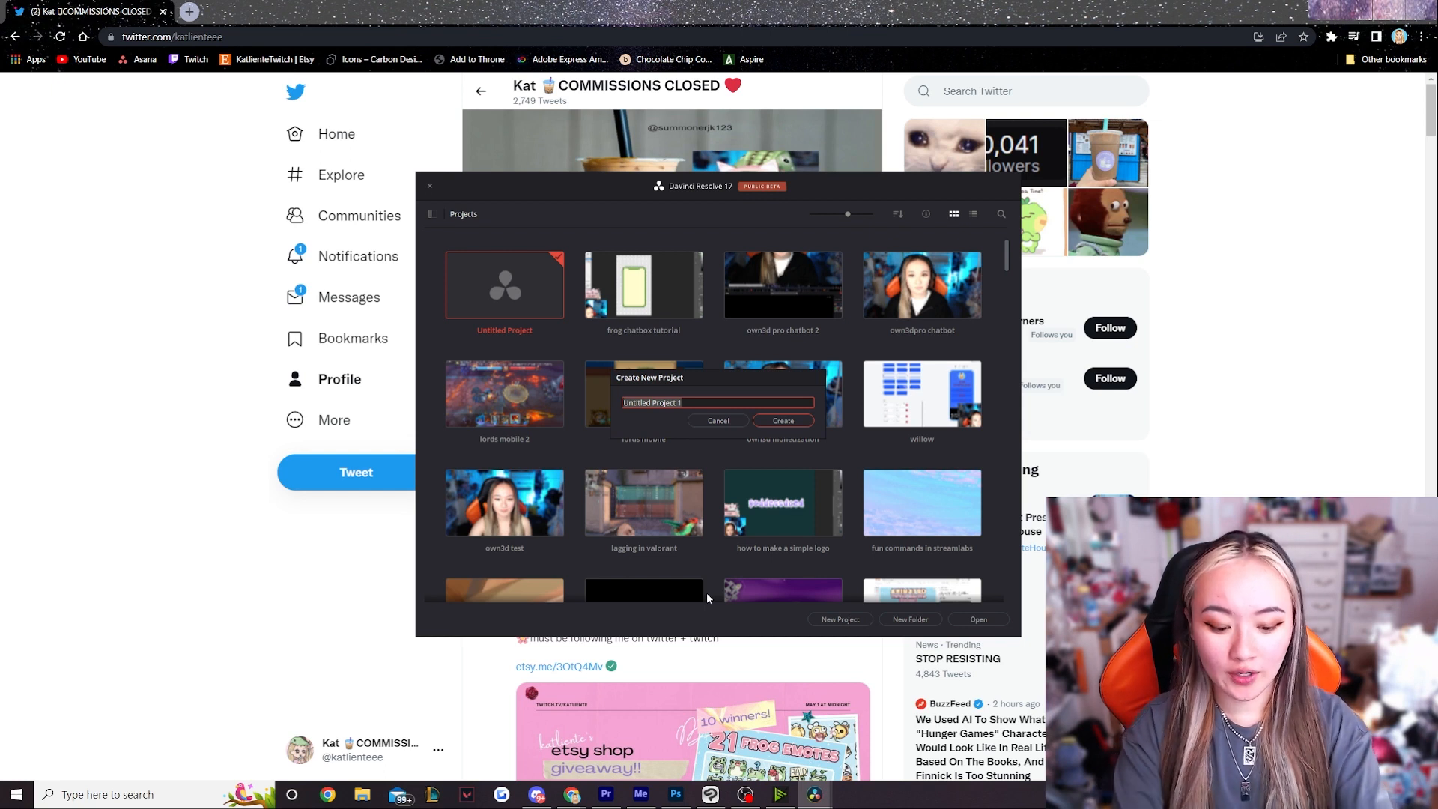
pyautogui.click(782, 420)
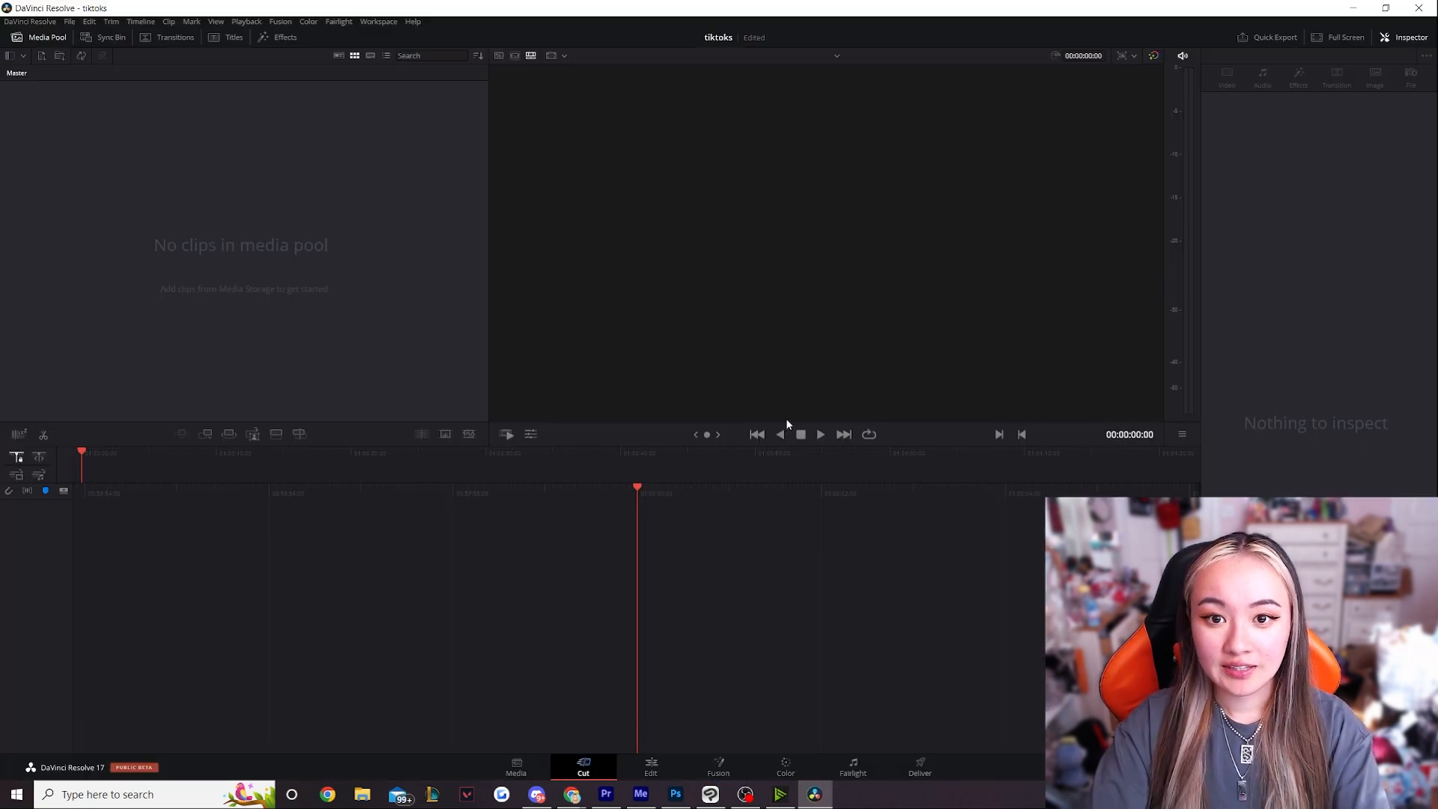
pyautogui.moveTo(788, 399)
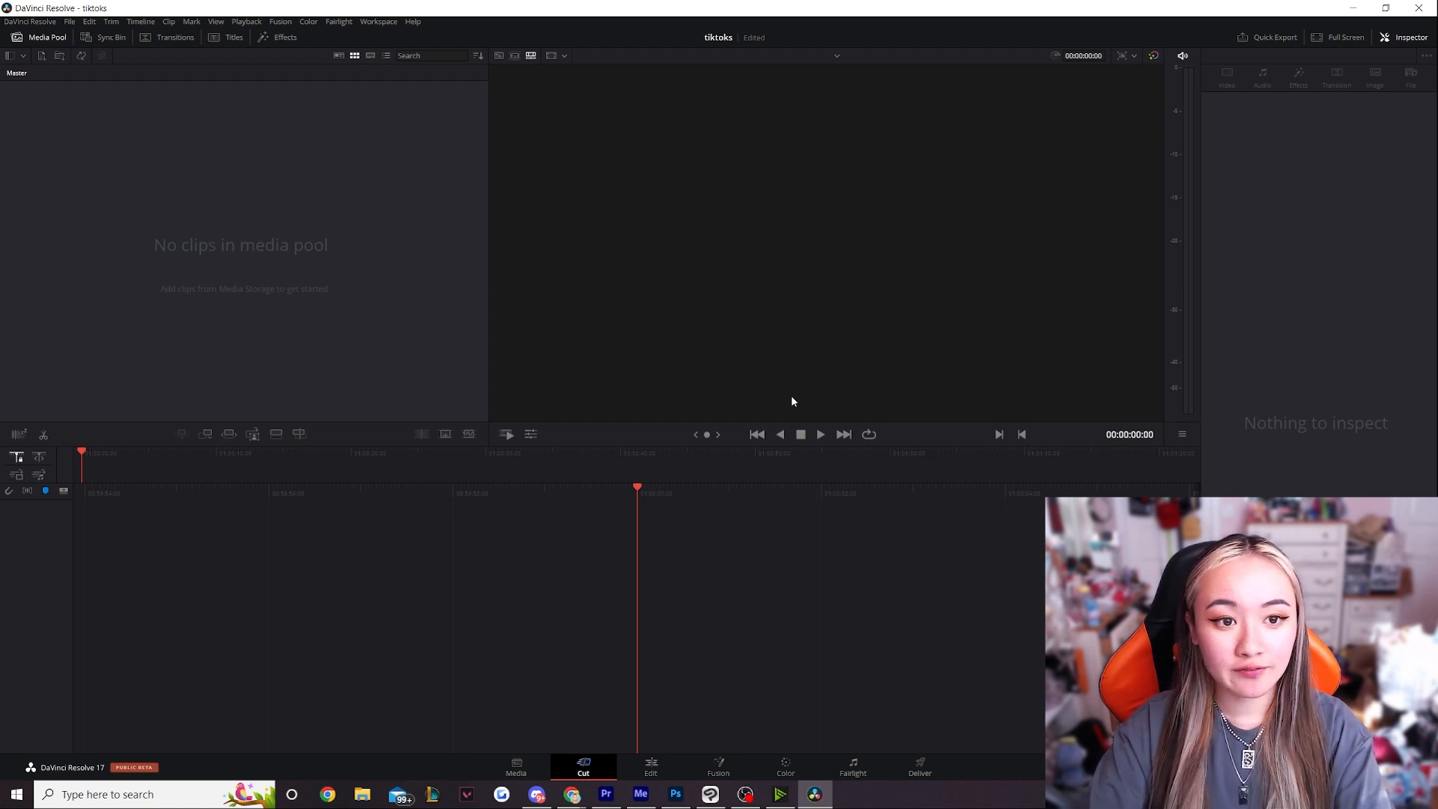
pyautogui.moveTo(319, 234)
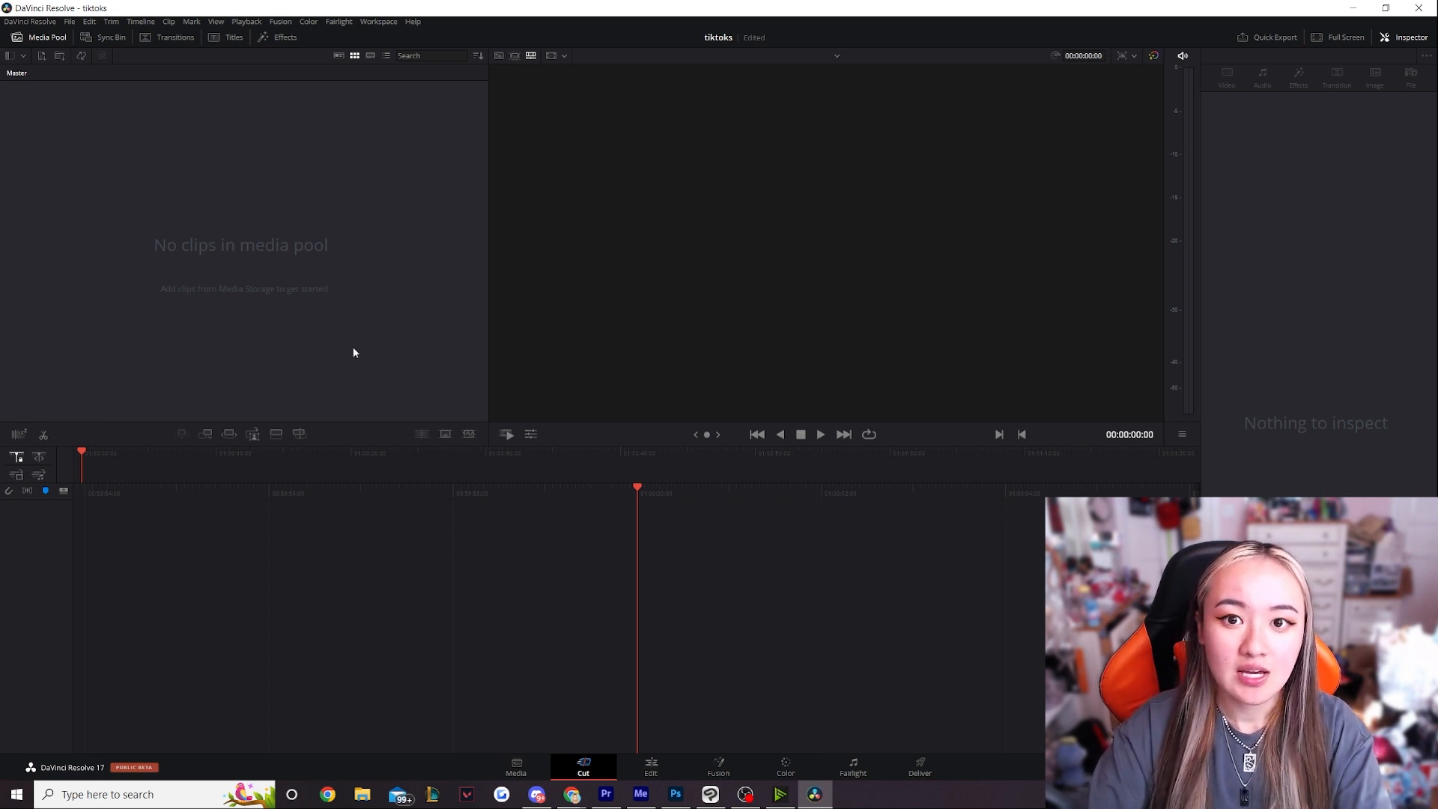
pyautogui.moveTo(454, 346)
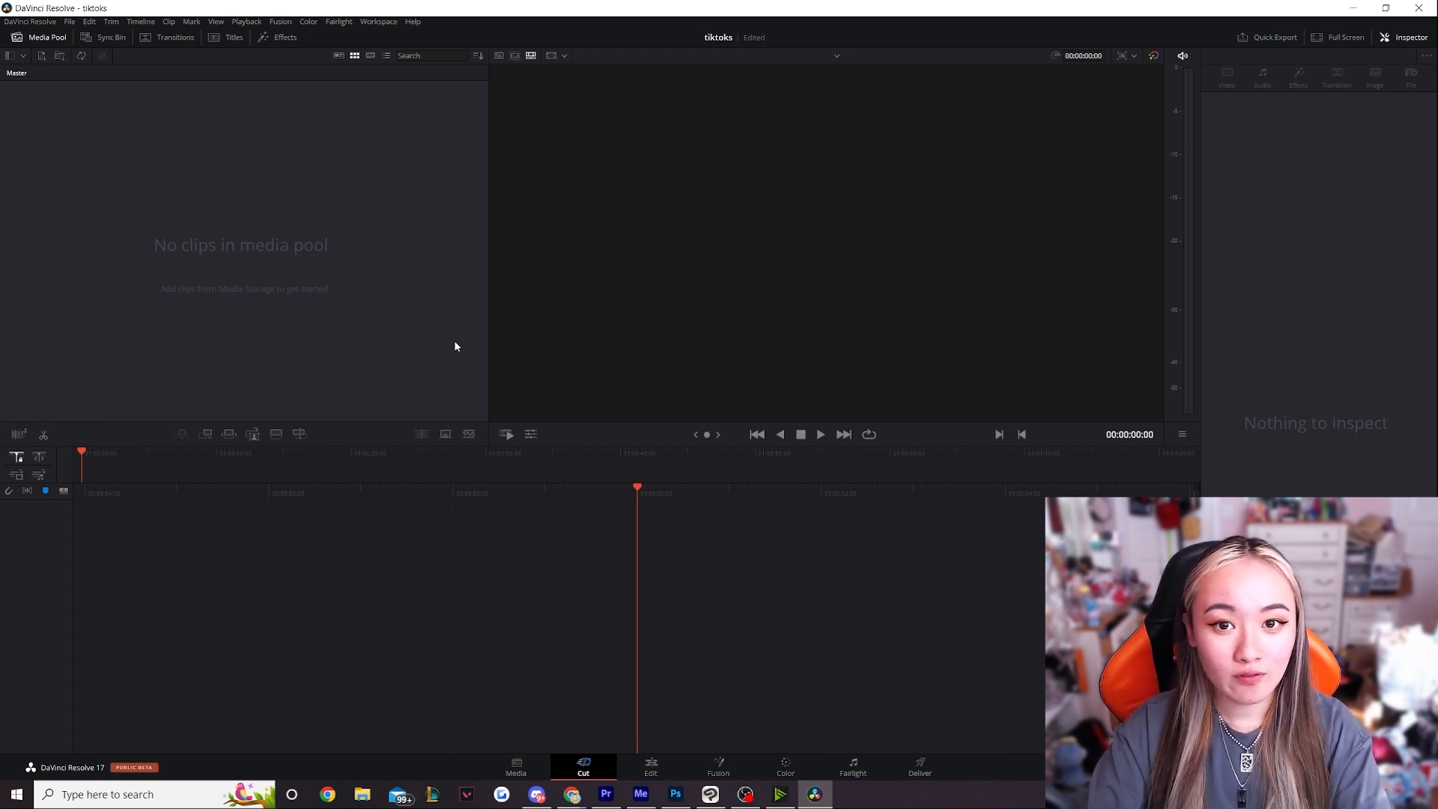
pyautogui.moveTo(462, 351)
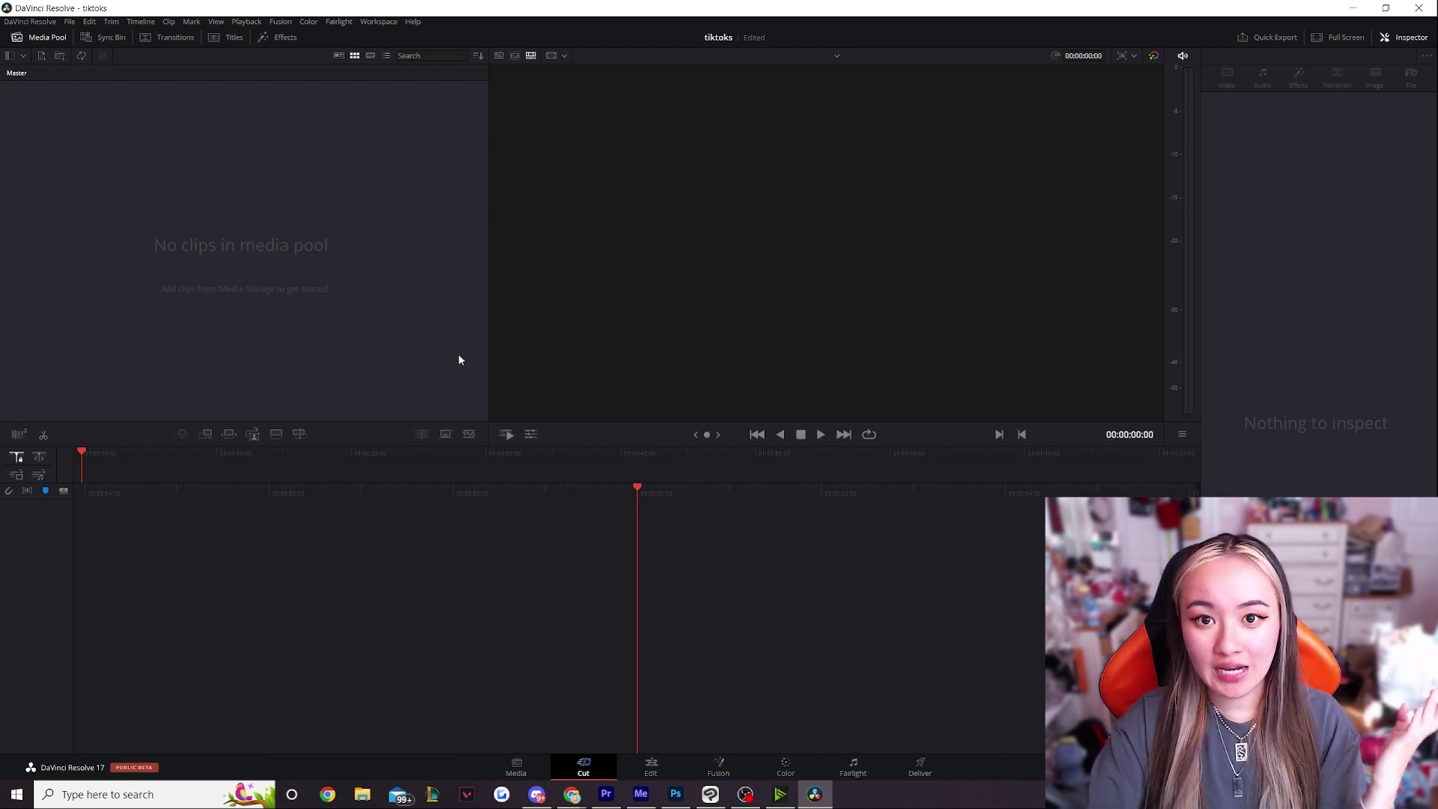
pyautogui.moveTo(440, 350)
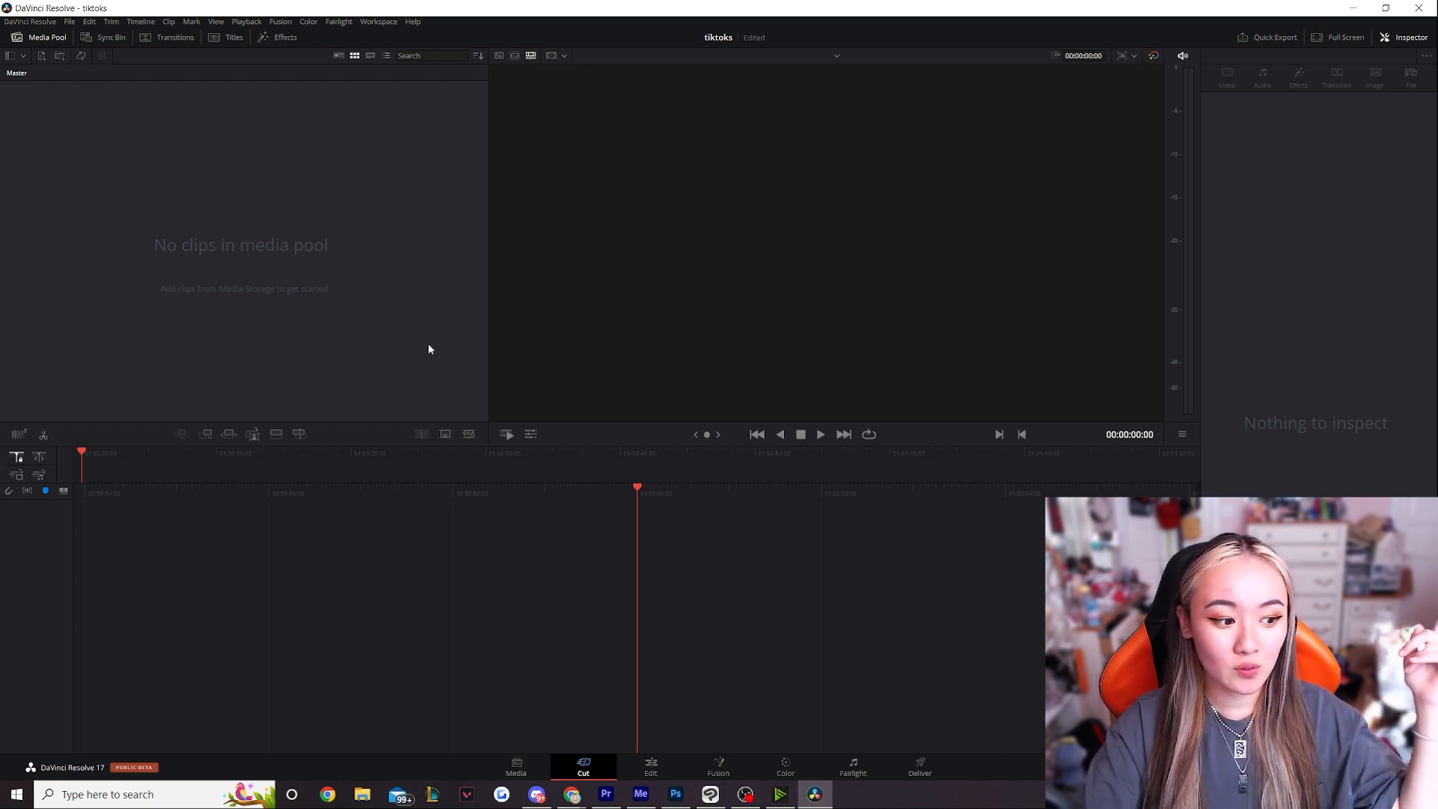
pyautogui.moveTo(440, 340)
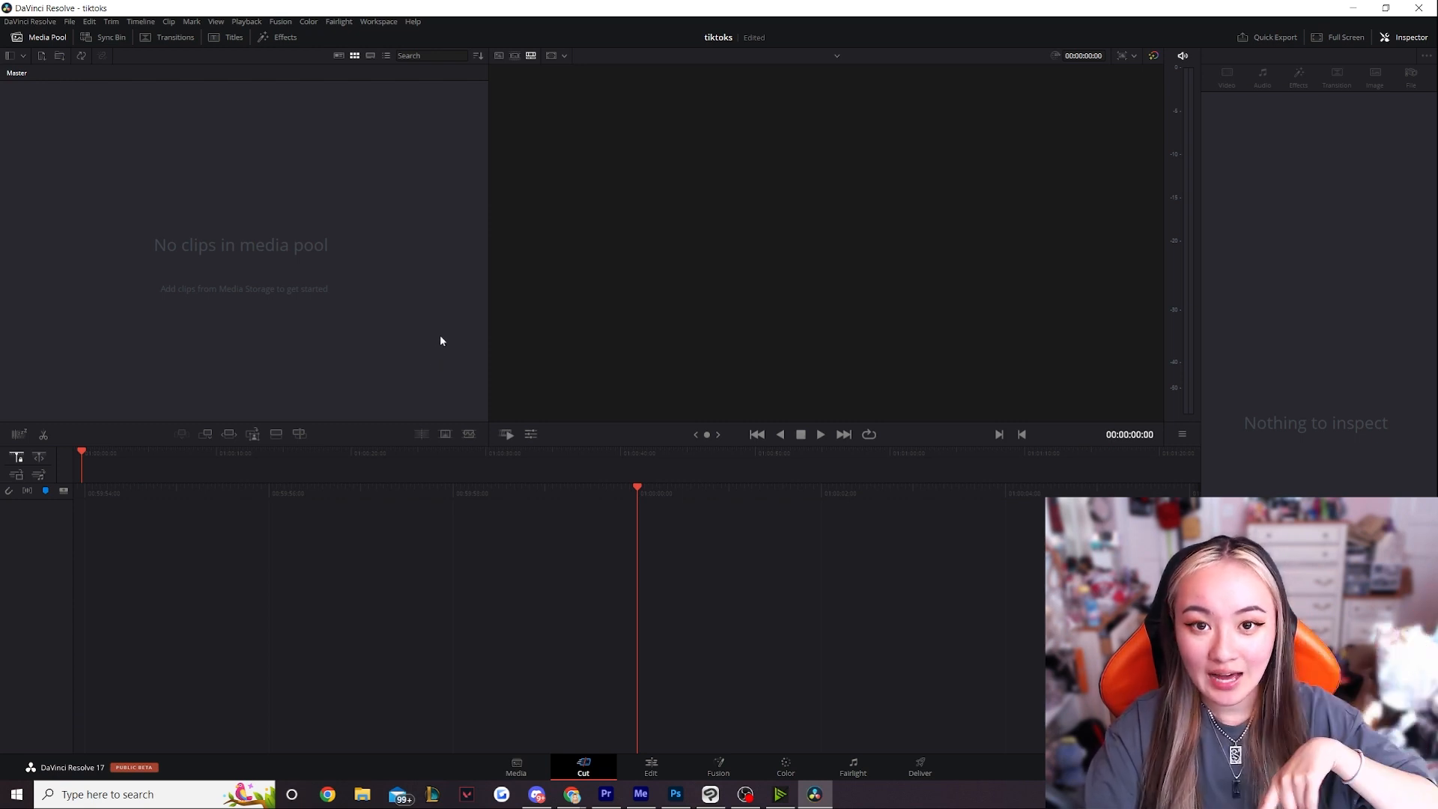
# Import orgs.mp4 from Downloads and change the project frame rate to match it.
pyautogui.click(361, 794)
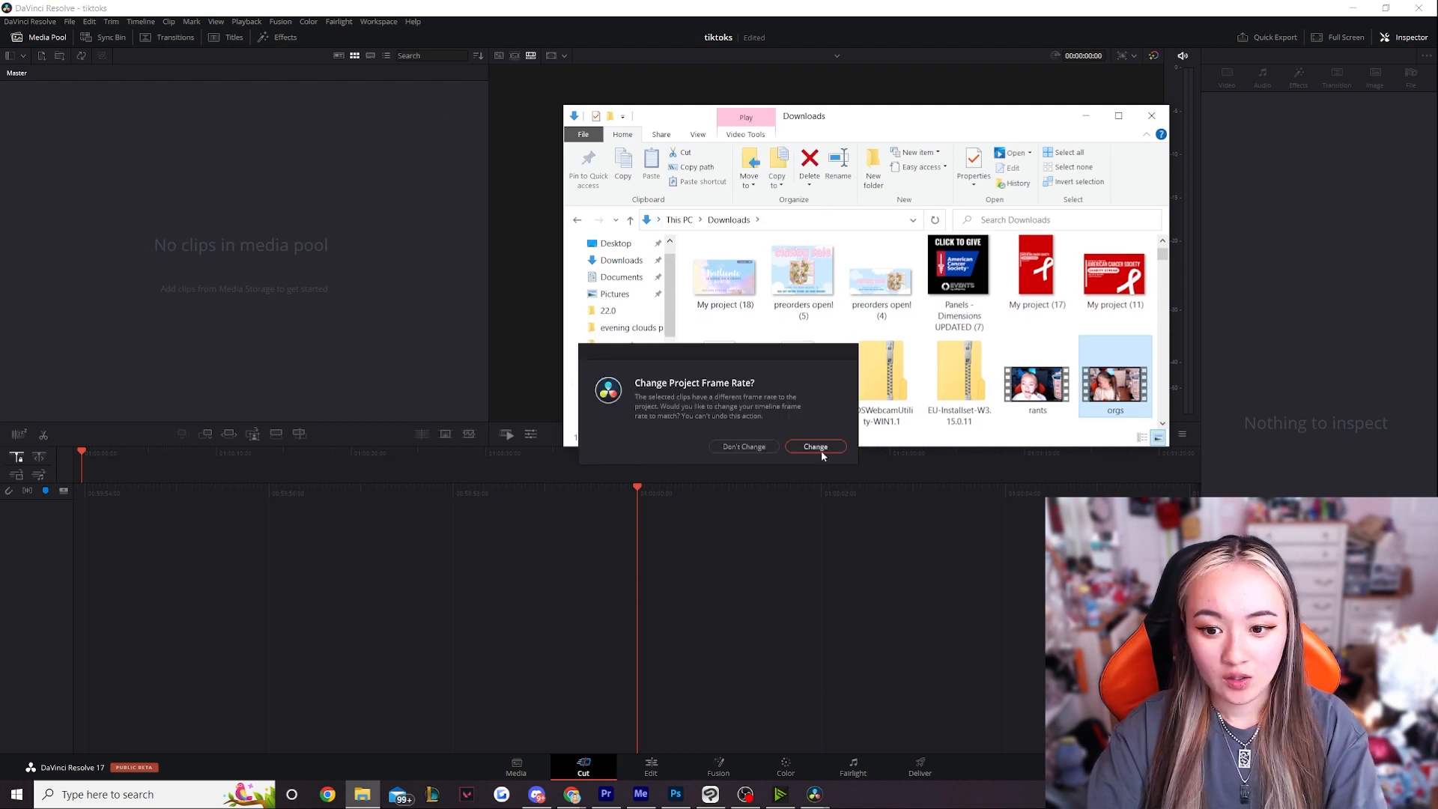
pyautogui.click(814, 447)
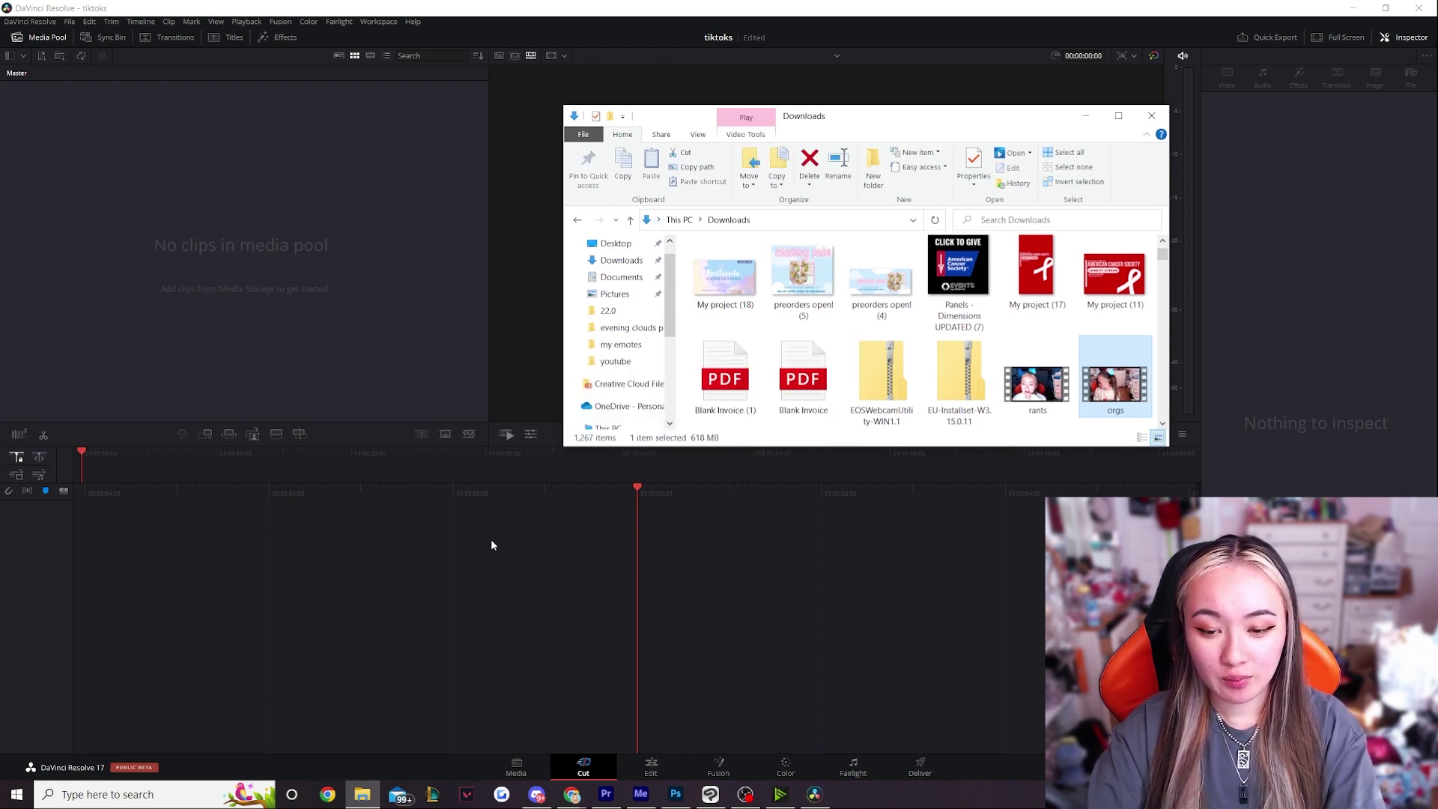
pyautogui.click(1151, 116)
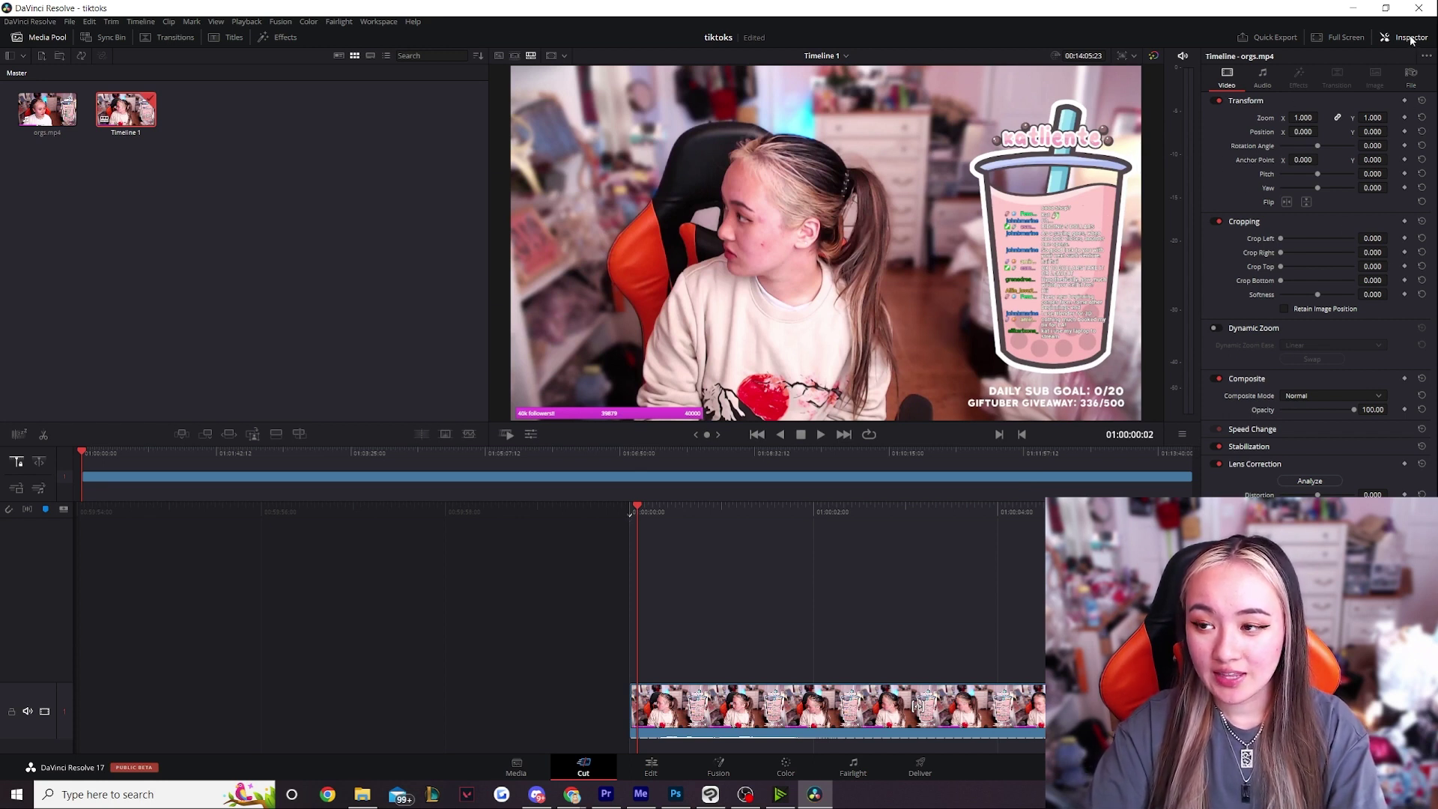
# Toggle the Inspector off and on, then switch the timeline to vertical 9:16.
pyautogui.click(1411, 37)
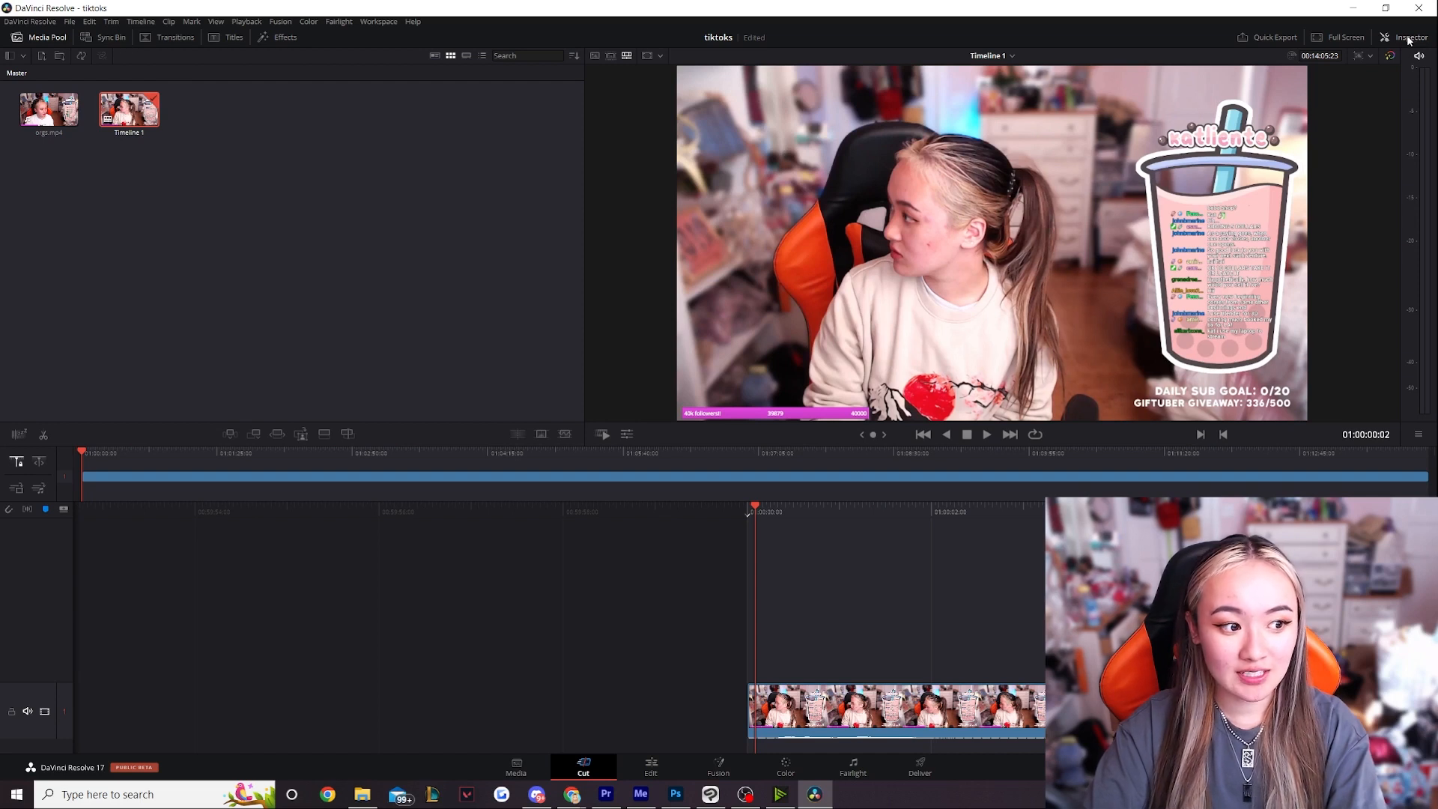
pyautogui.click(1410, 36)
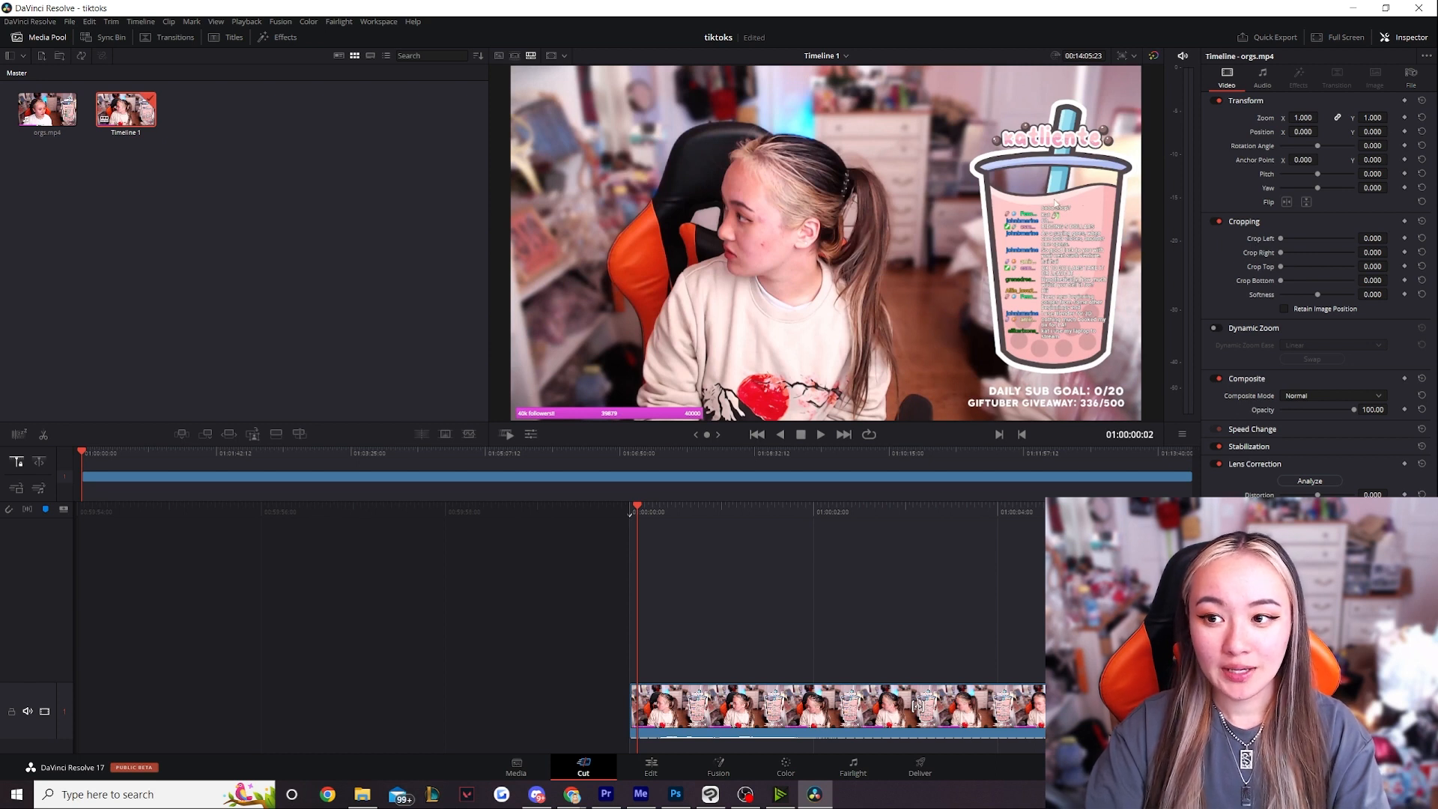
pyautogui.moveTo(1014, 33)
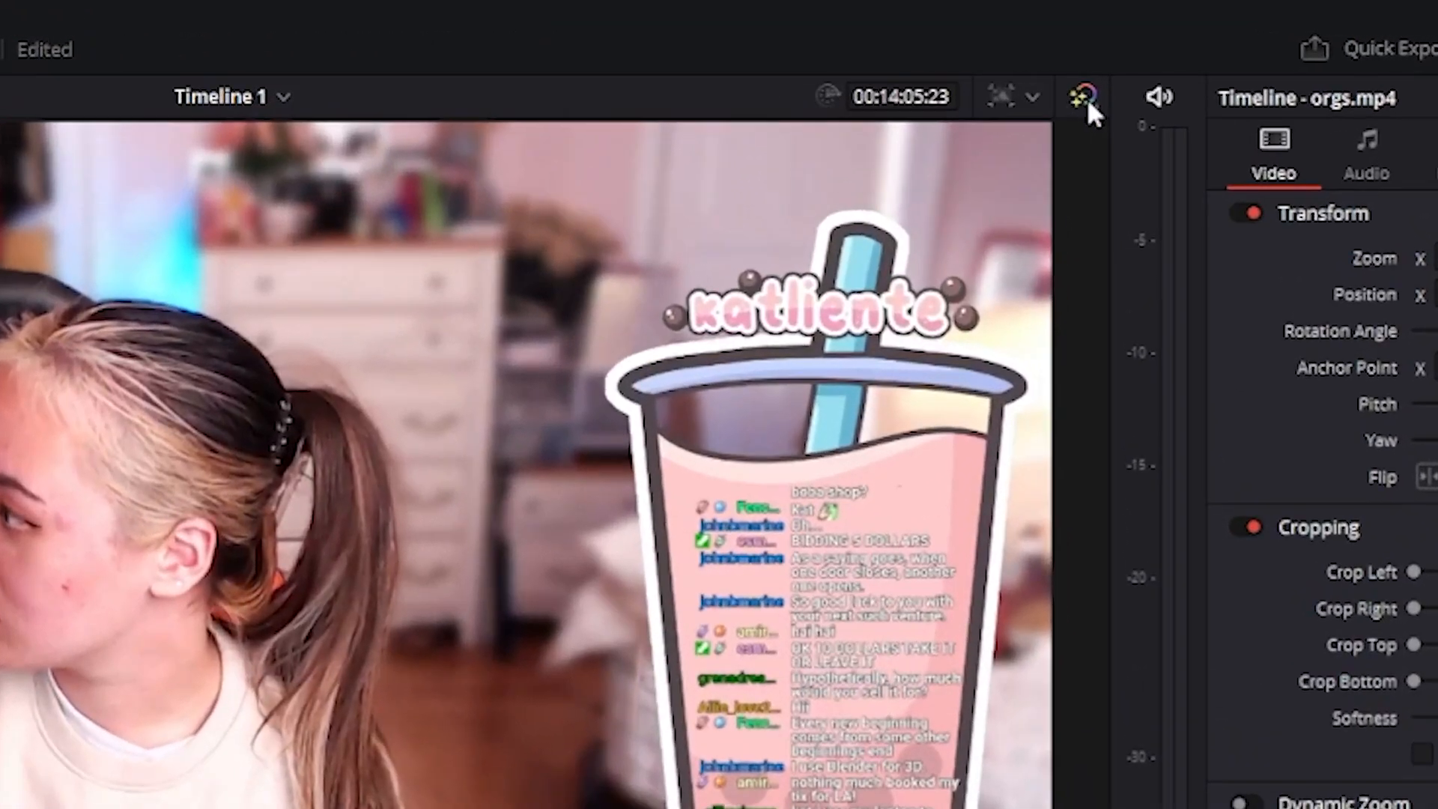
pyautogui.click(1035, 96)
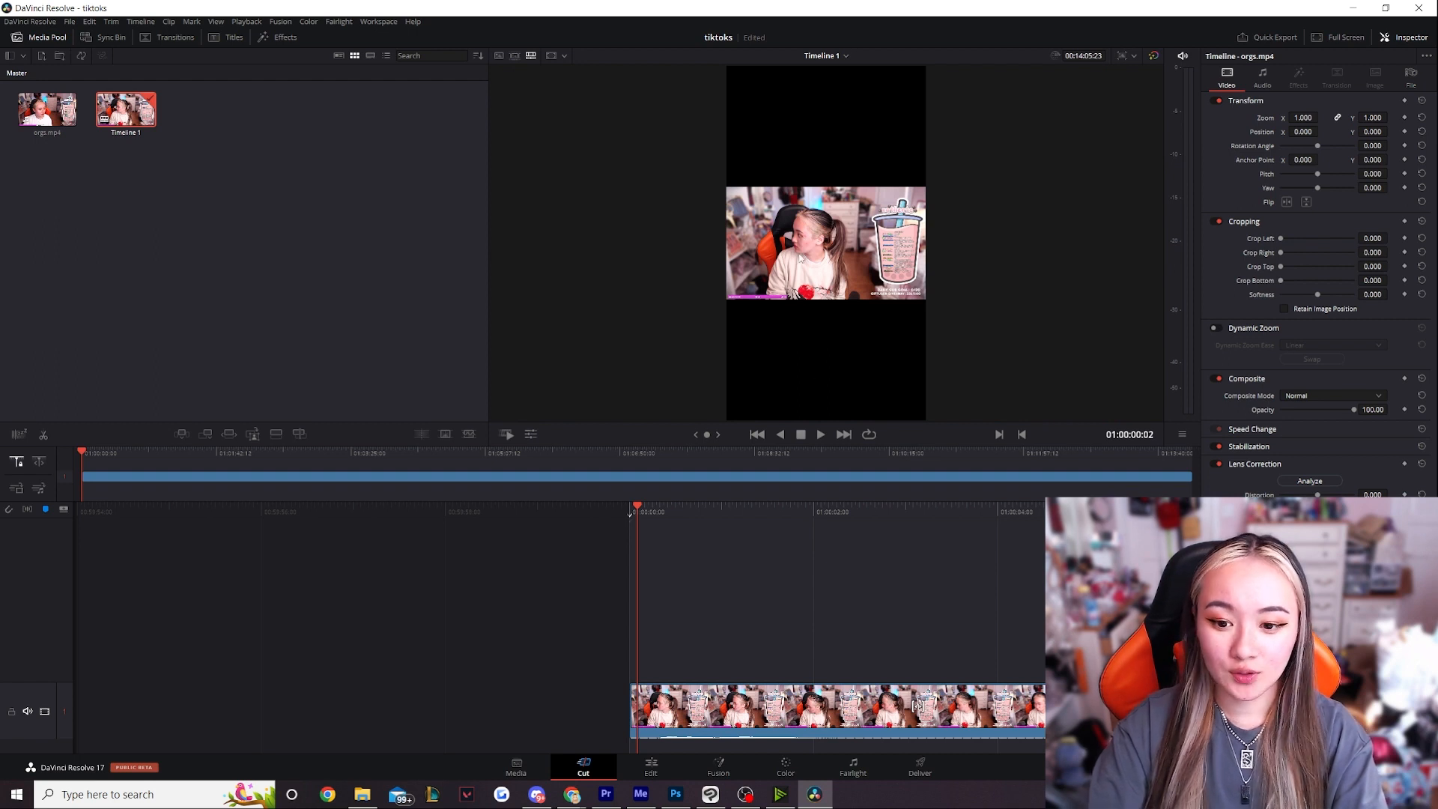
pyautogui.moveTo(657, 767)
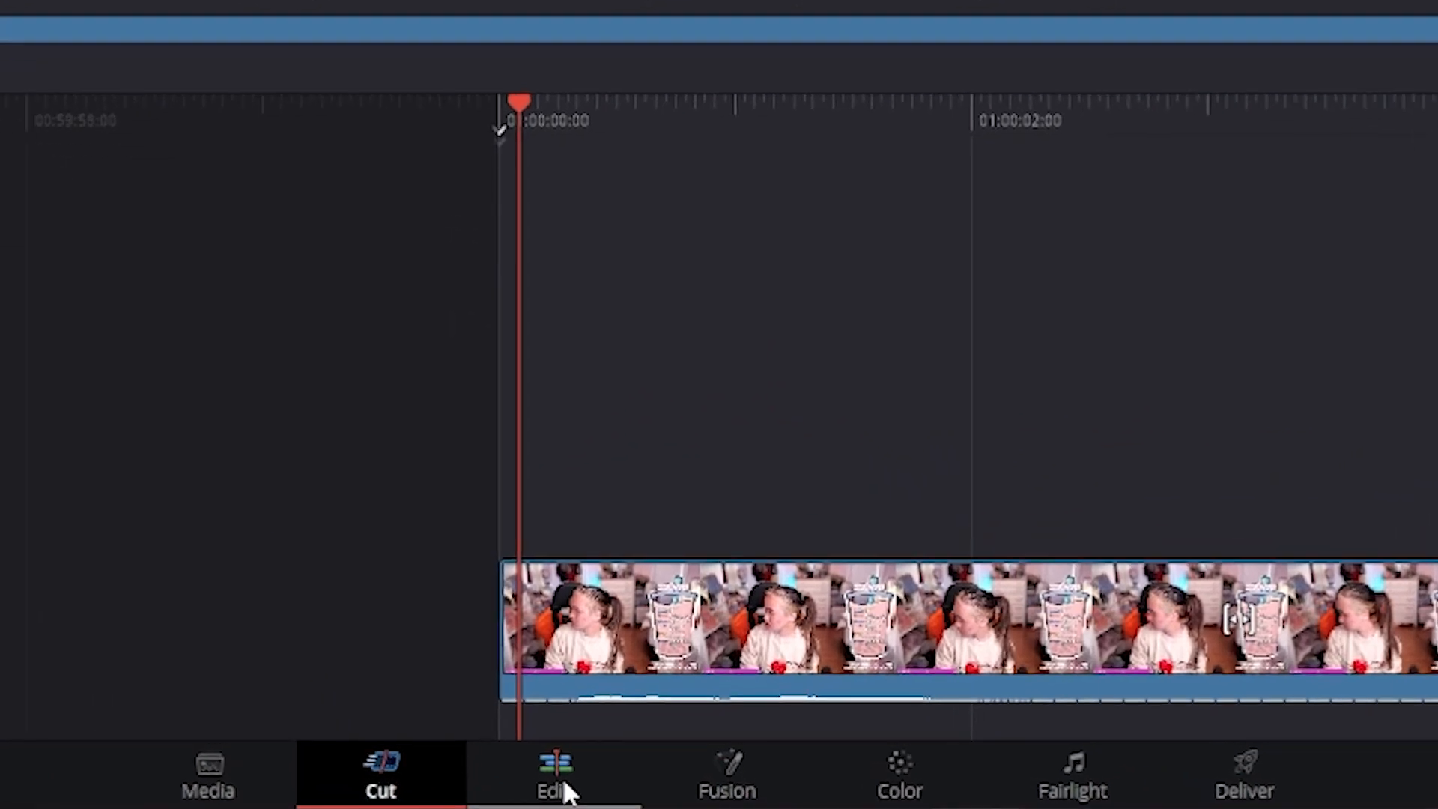
# On the Edit page, briefly play and then stop the orgs clip.
pyautogui.click(554, 776)
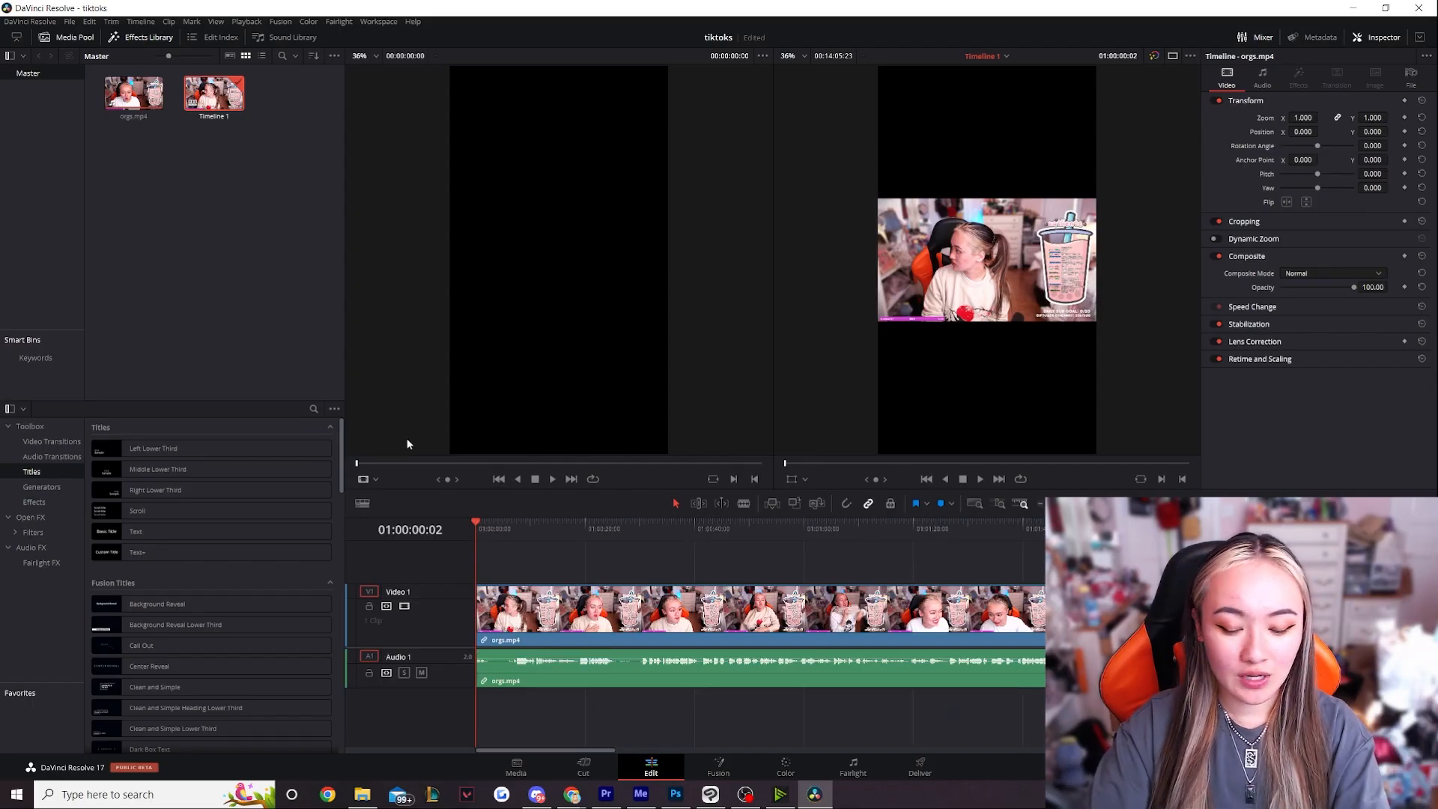
pyautogui.moveTo(796, 360)
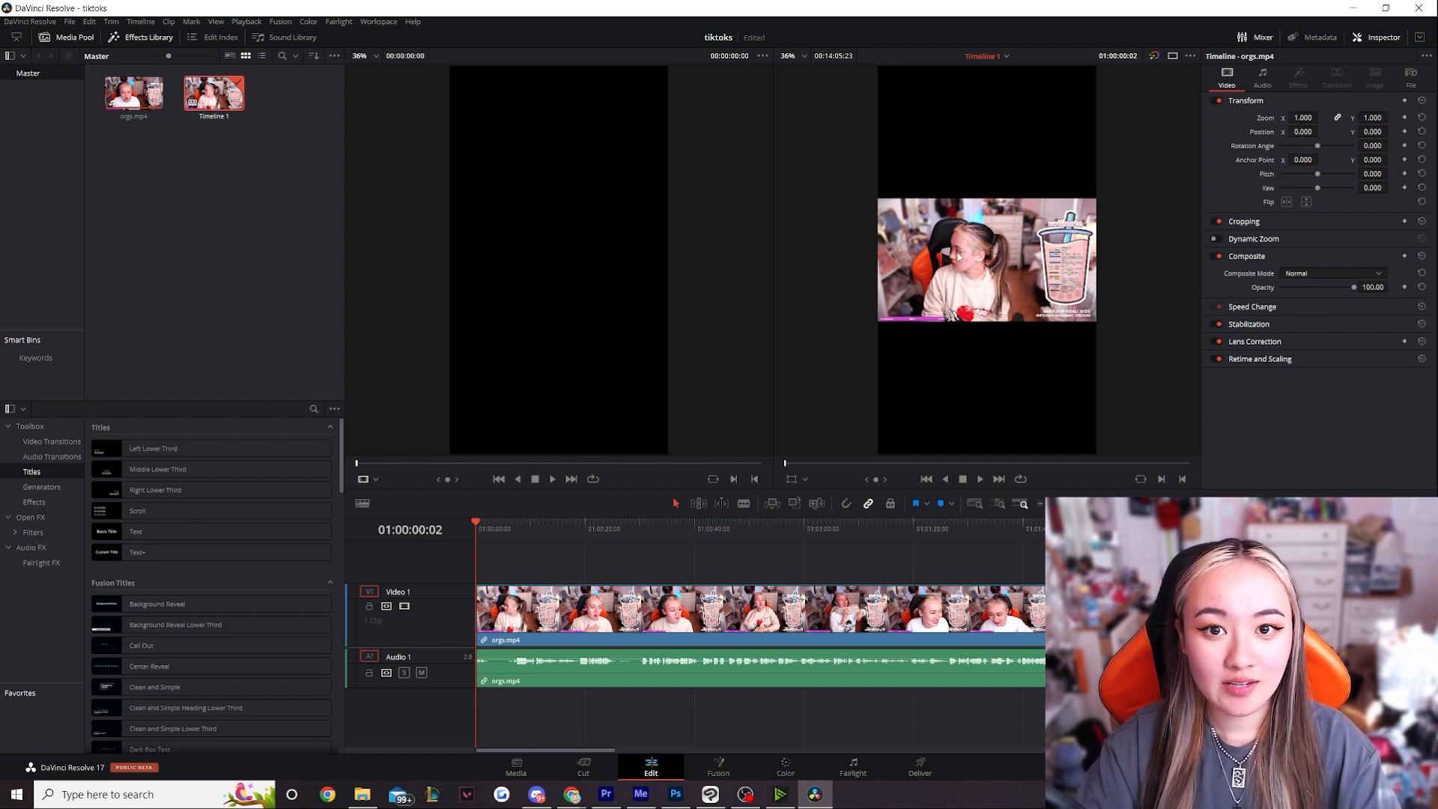
pyautogui.moveTo(919, 332)
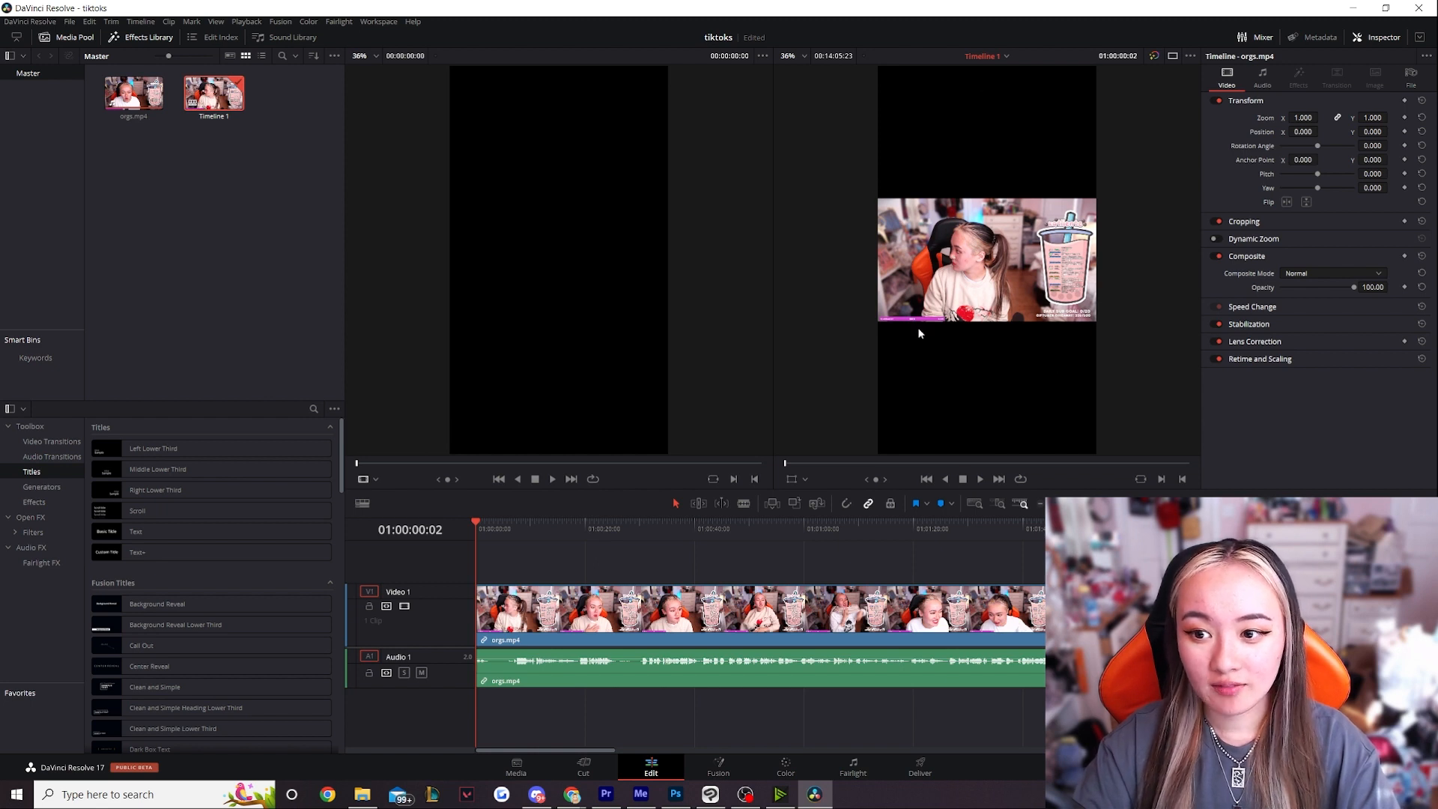
pyautogui.moveTo(1027, 269)
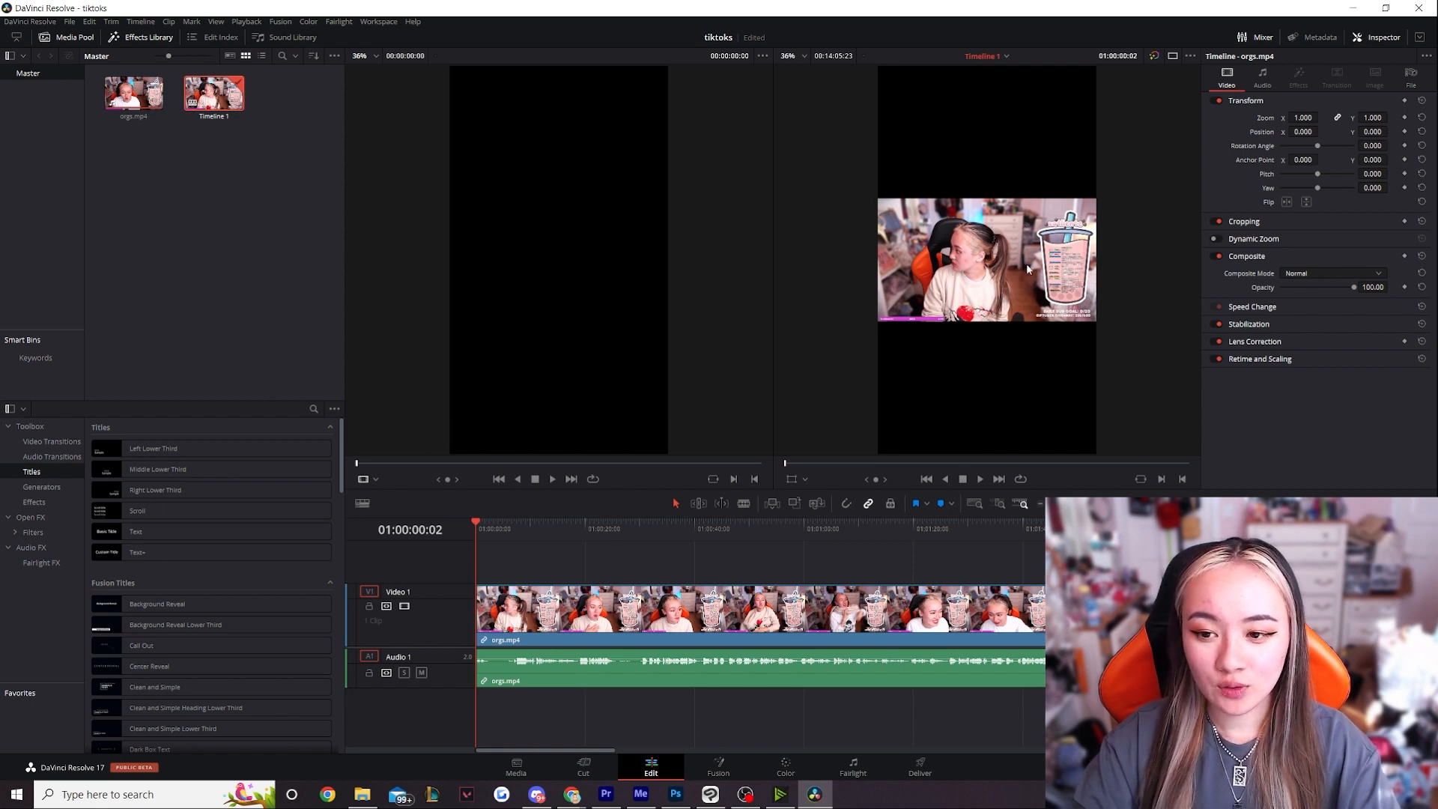
pyautogui.click(978, 479)
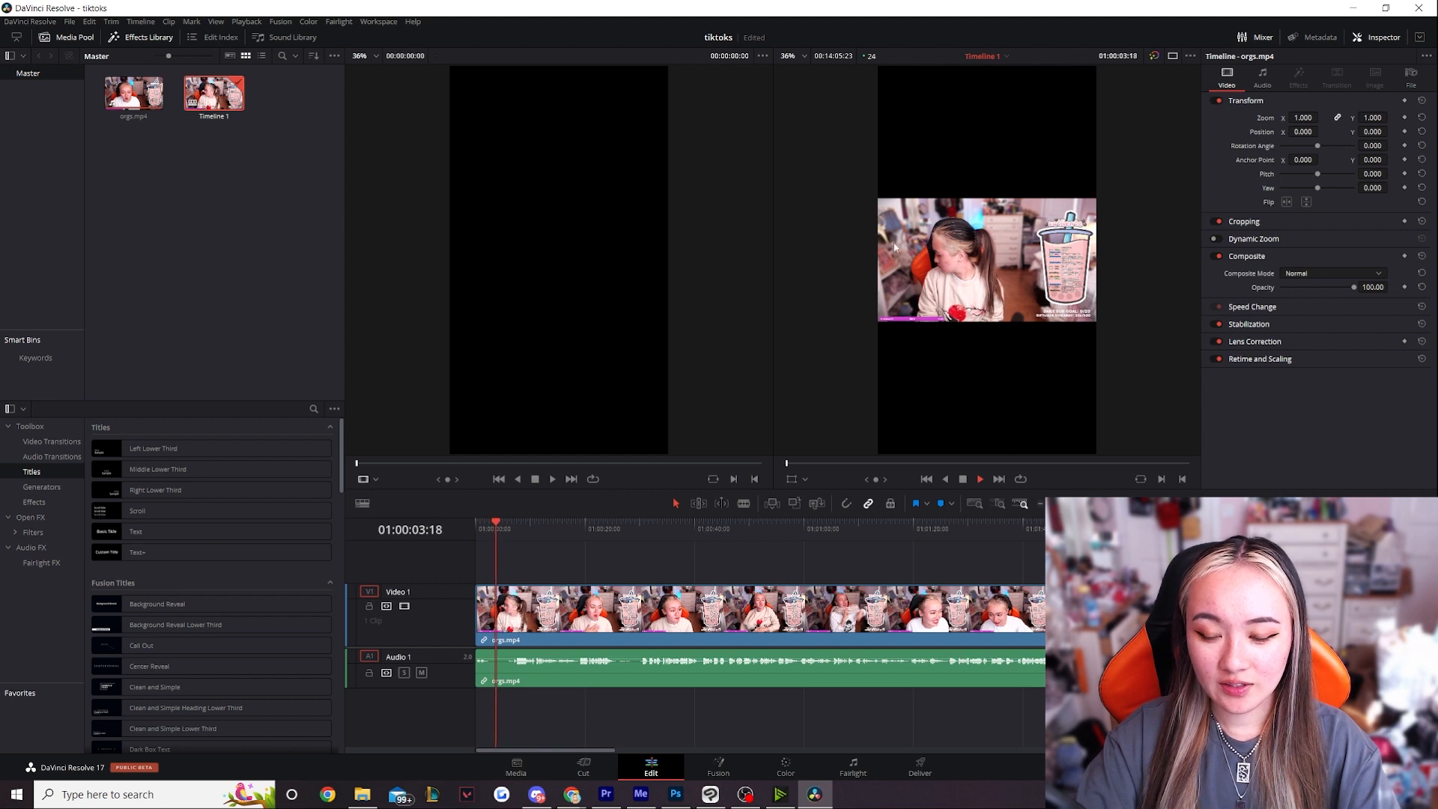
pyautogui.click(978, 478)
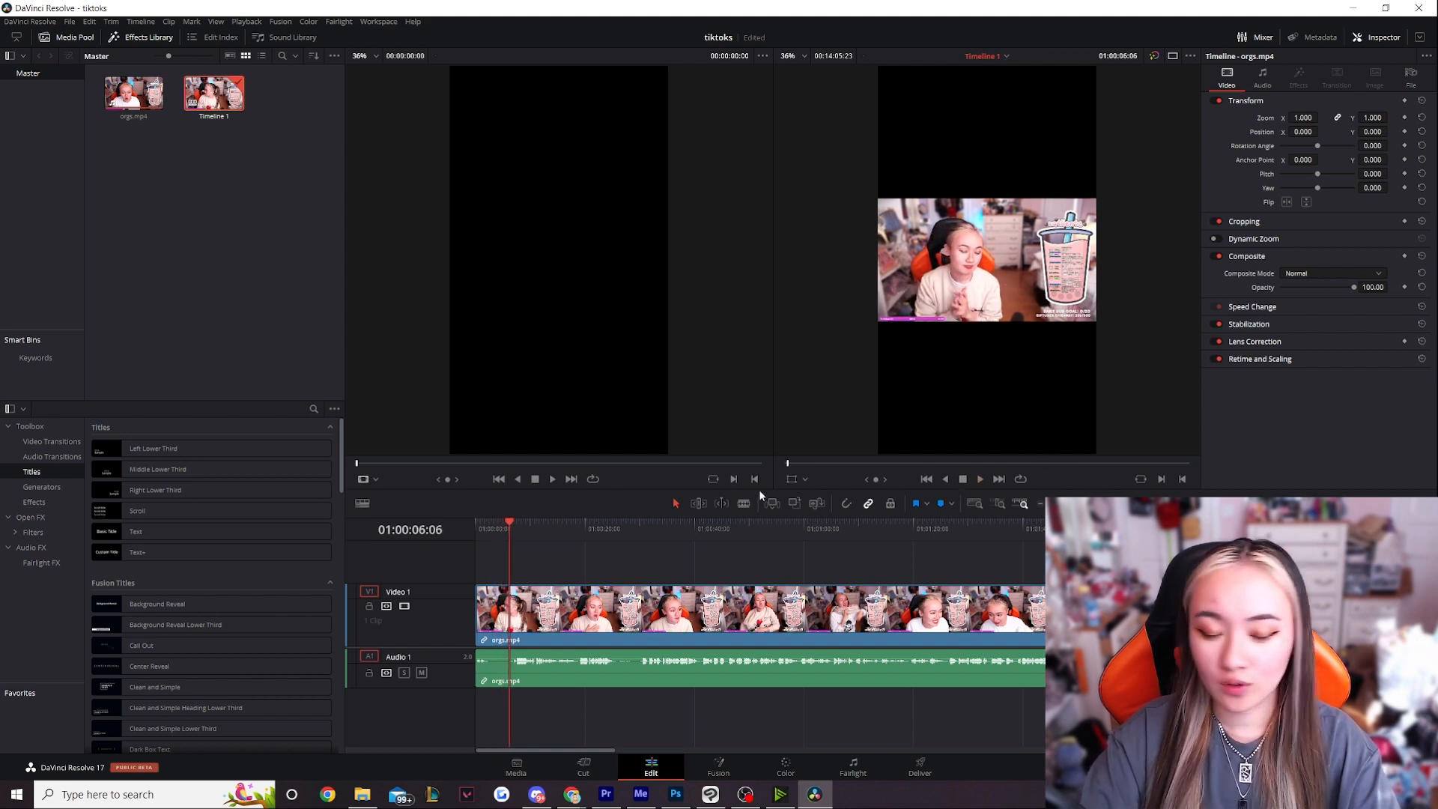
pyautogui.moveTo(886, 434)
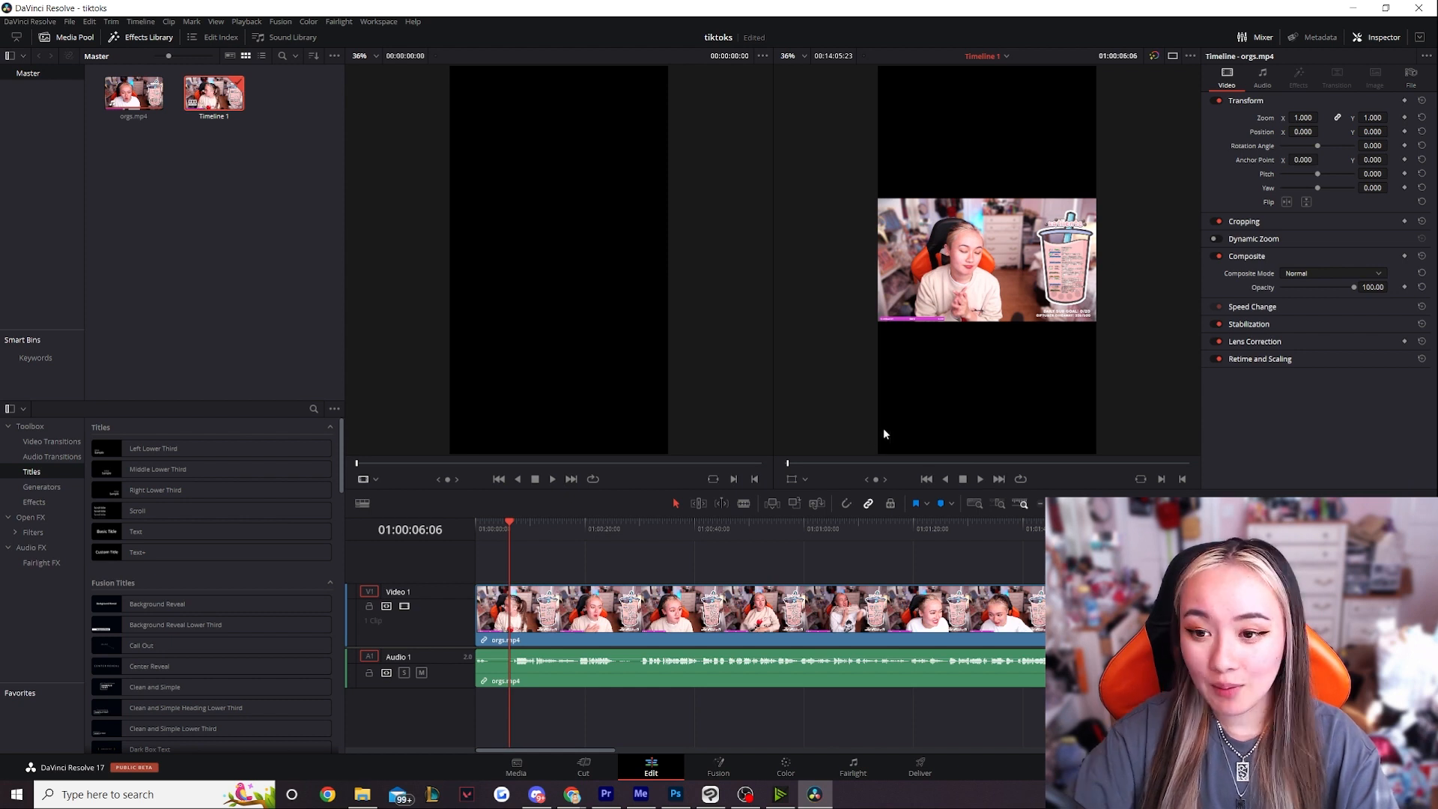
pyautogui.moveTo(732, 628)
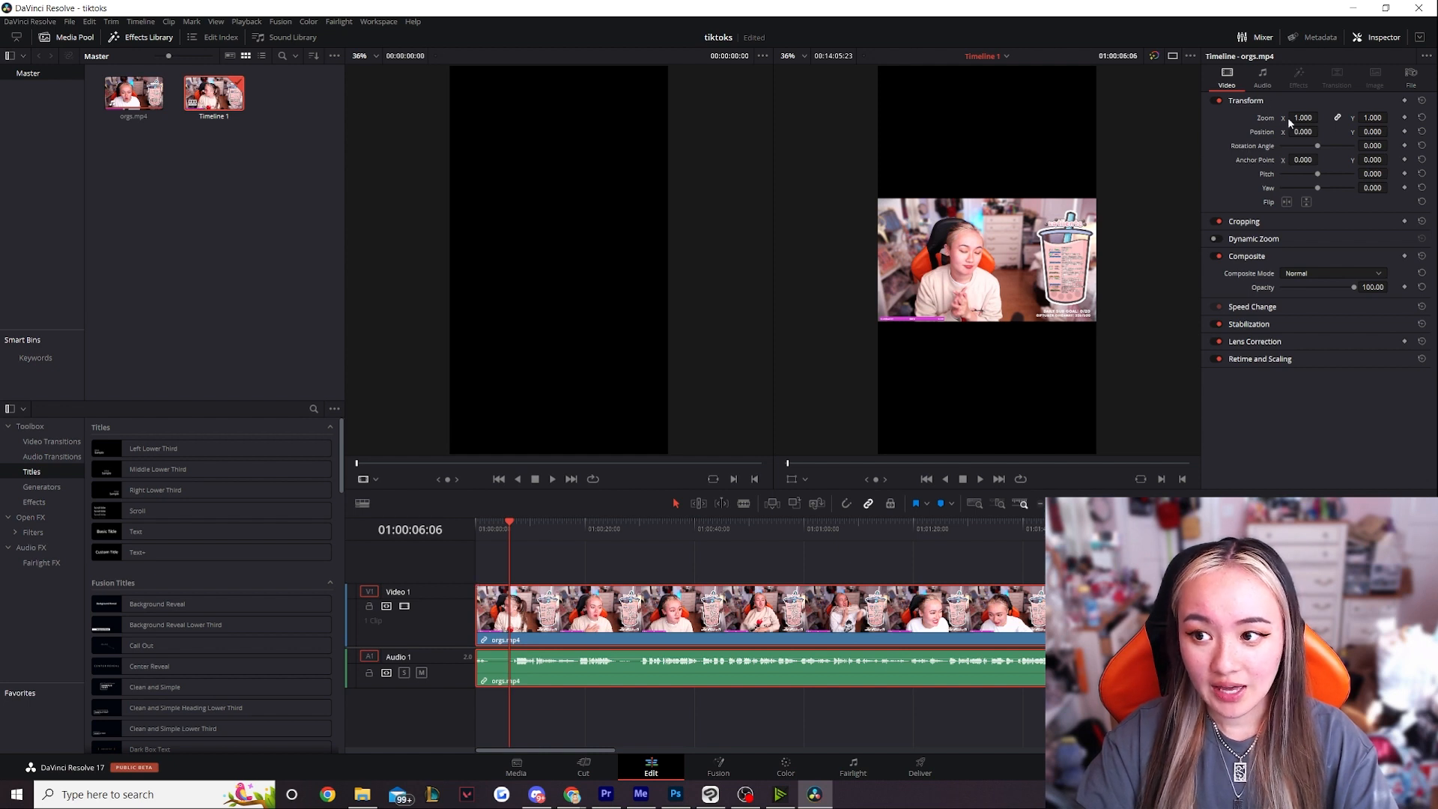
pyautogui.moveTo(1319, 108)
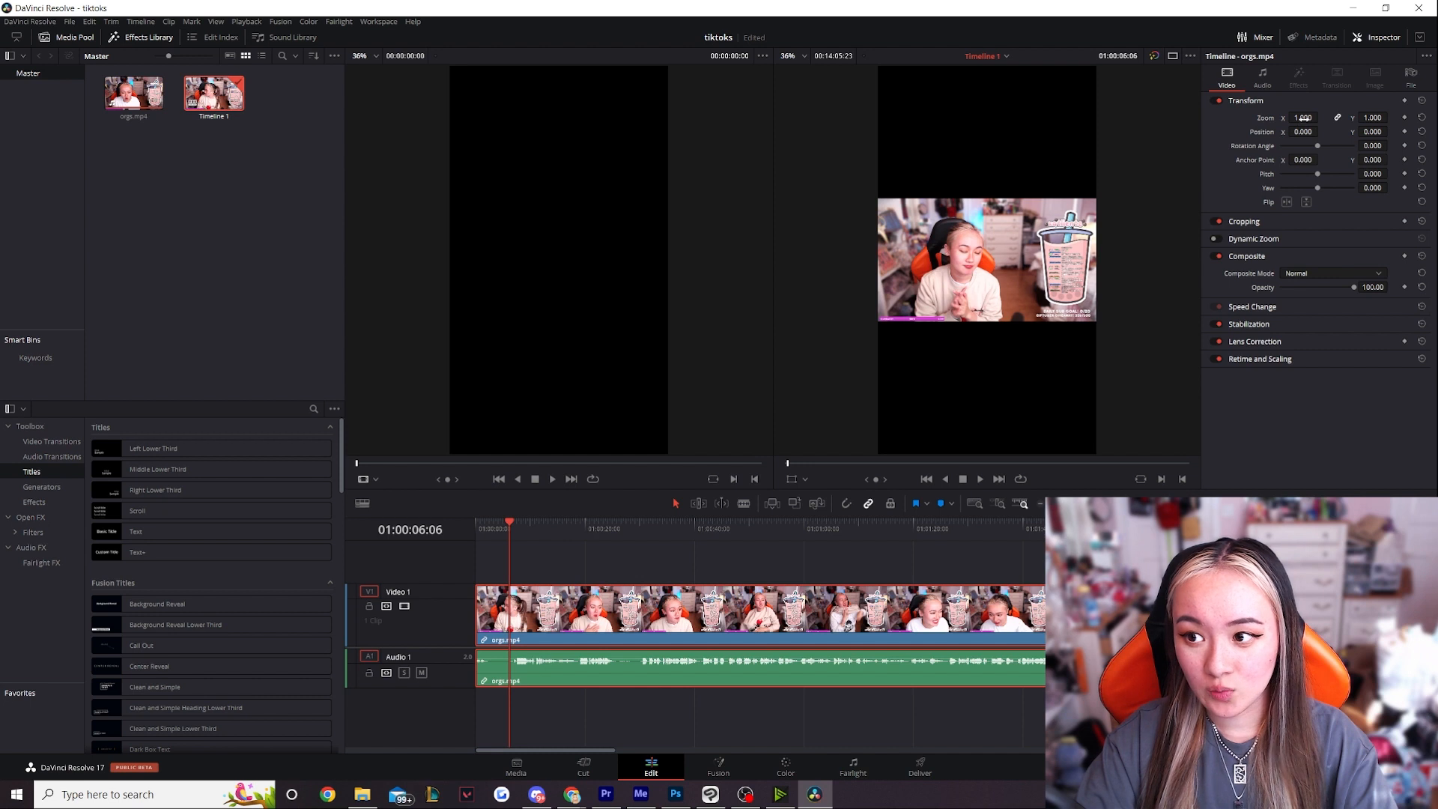
# Change the clip's Transform Position X from 250 to 378.
pyautogui.tripleClick(1303, 117)
pyautogui.write('2.760')
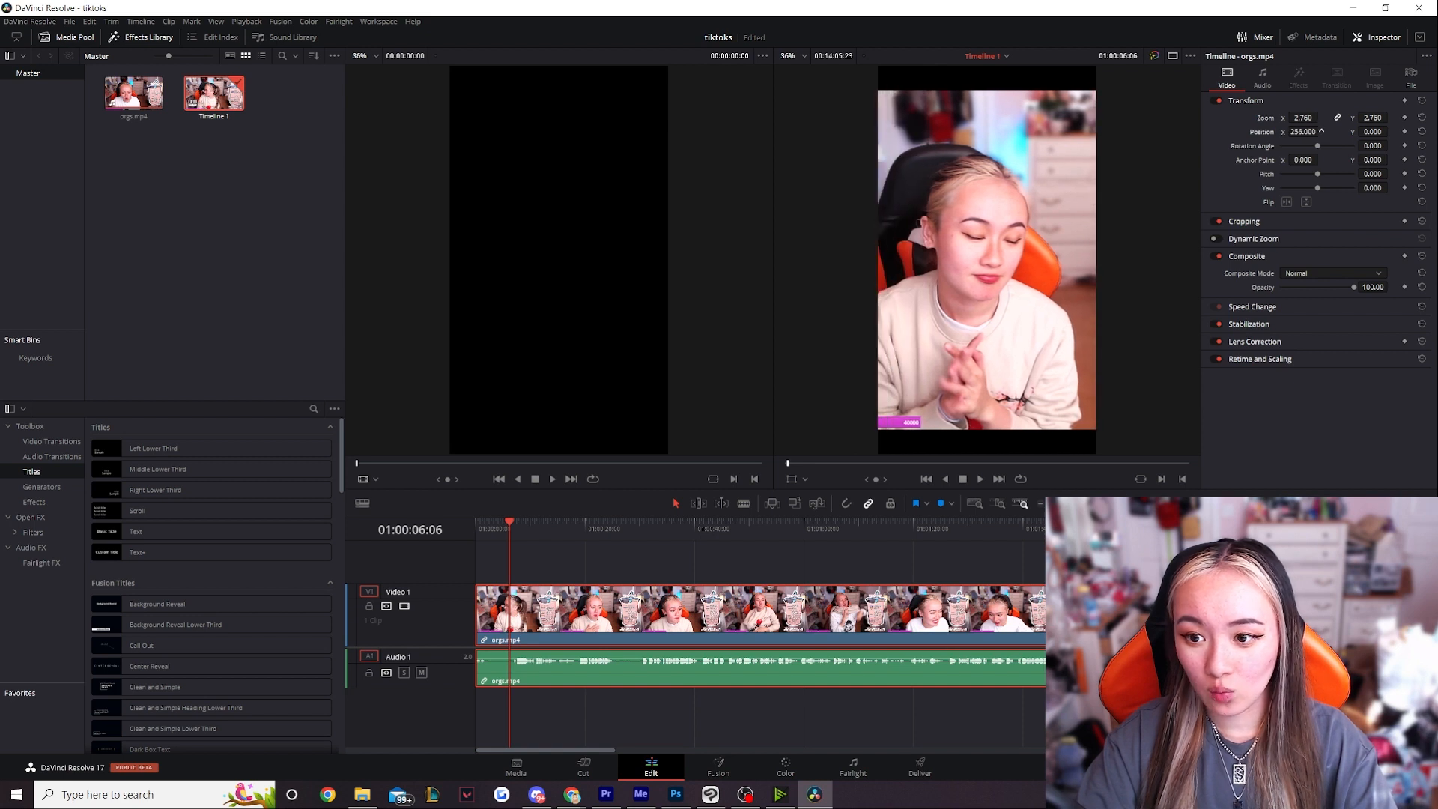
pyautogui.click(1303, 131)
pyautogui.write('378.000')
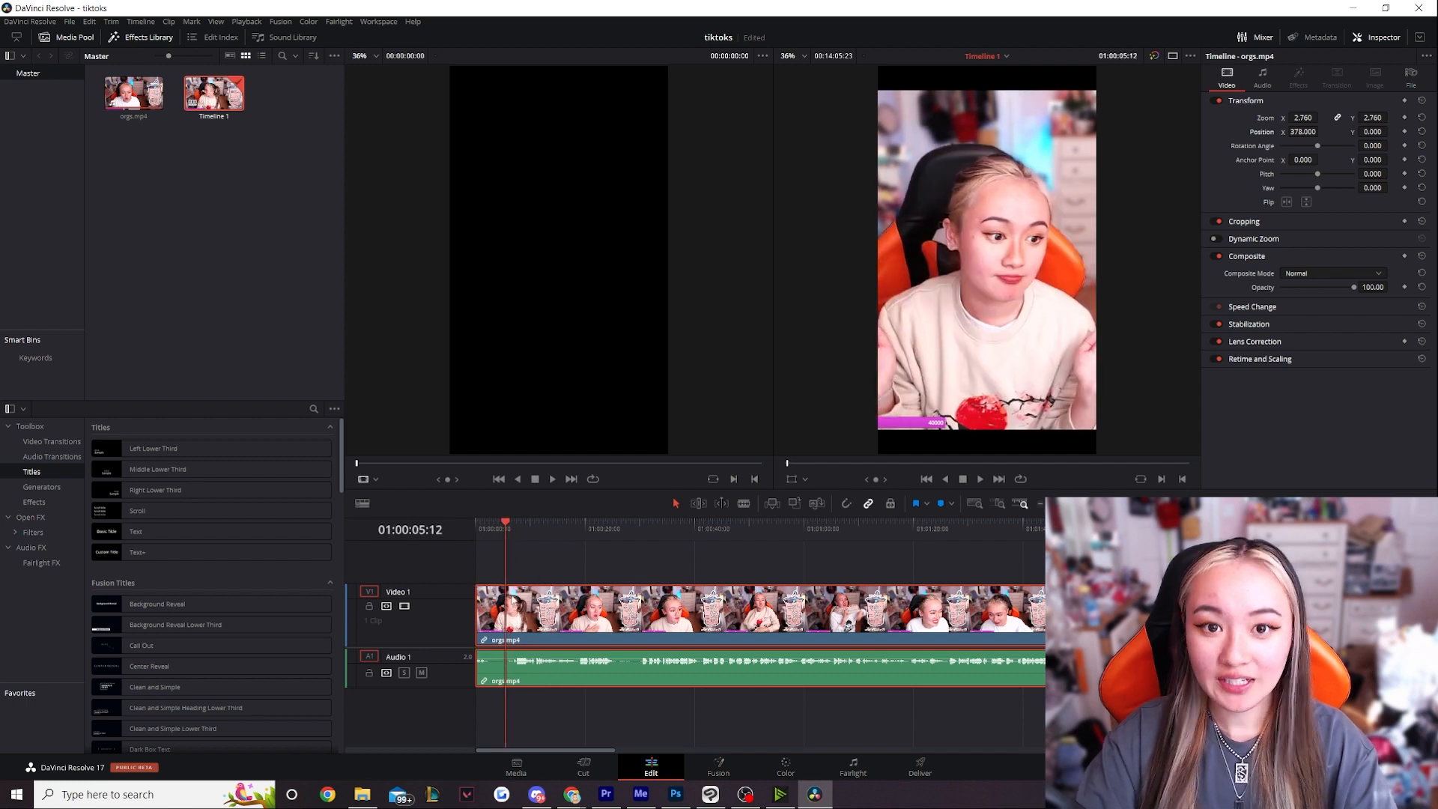
pyautogui.moveTo(698, 563)
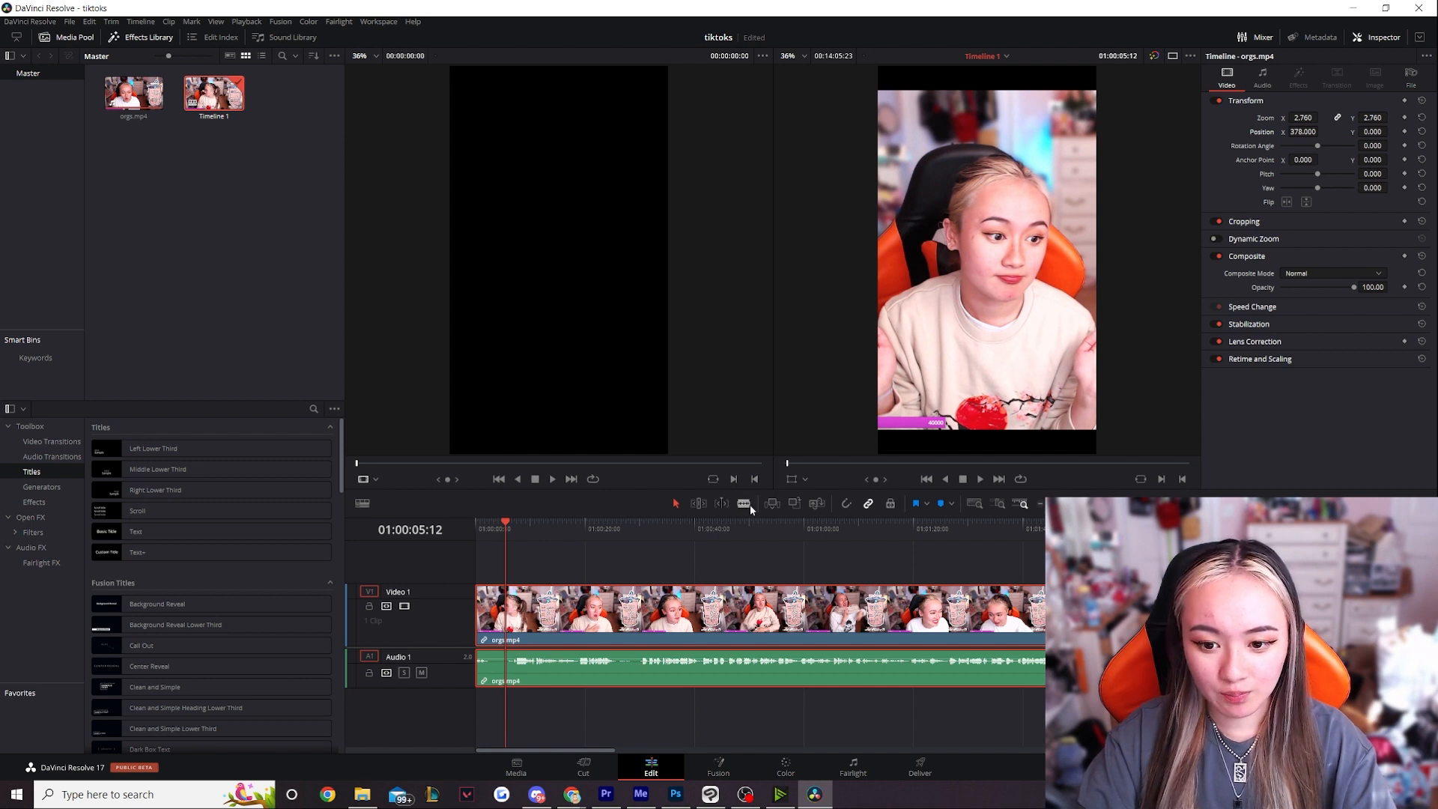
pyautogui.moveTo(676, 504)
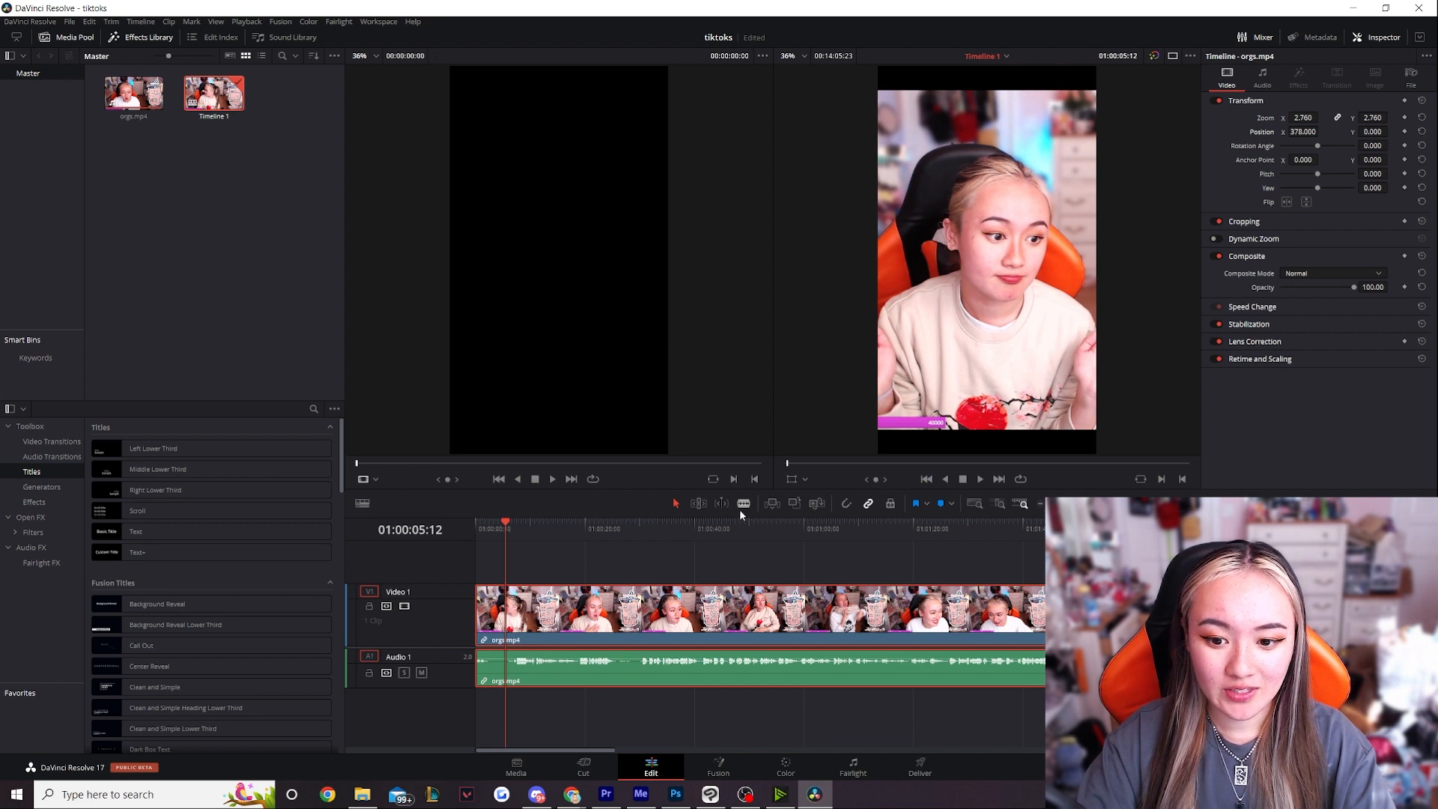
pyautogui.moveTo(743, 503)
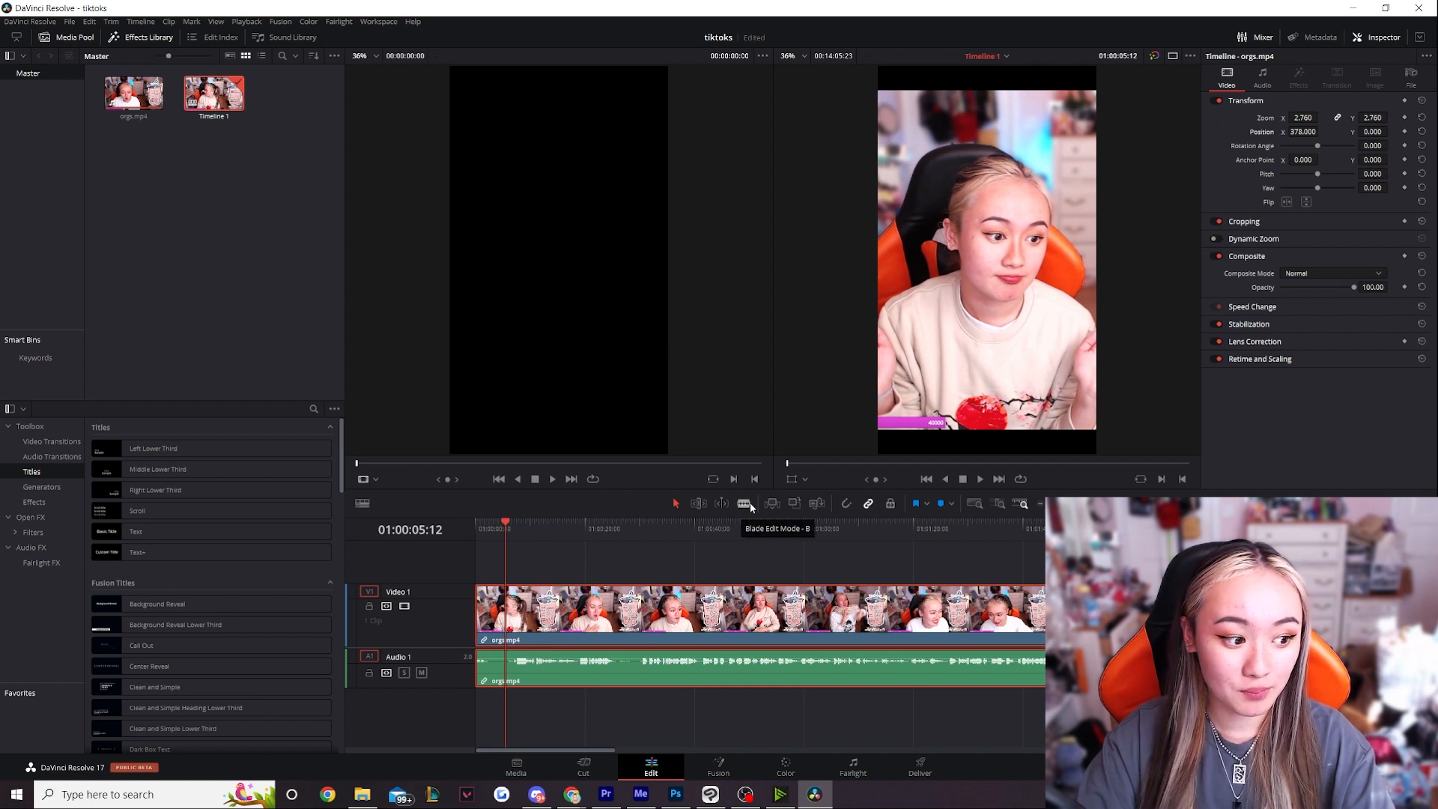
# In Blade mode, split the orgs clip near its start and select the short piece and its audio.
pyautogui.click(744, 503)
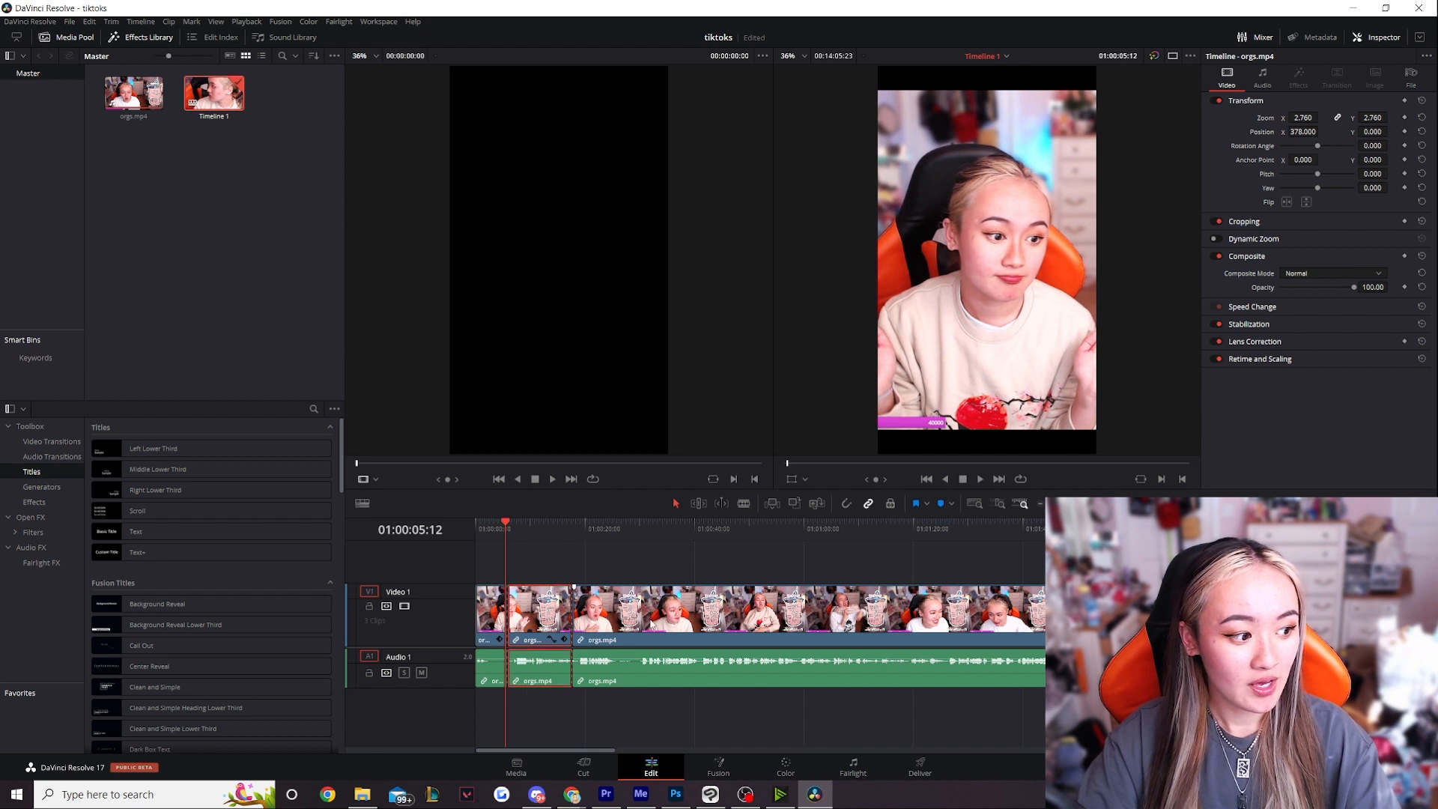
pyautogui.click(536, 667)
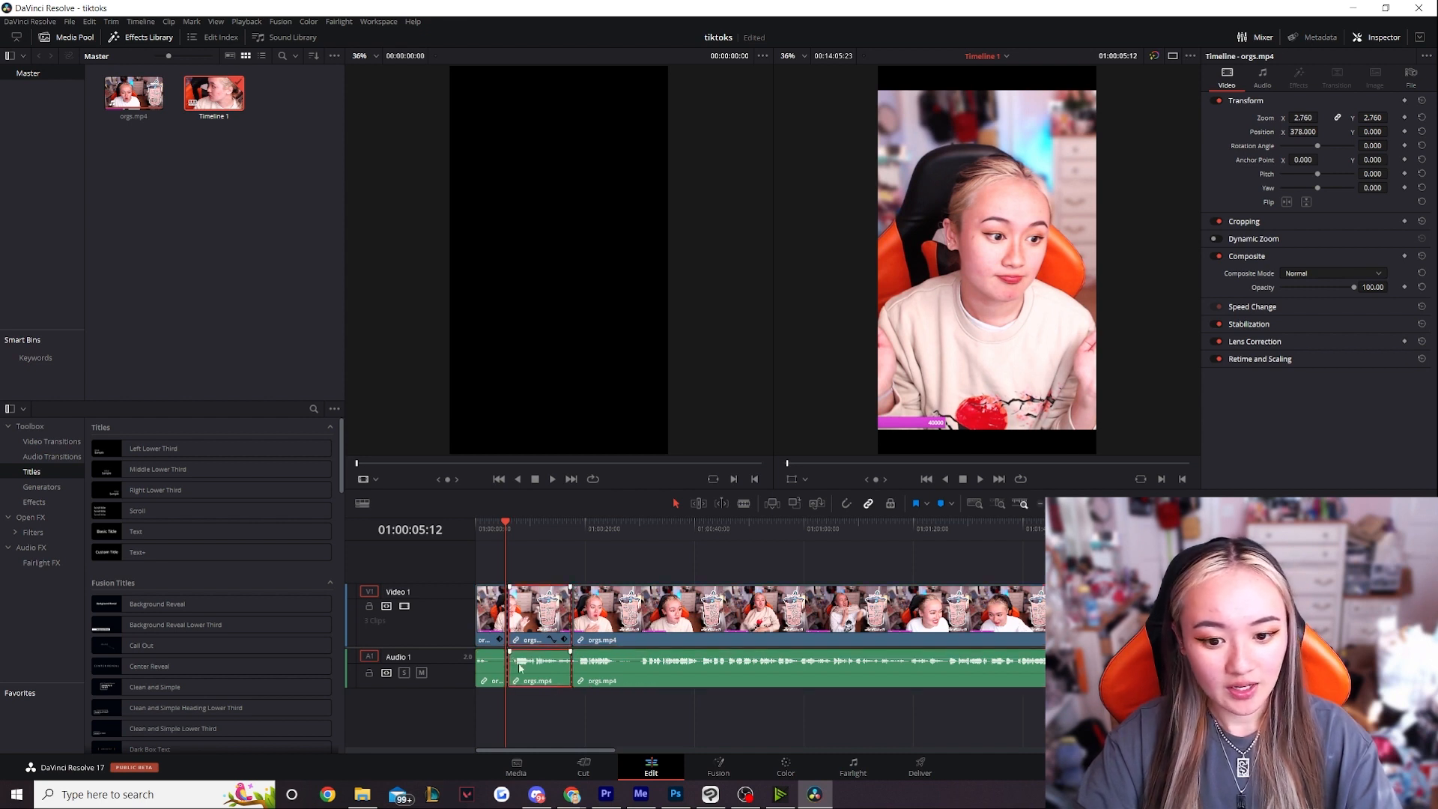
pyautogui.click(487, 528)
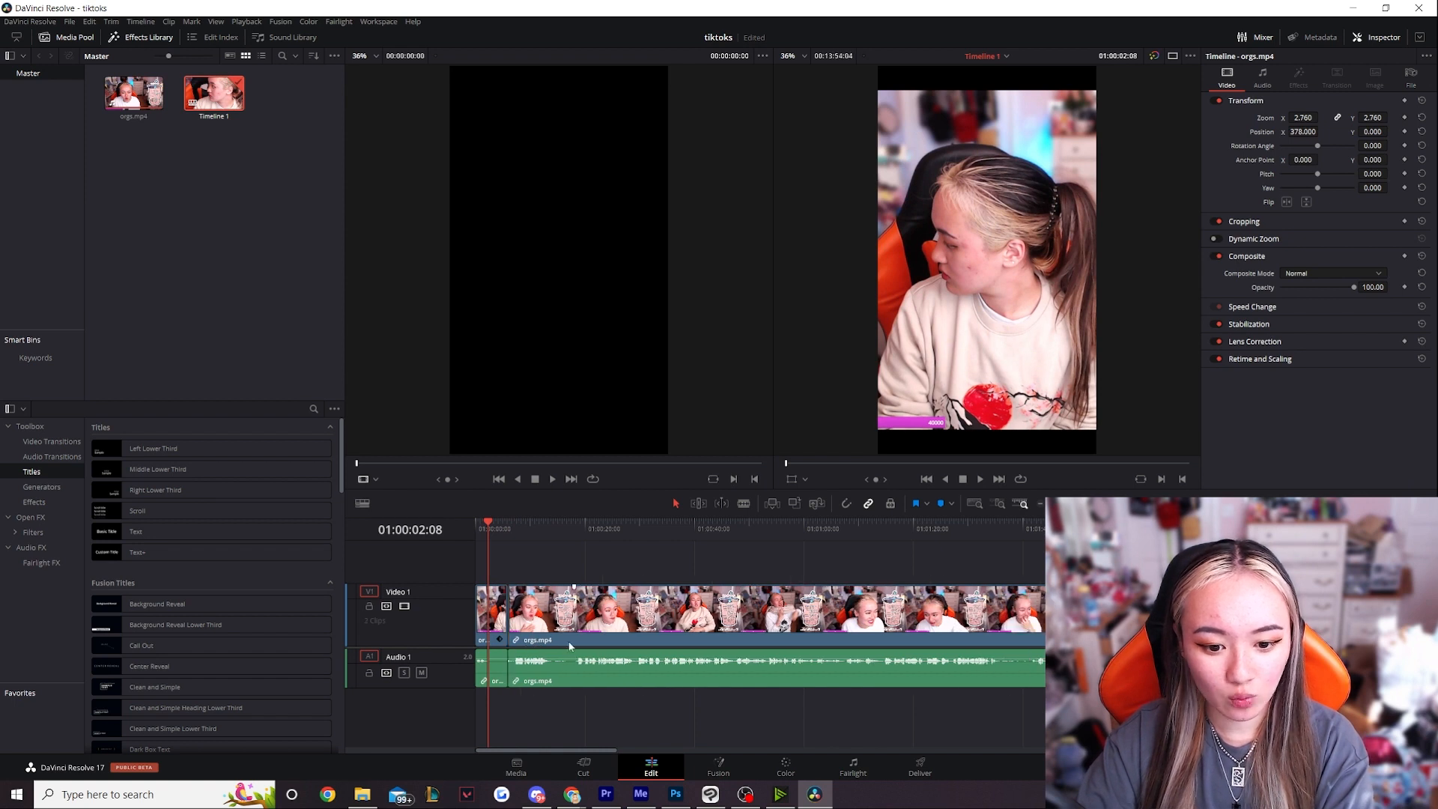
pyautogui.moveTo(575, 575)
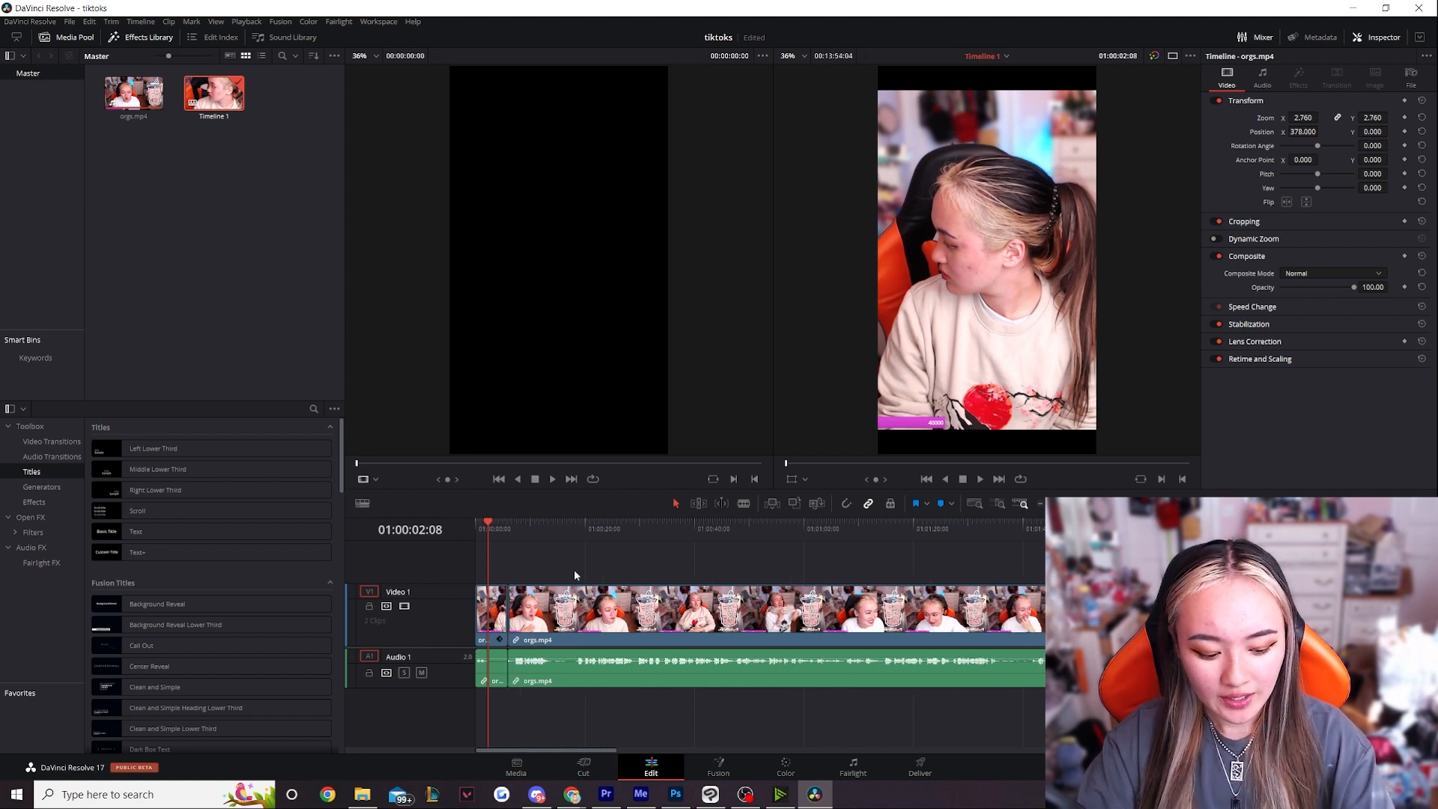
pyautogui.moveTo(675, 510)
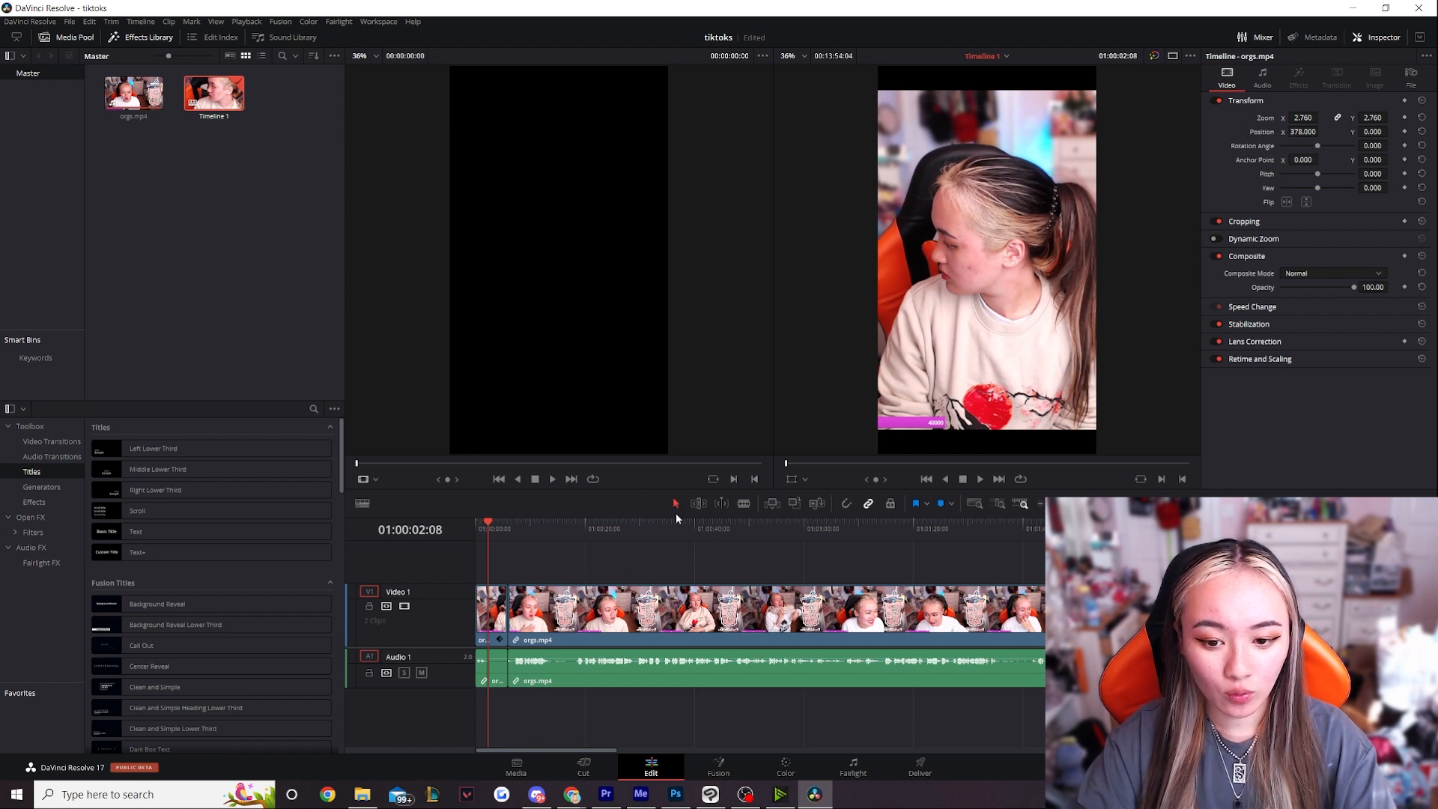
pyautogui.moveTo(555, 667)
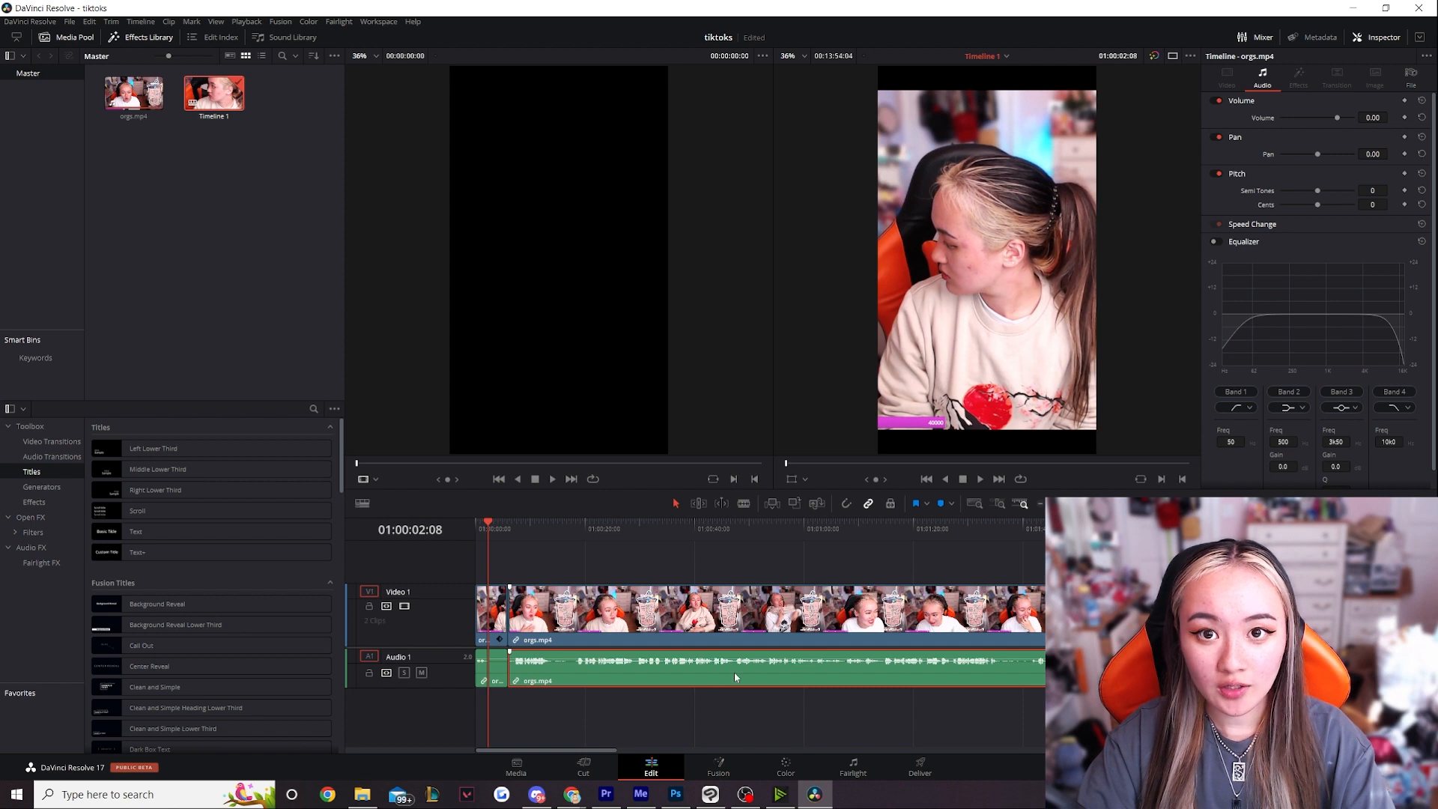
pyautogui.moveTo(667, 705)
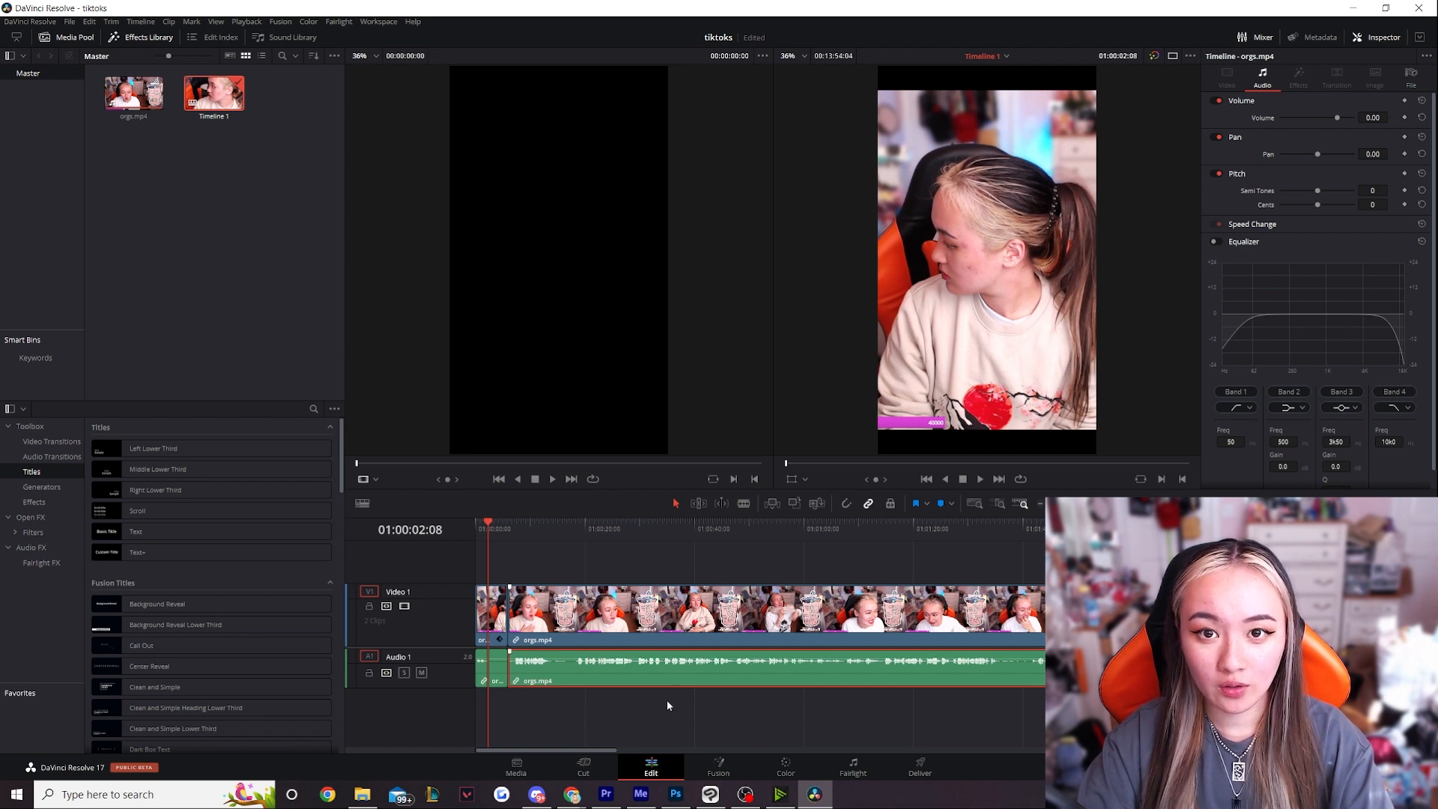
pyautogui.click(1245, 224)
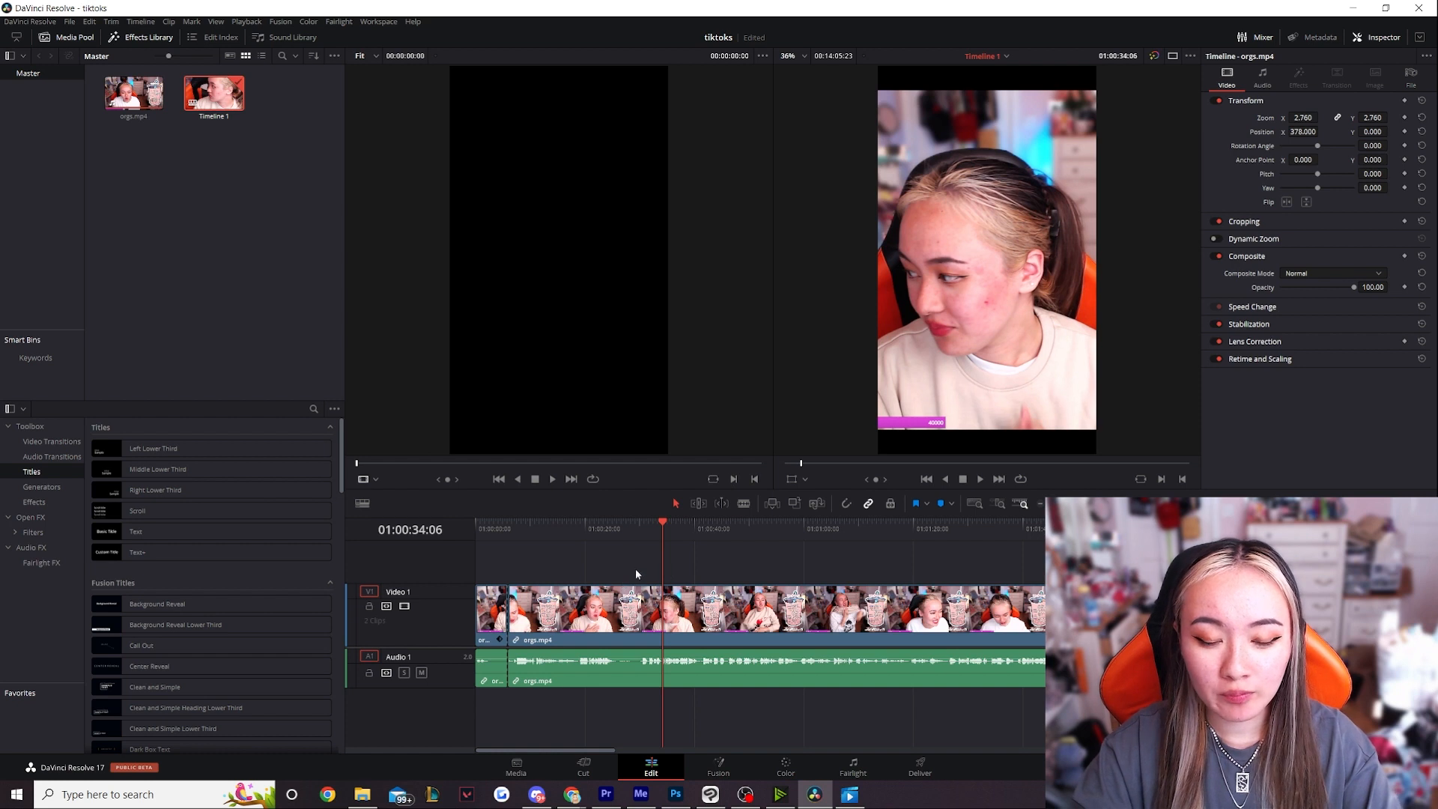
pyautogui.click(543, 522)
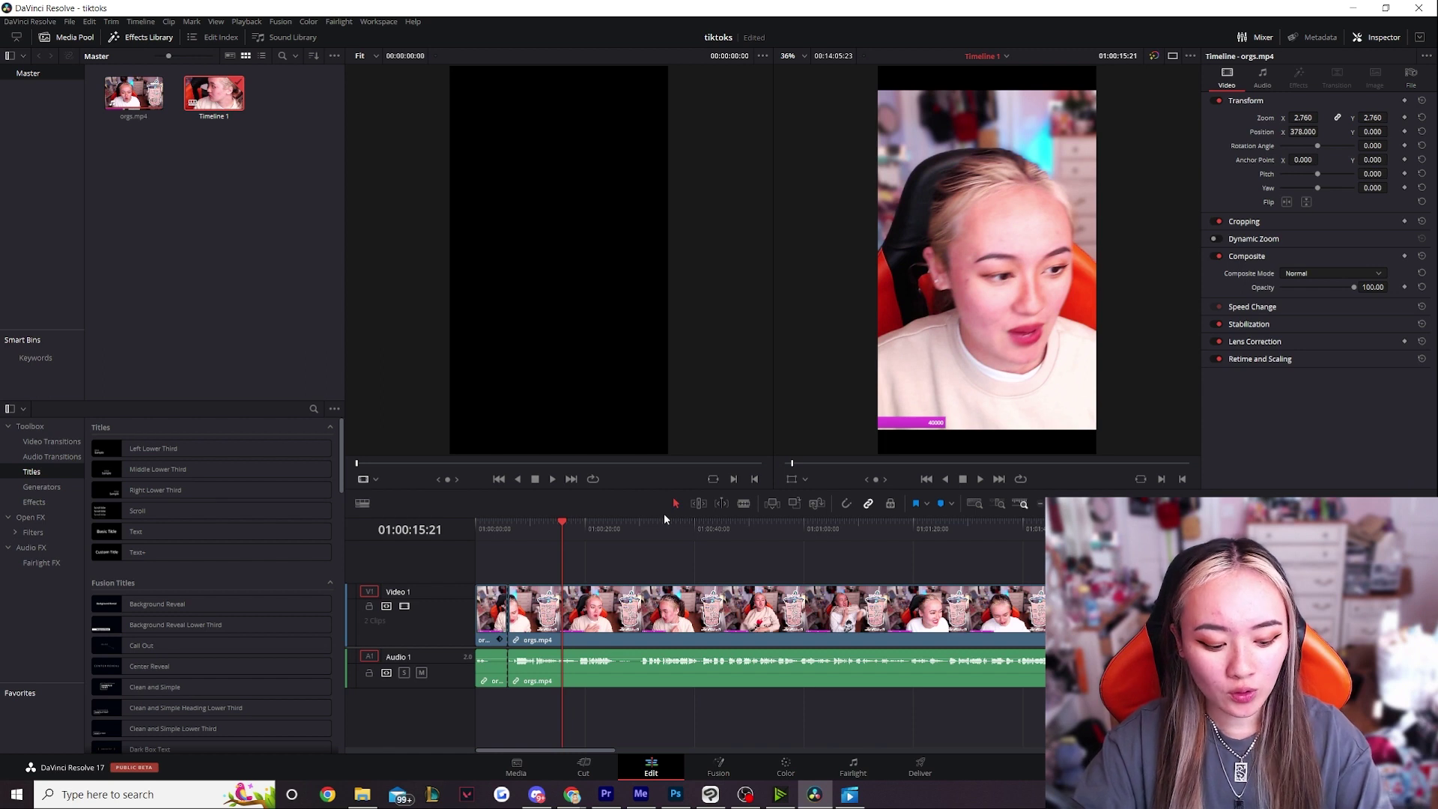
pyautogui.click(1262, 73)
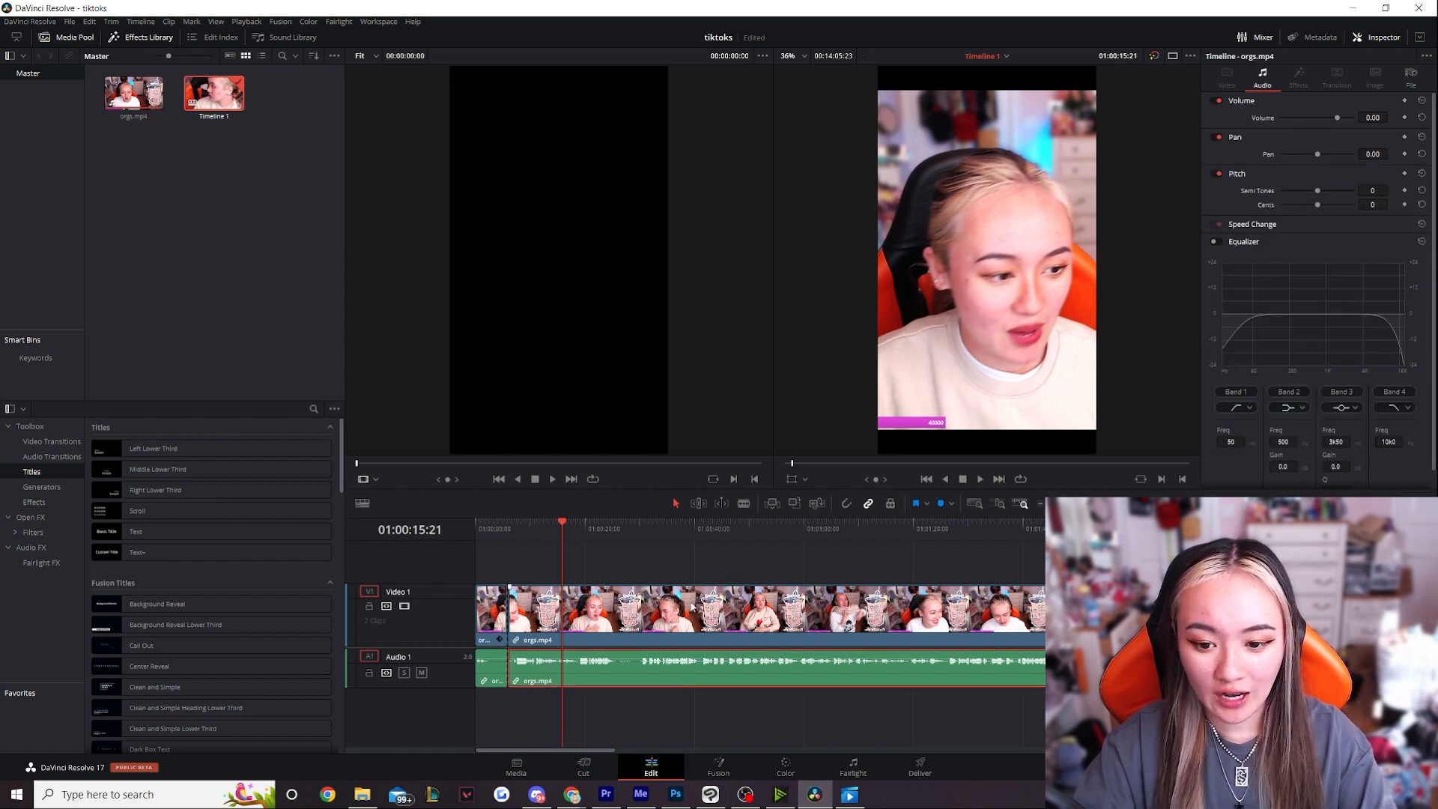
pyautogui.moveTo(745, 503)
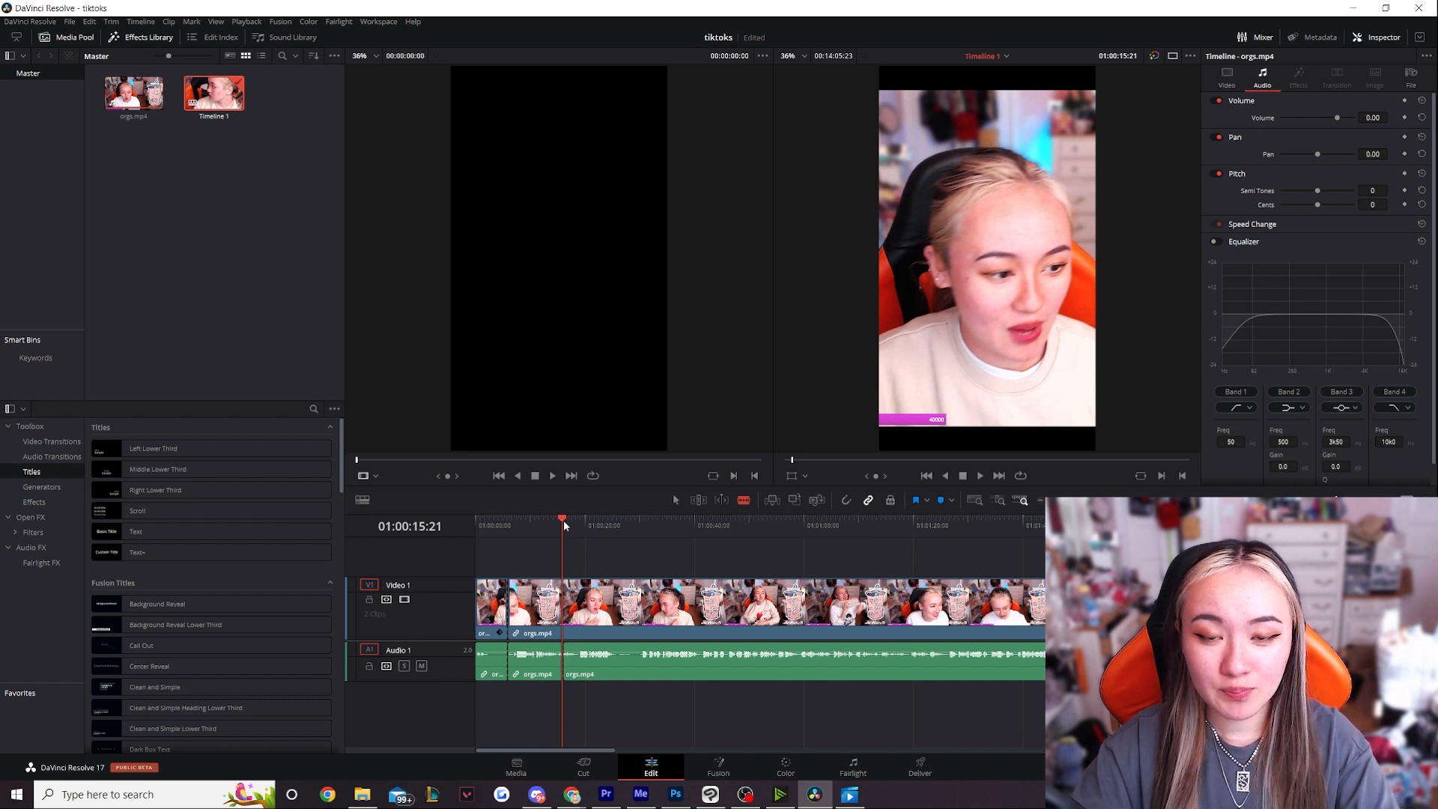
# Blade the clip around 28 seconds and select the later video and audio pieces for removal.
pyautogui.click(639, 520)
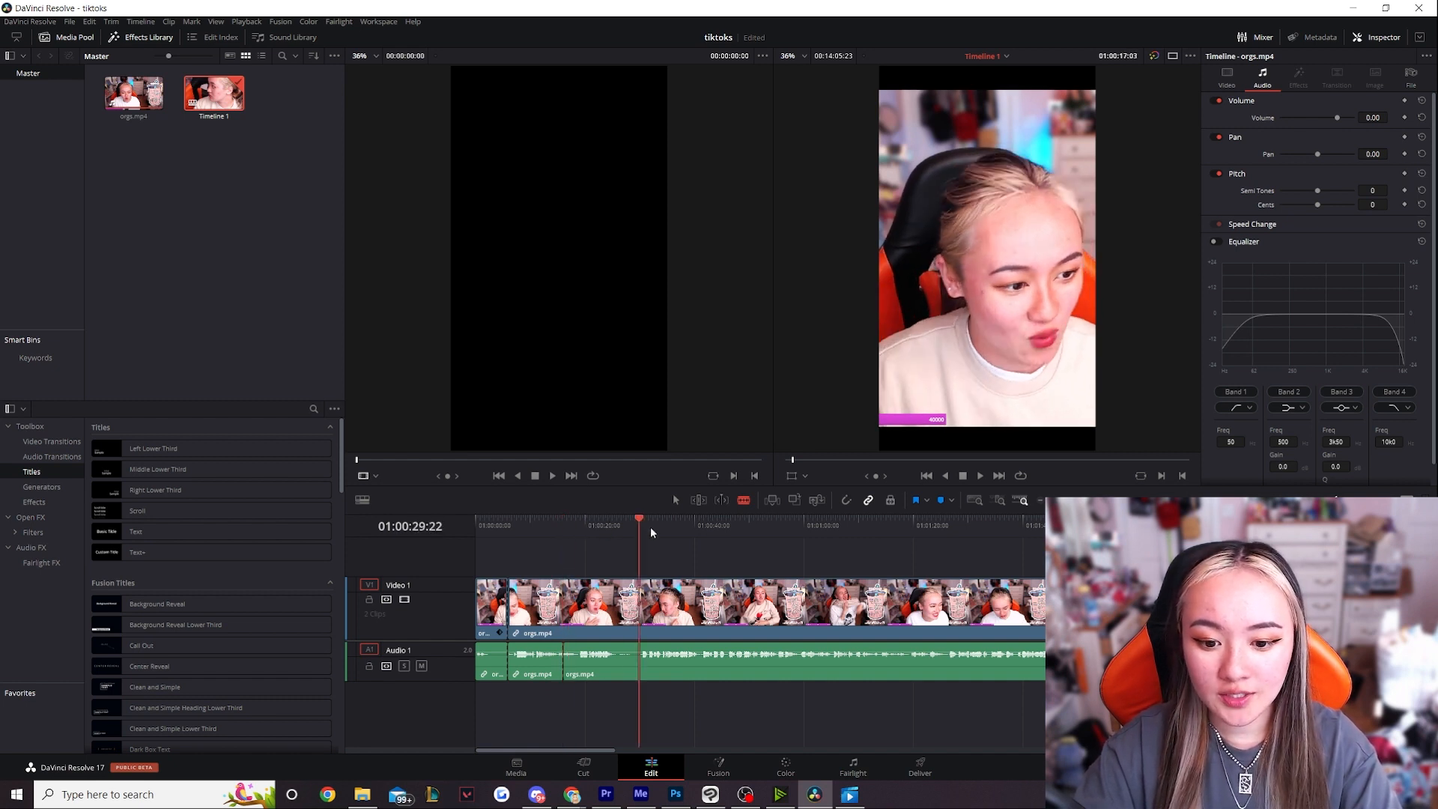
pyautogui.click(763, 520)
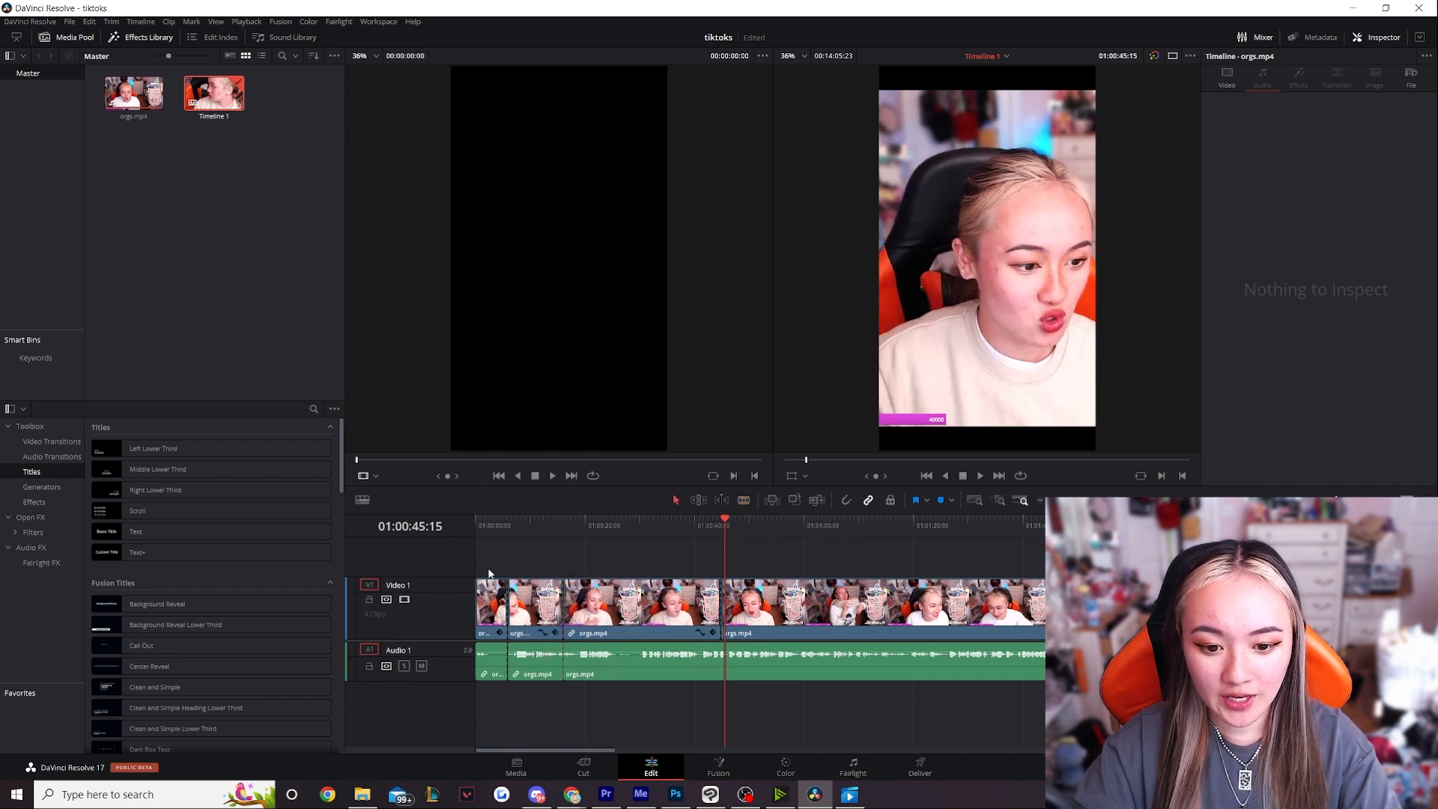
pyautogui.click(638, 526)
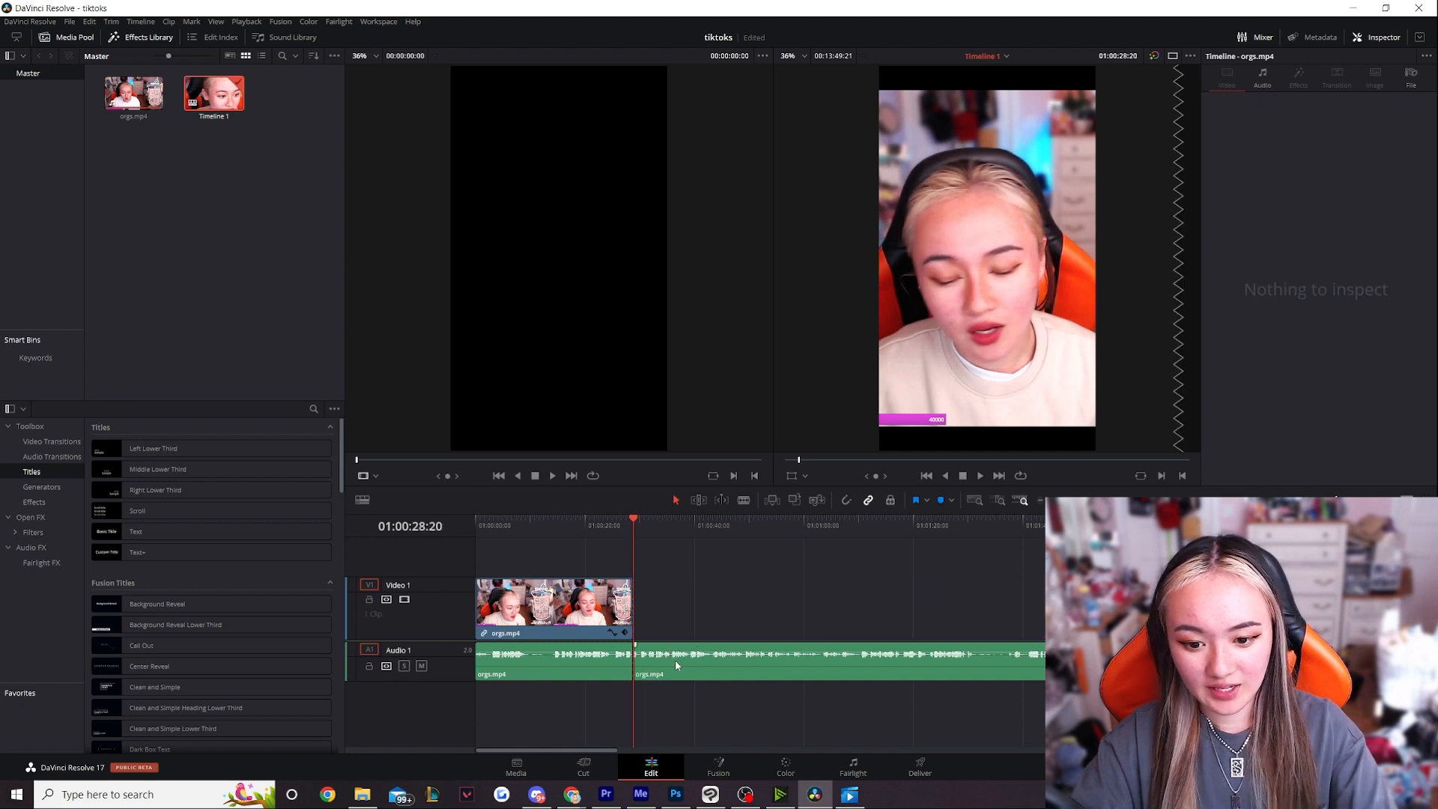
pyautogui.click(551, 661)
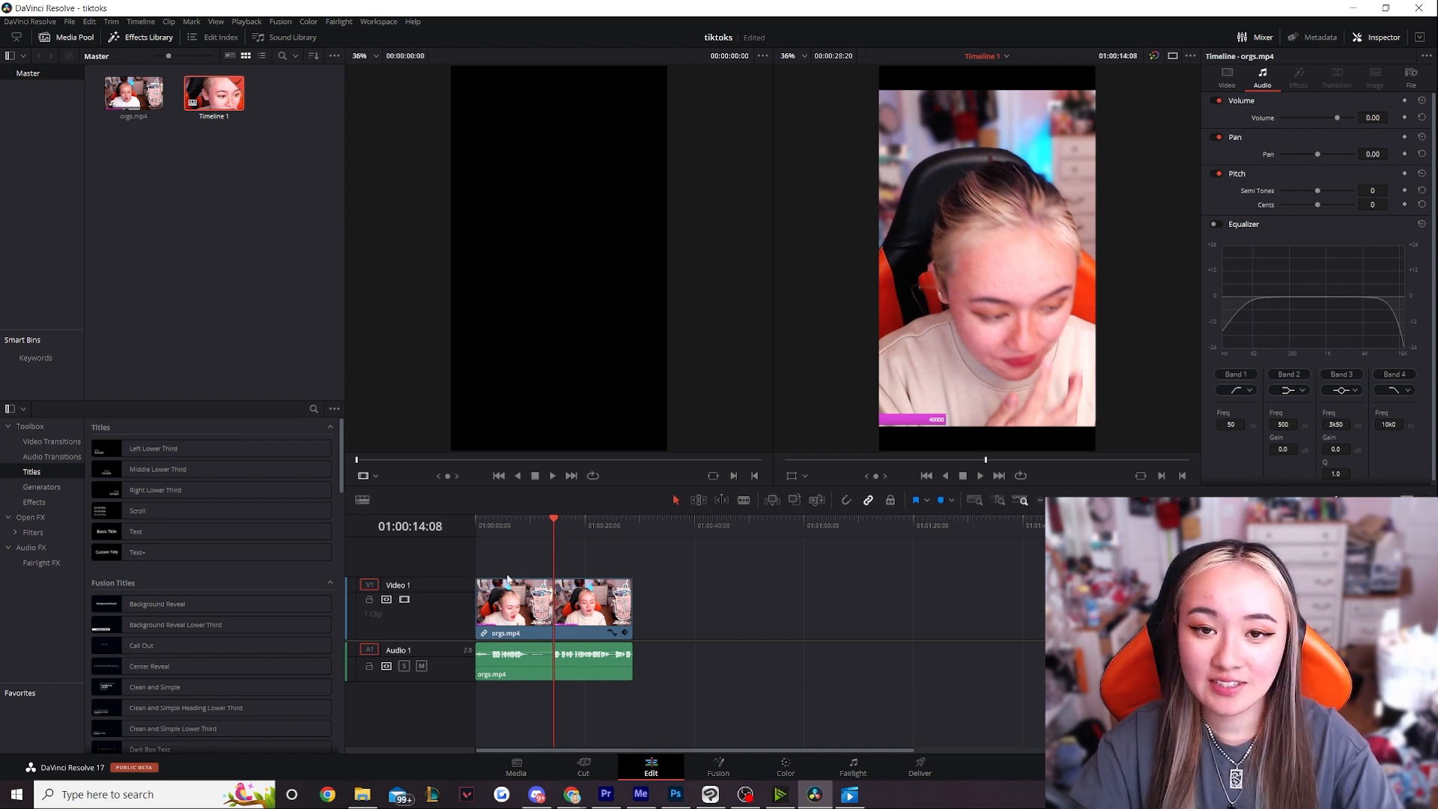
pyautogui.moveTo(531, 592)
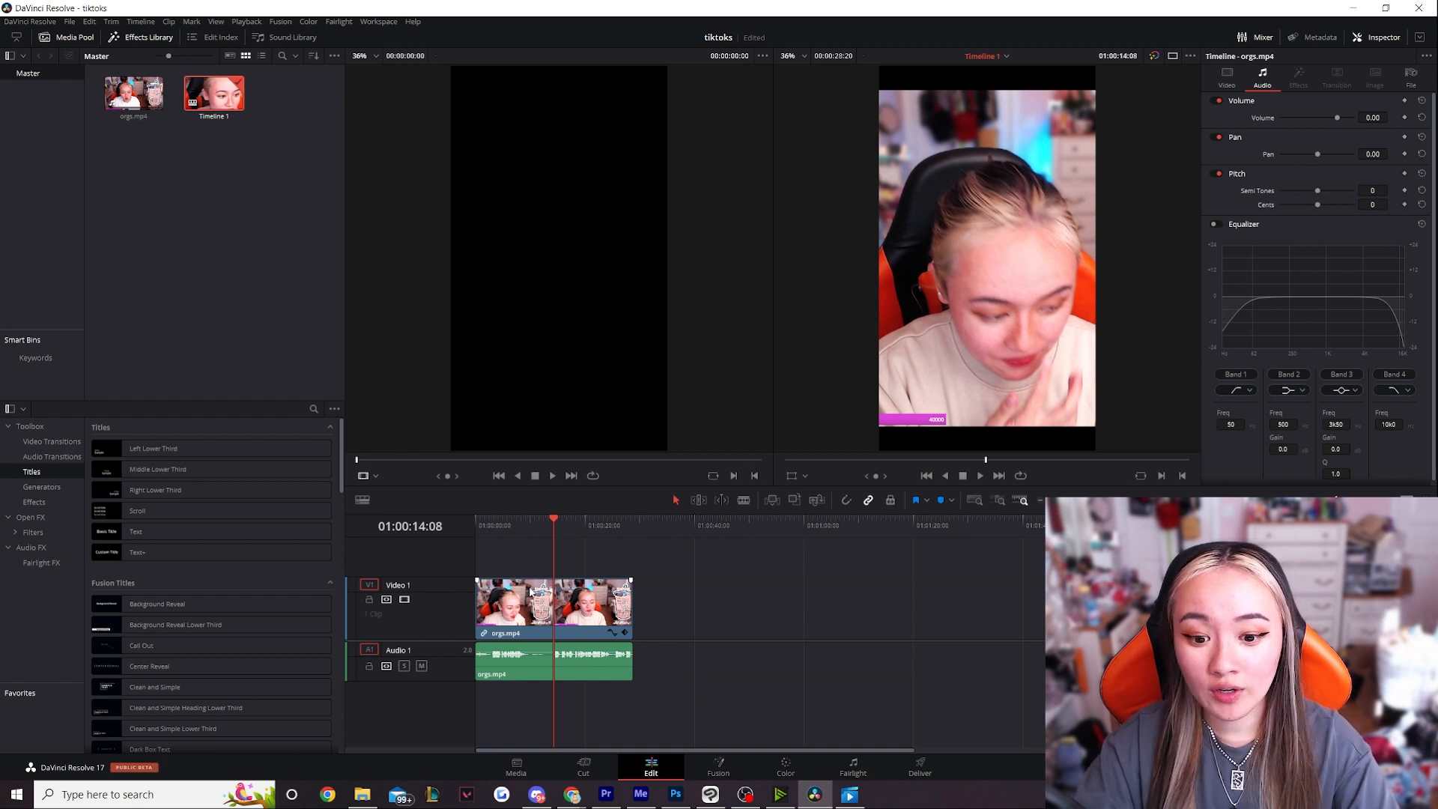
pyautogui.moveTo(557, 529)
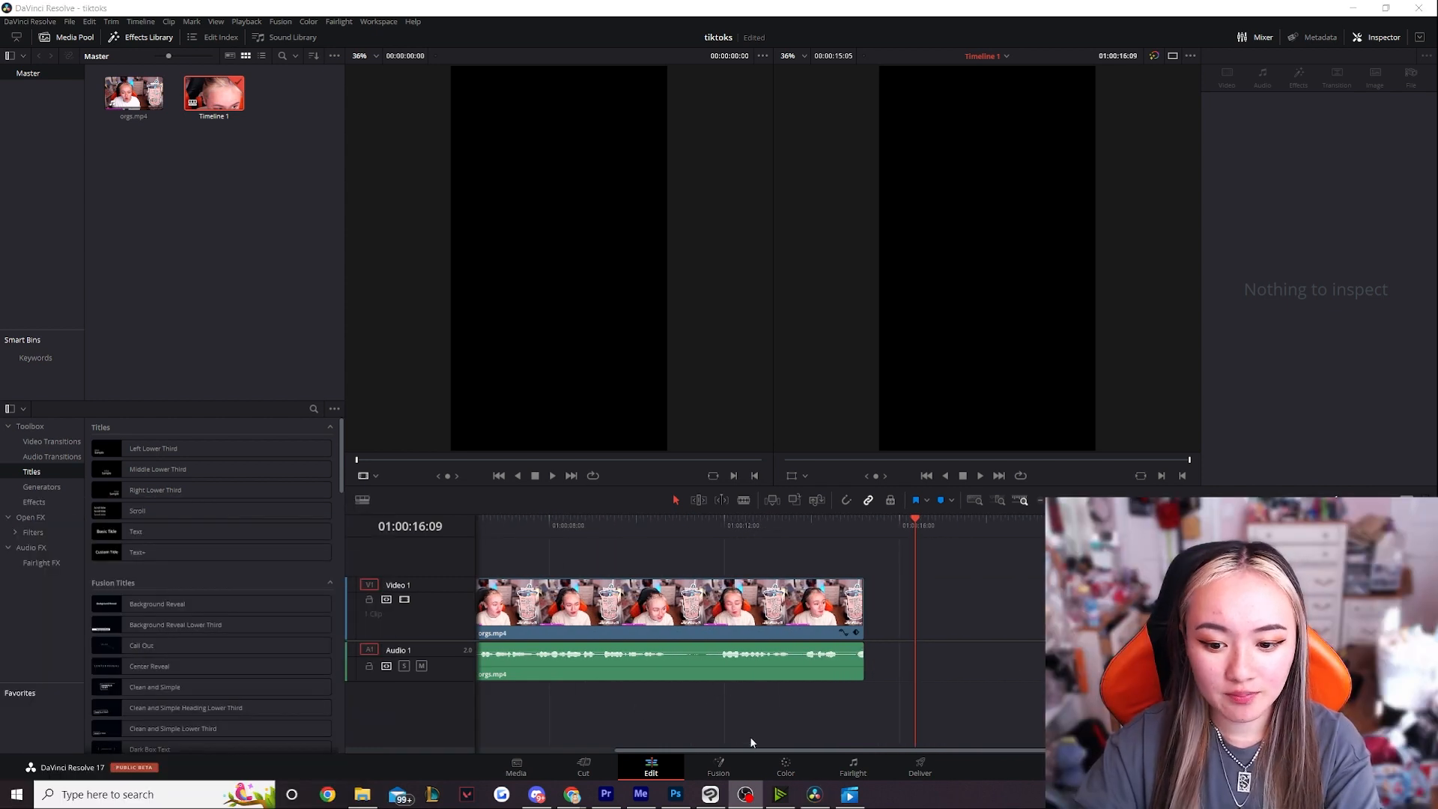
pyautogui.moveTo(421, 666)
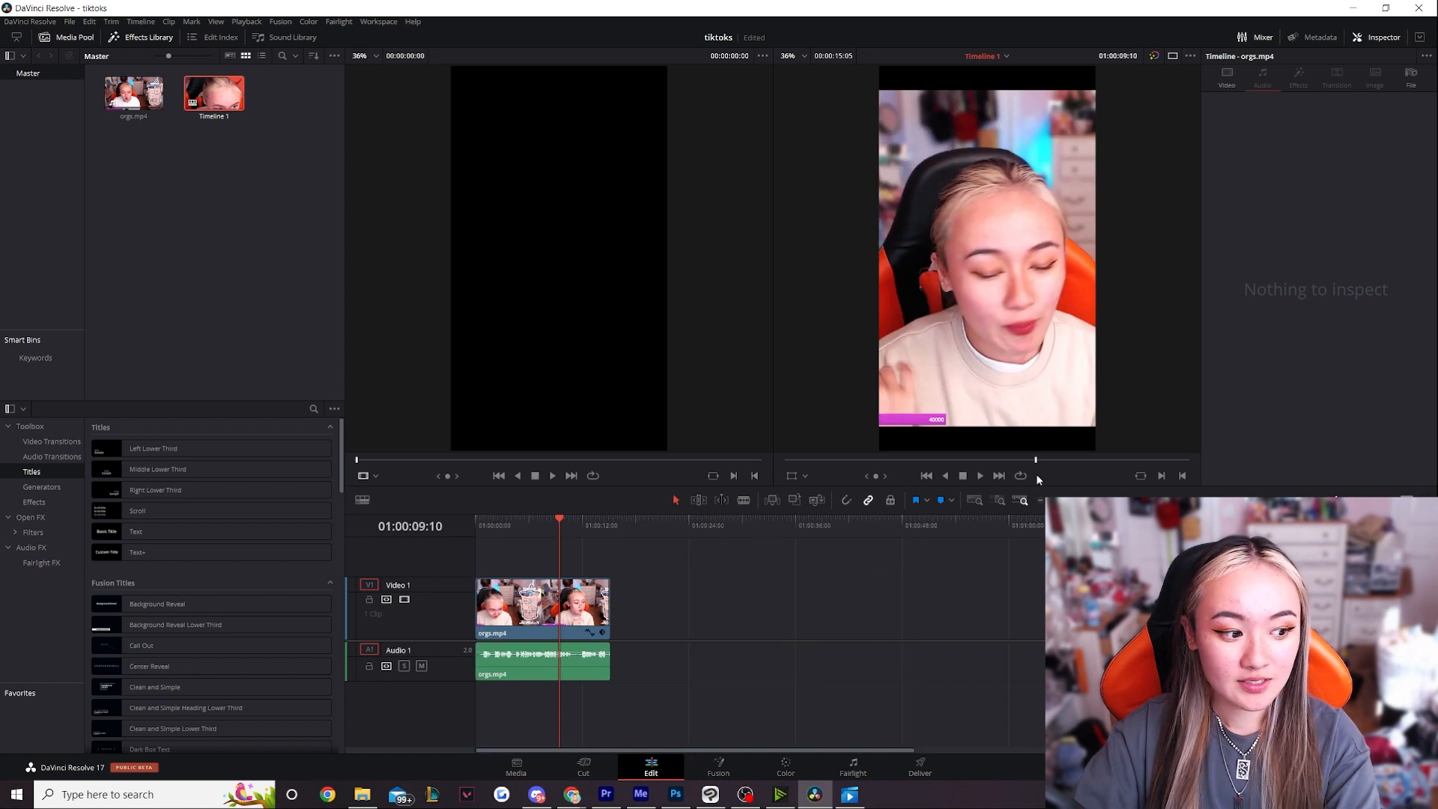
pyautogui.moveTo(615, 514)
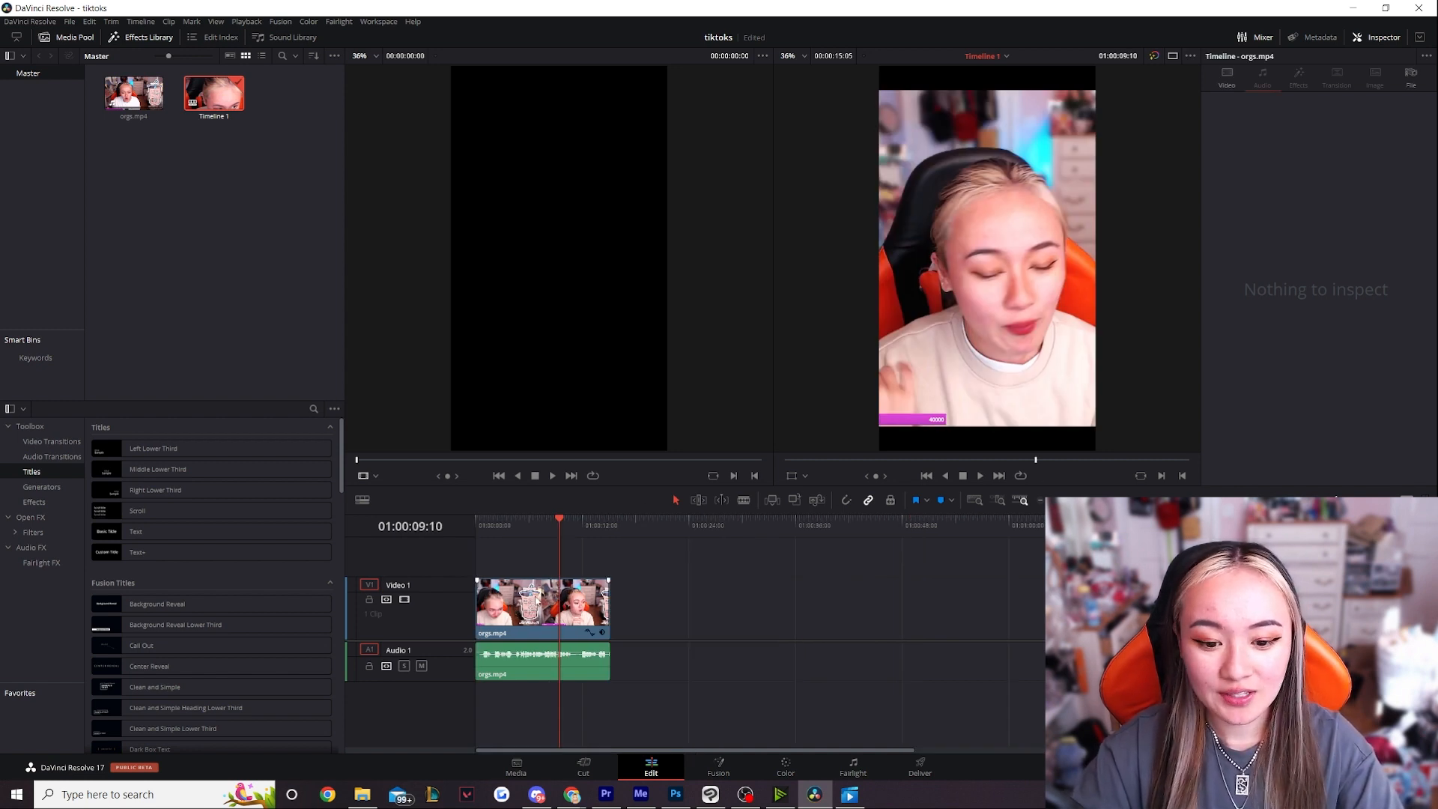
# Select the first orgs clip, then the zoomed copy further along the timeline.
pyautogui.click(541, 608)
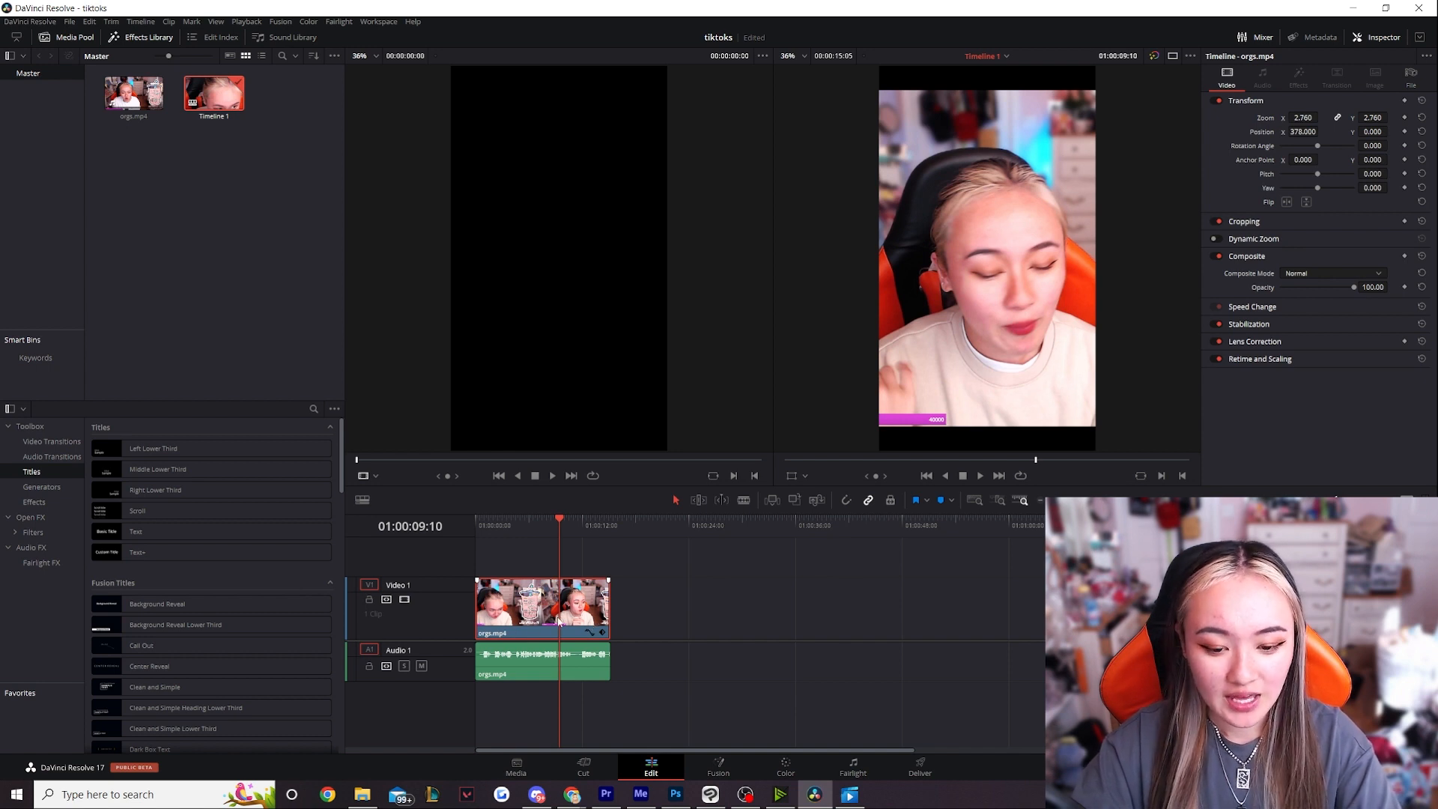
pyautogui.moveTo(514, 611)
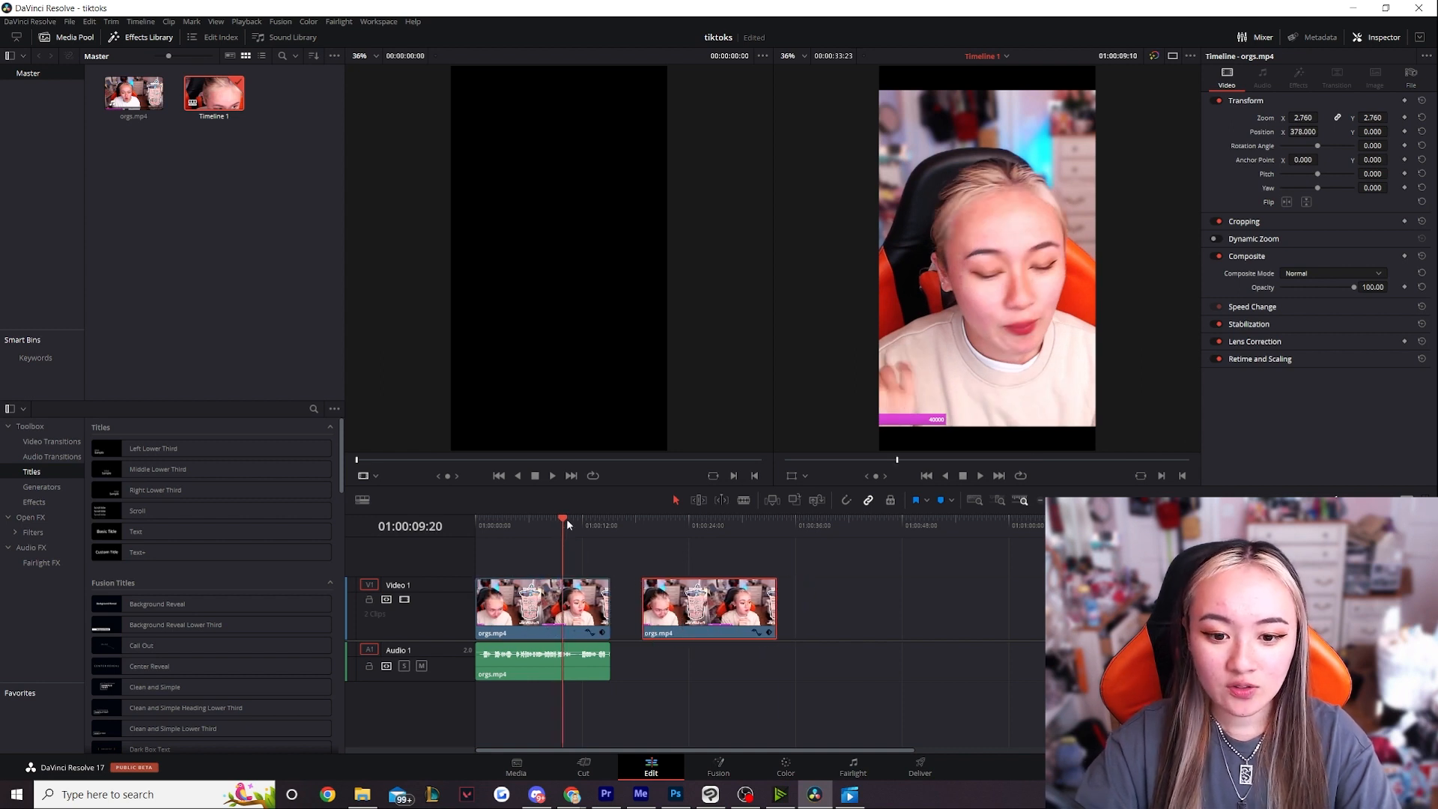
pyautogui.click(589, 520)
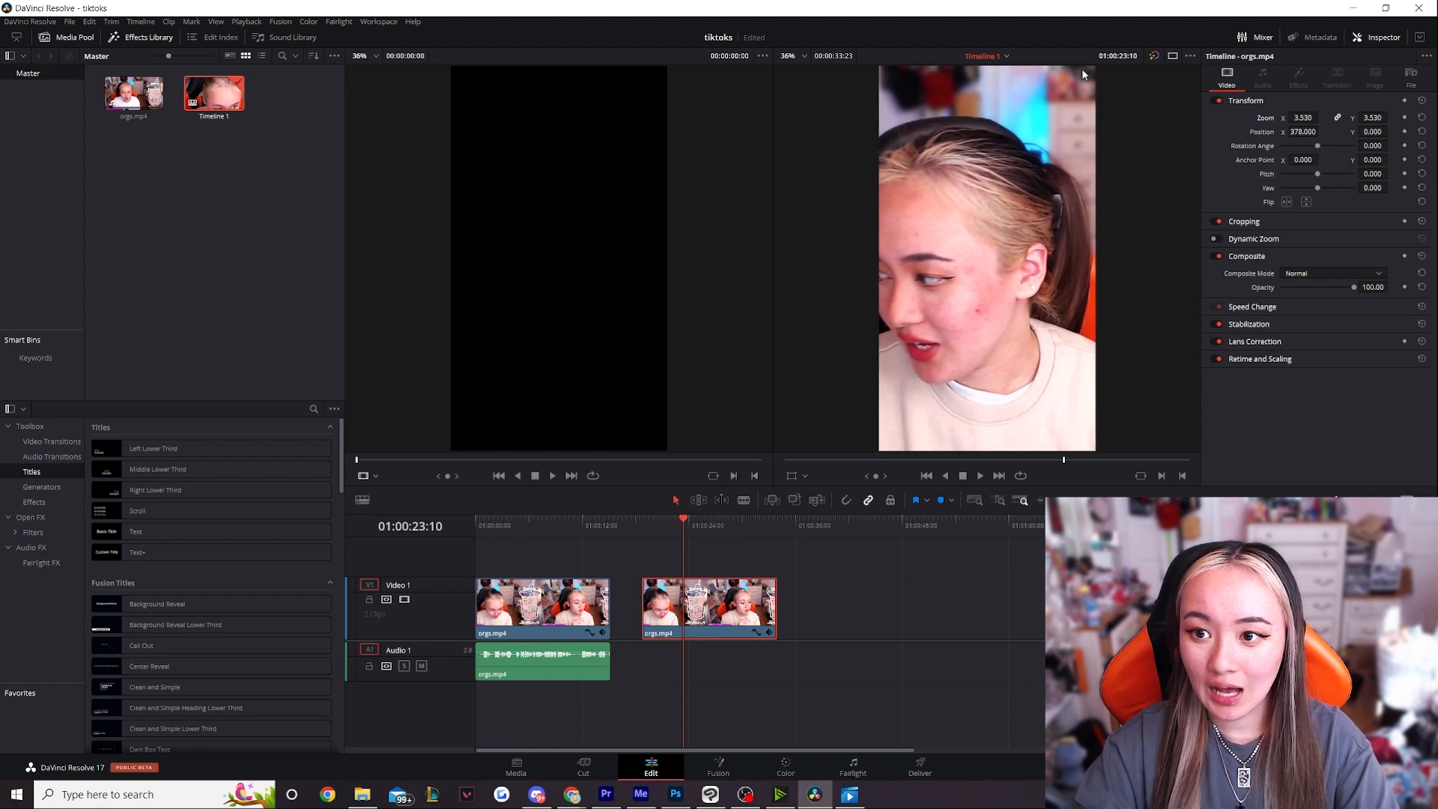
pyautogui.moveTo(190, 369)
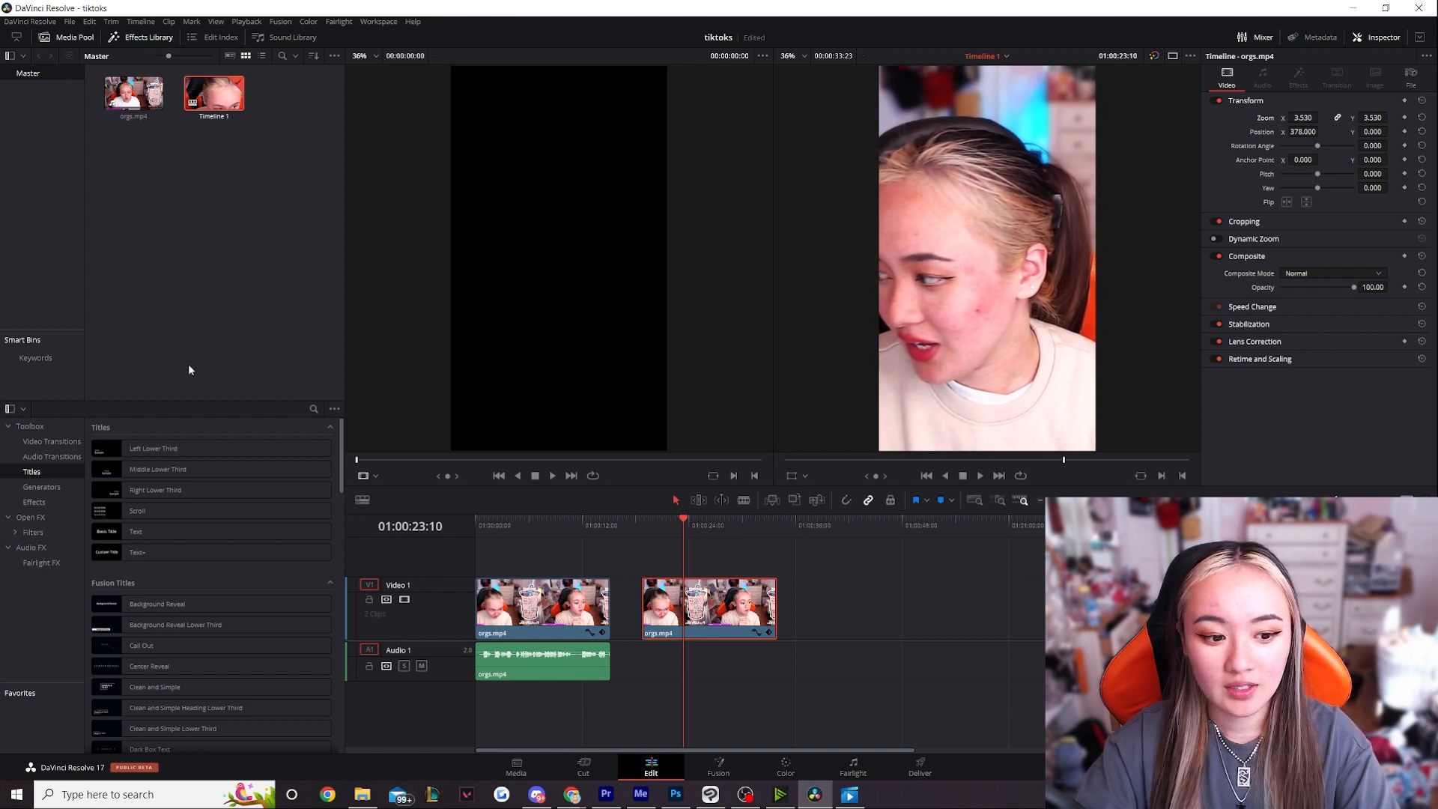
pyautogui.moveTo(107, 415)
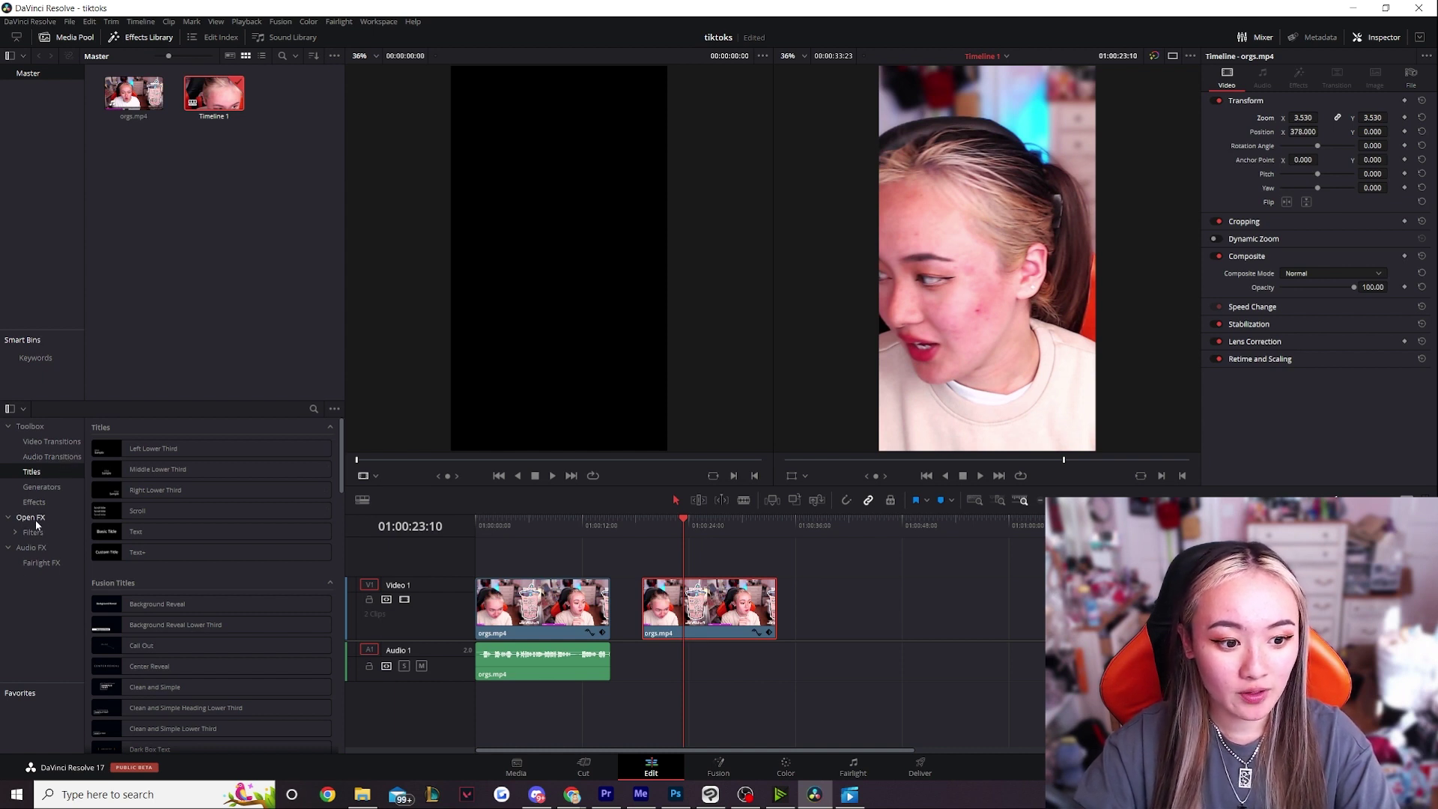
# Browse Resolve FX Blur filters, stack the zoomed copy above Video 1, and rewind to the start.
pyautogui.click(32, 532)
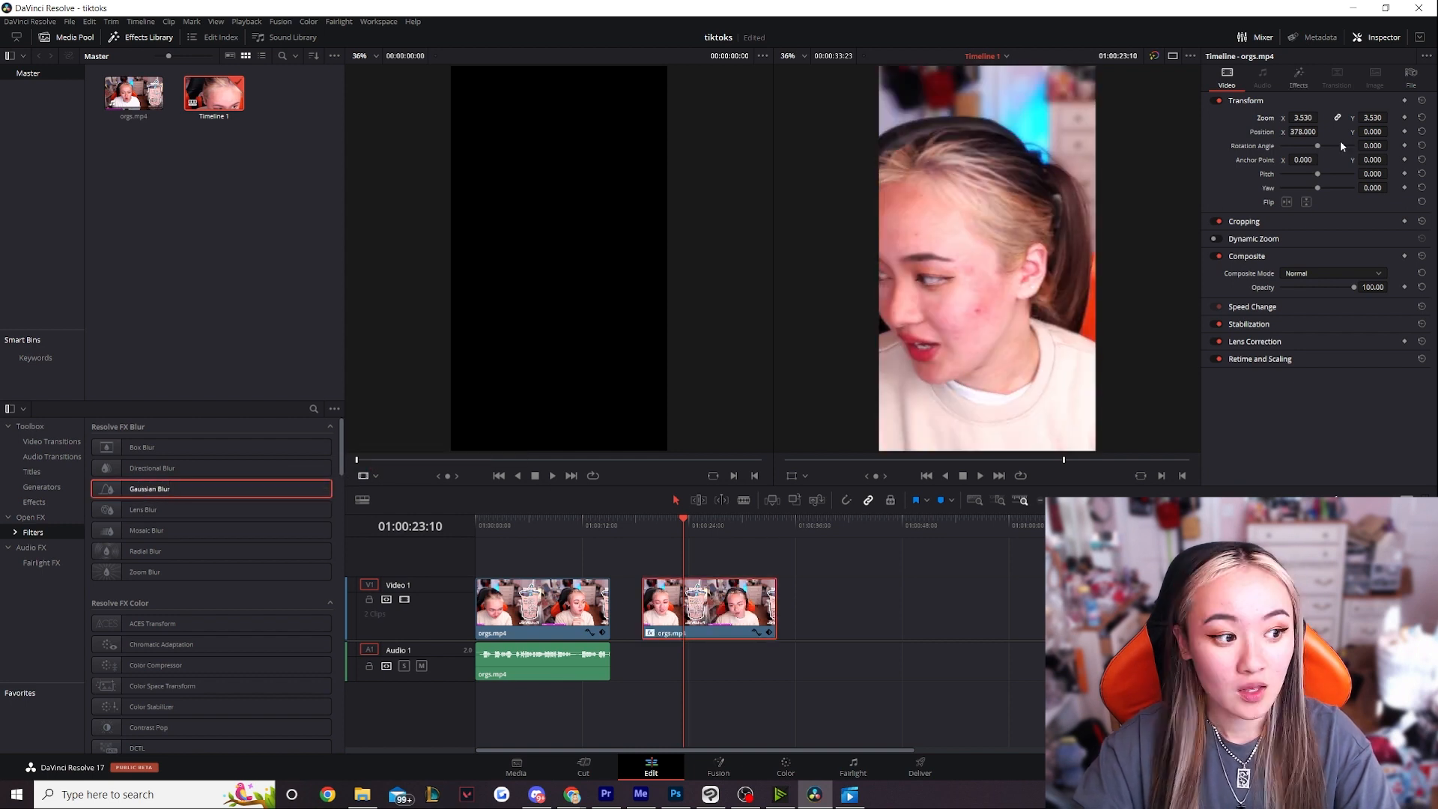
pyautogui.click(1298, 75)
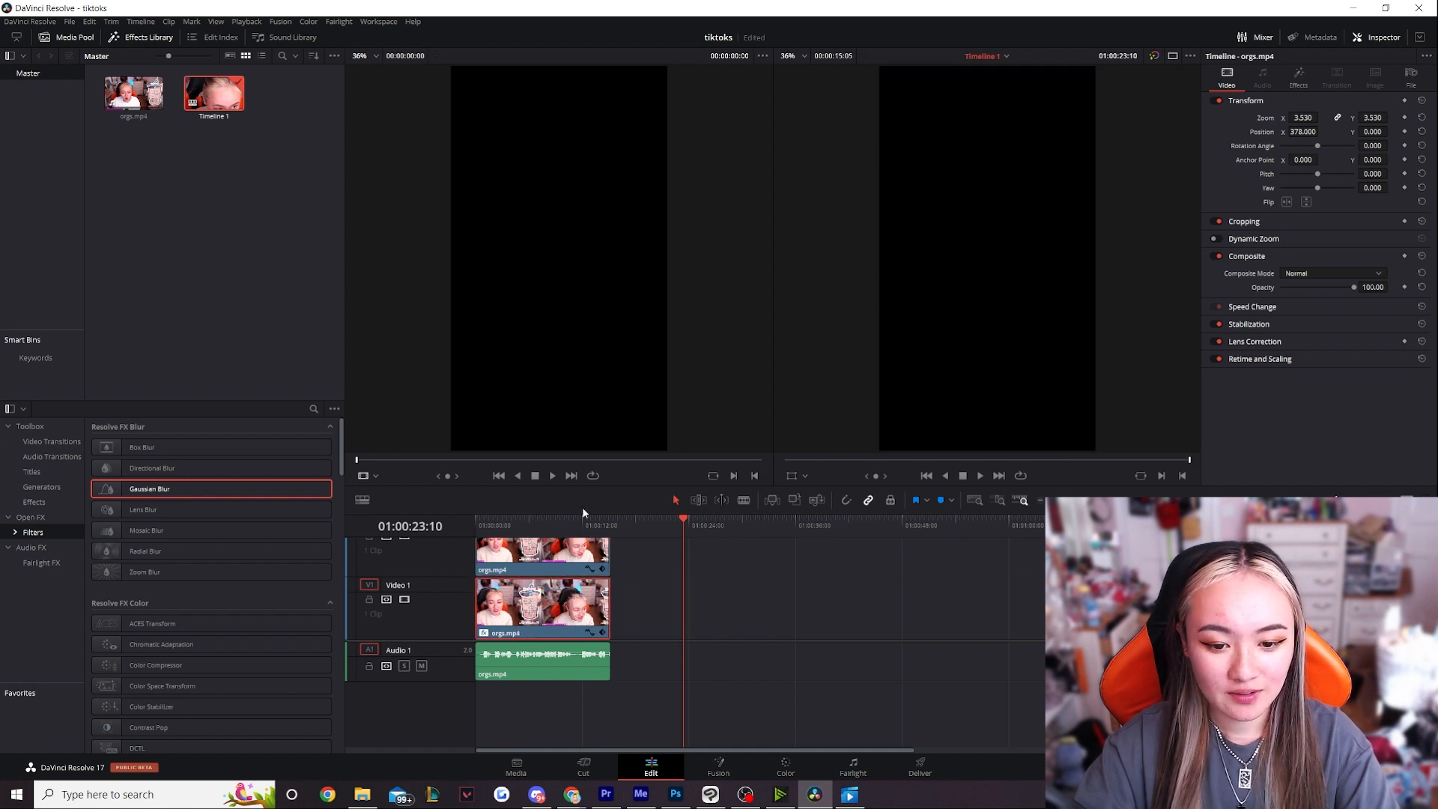
pyautogui.click(506, 526)
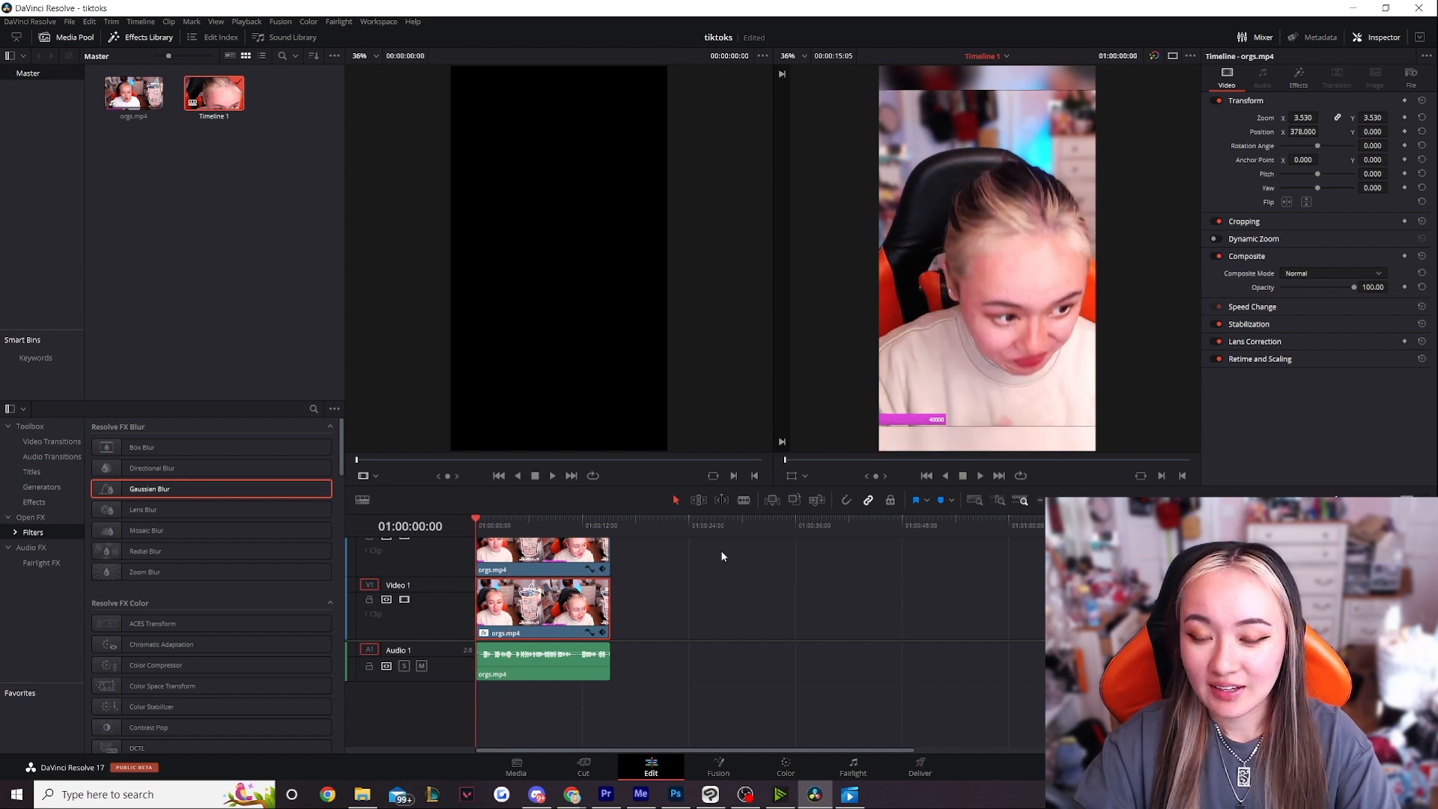
pyautogui.moveTo(713, 577)
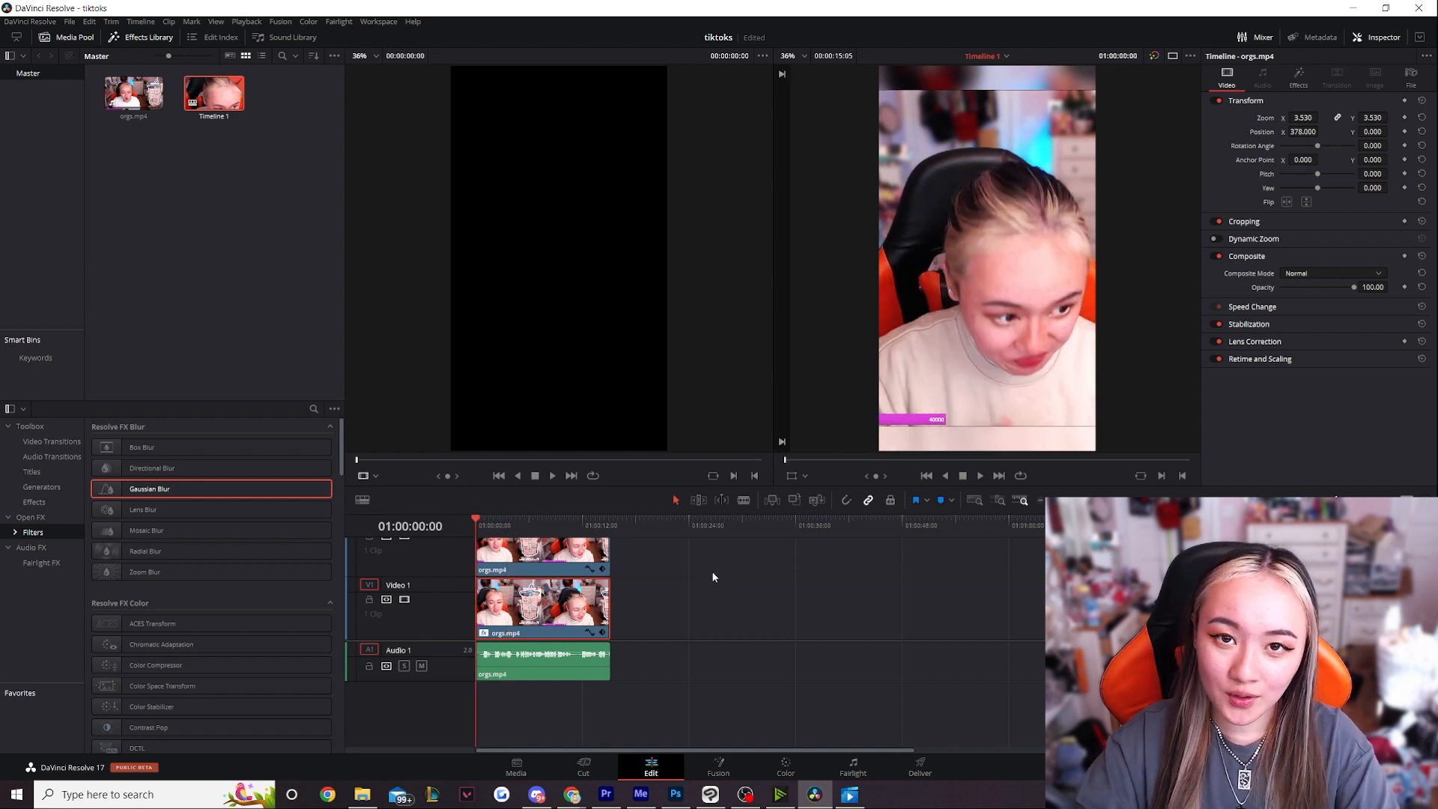
pyautogui.moveTo(708, 584)
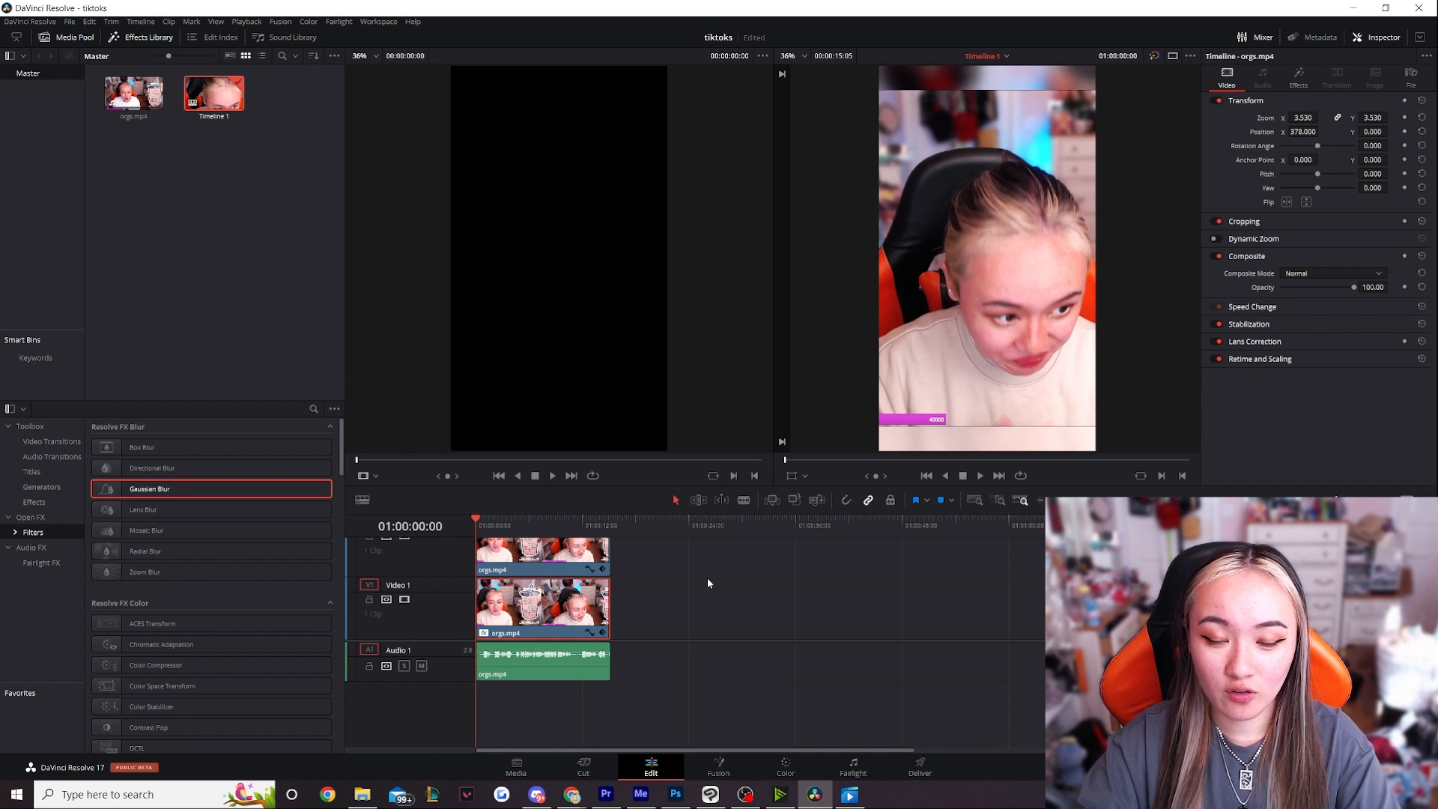
pyautogui.moveTo(694, 600)
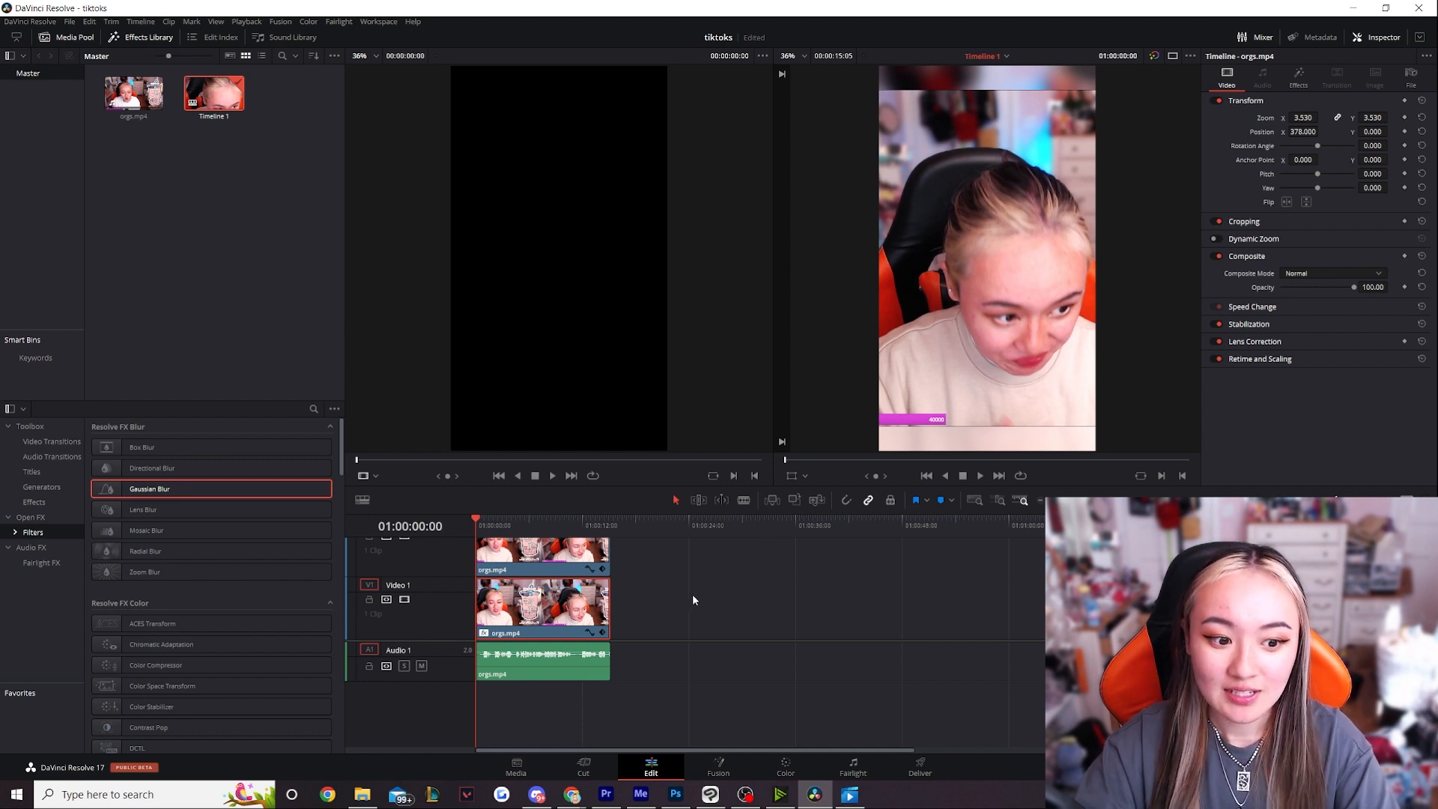
pyautogui.moveTo(871, 698)
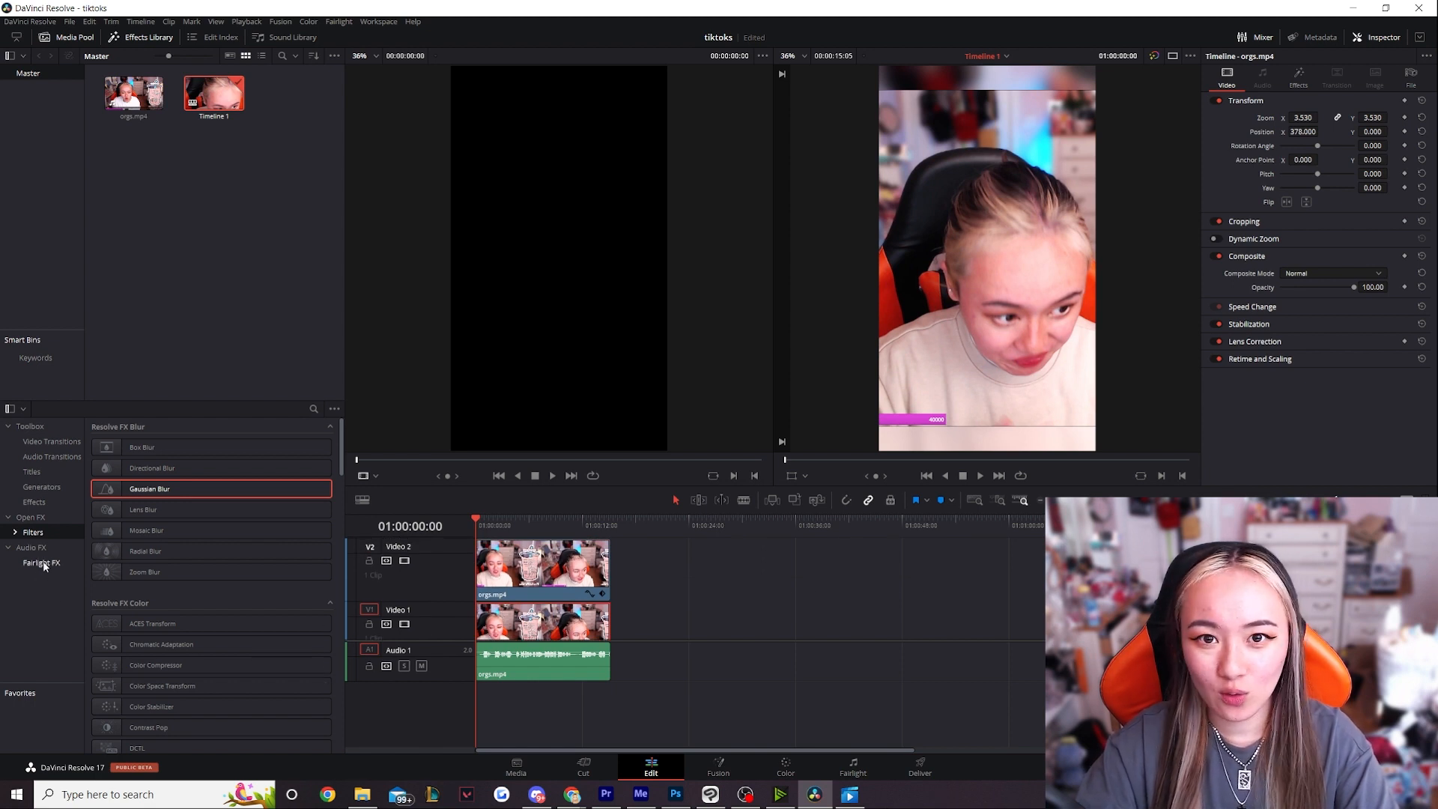
pyautogui.moveTo(48, 597)
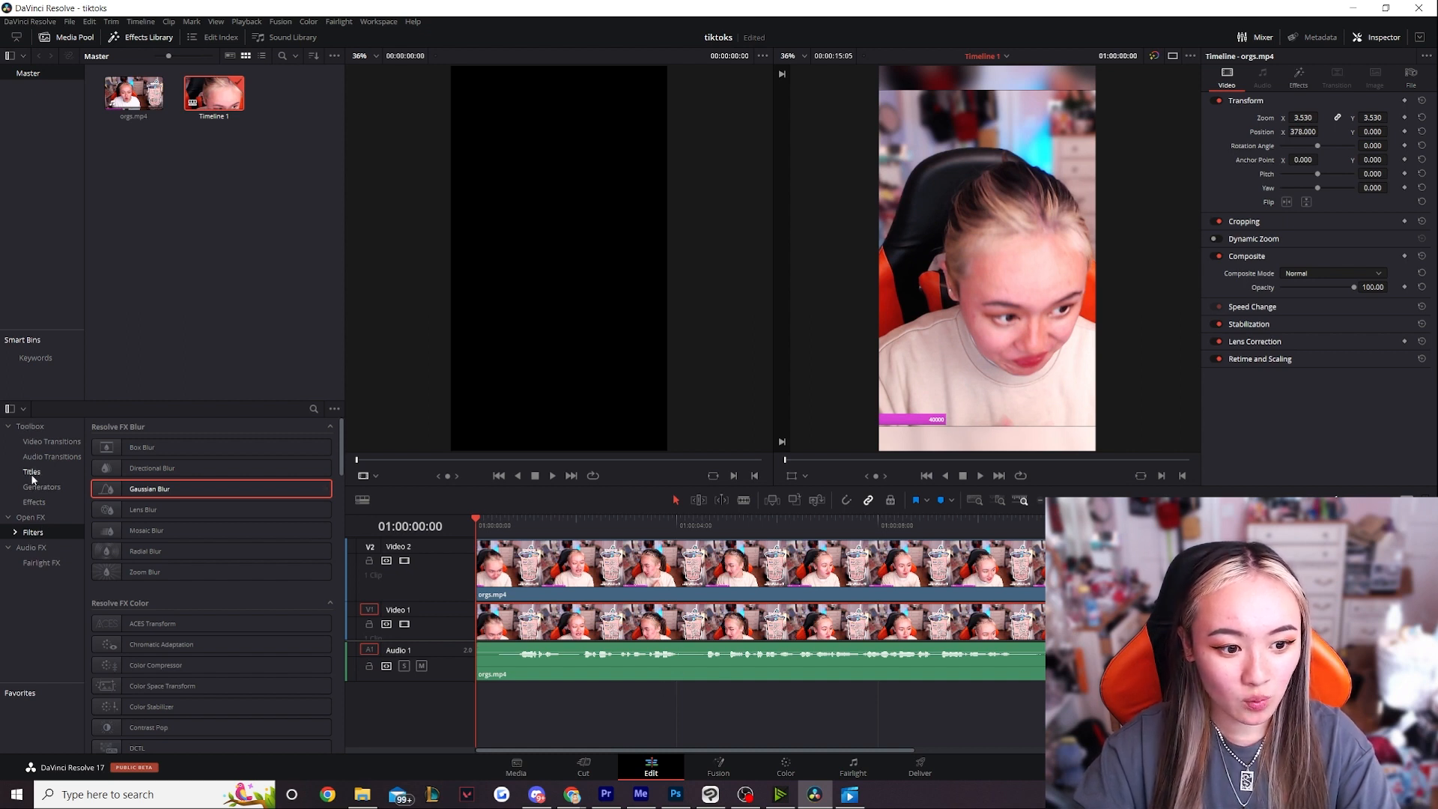
# Show the Titles and Subtitles list in the Effects Library.
pyautogui.click(31, 471)
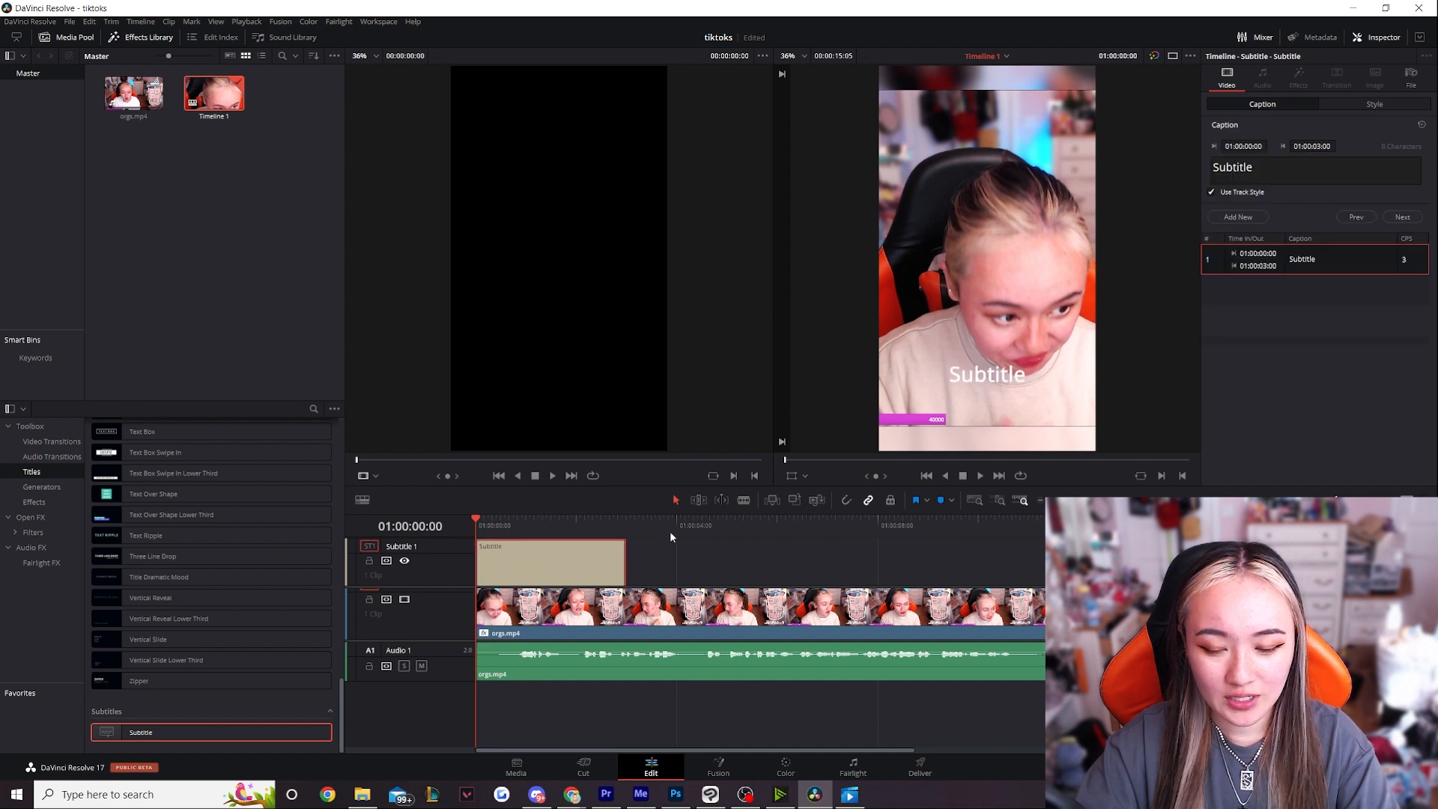
pyautogui.moveTo(1053, 352)
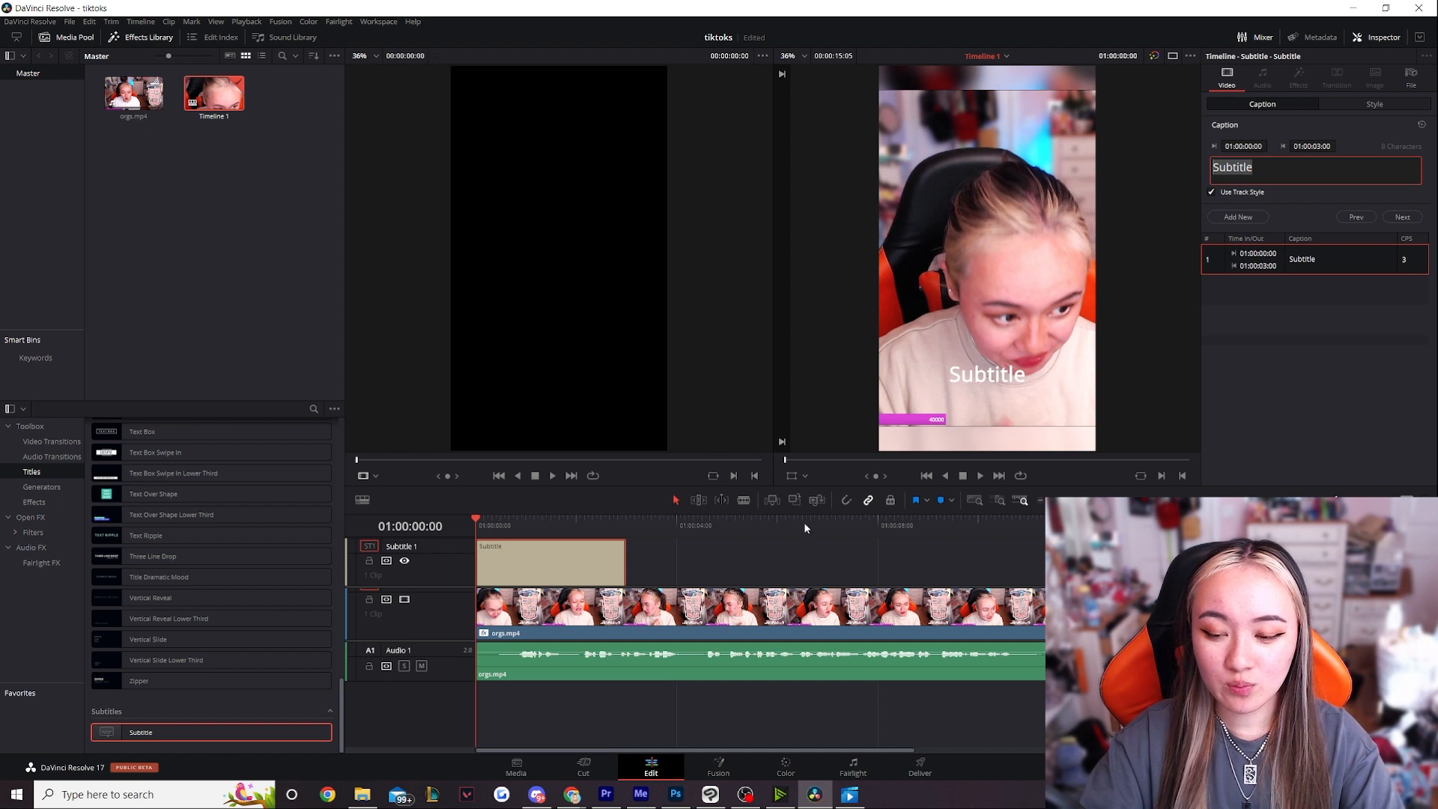
pyautogui.moveTo(833, 555)
pyautogui.write('poggies')
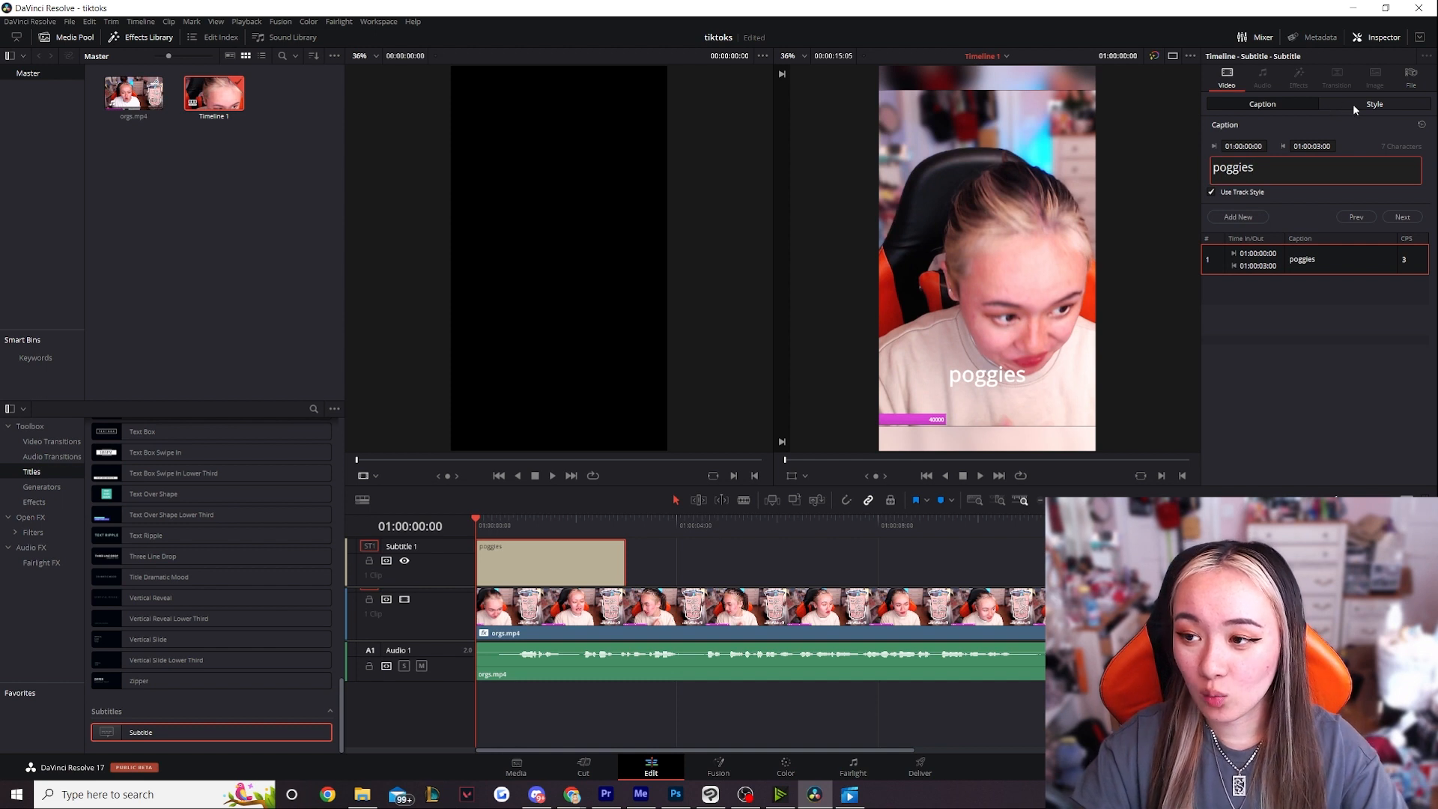
# Set the poggies caption's font to OmnesCyrillic SemiBold.
pyautogui.click(1373, 104)
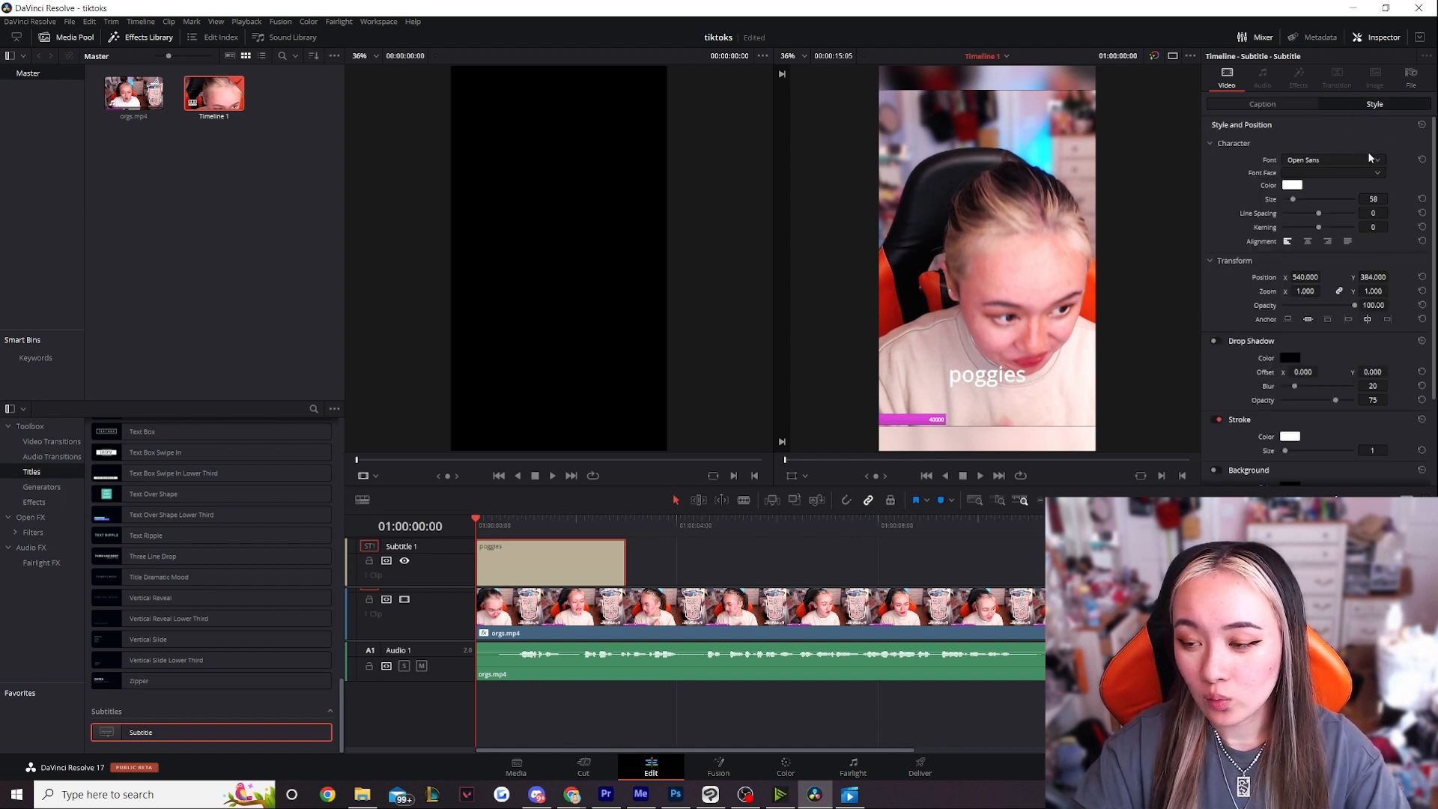
pyautogui.click(1335, 159)
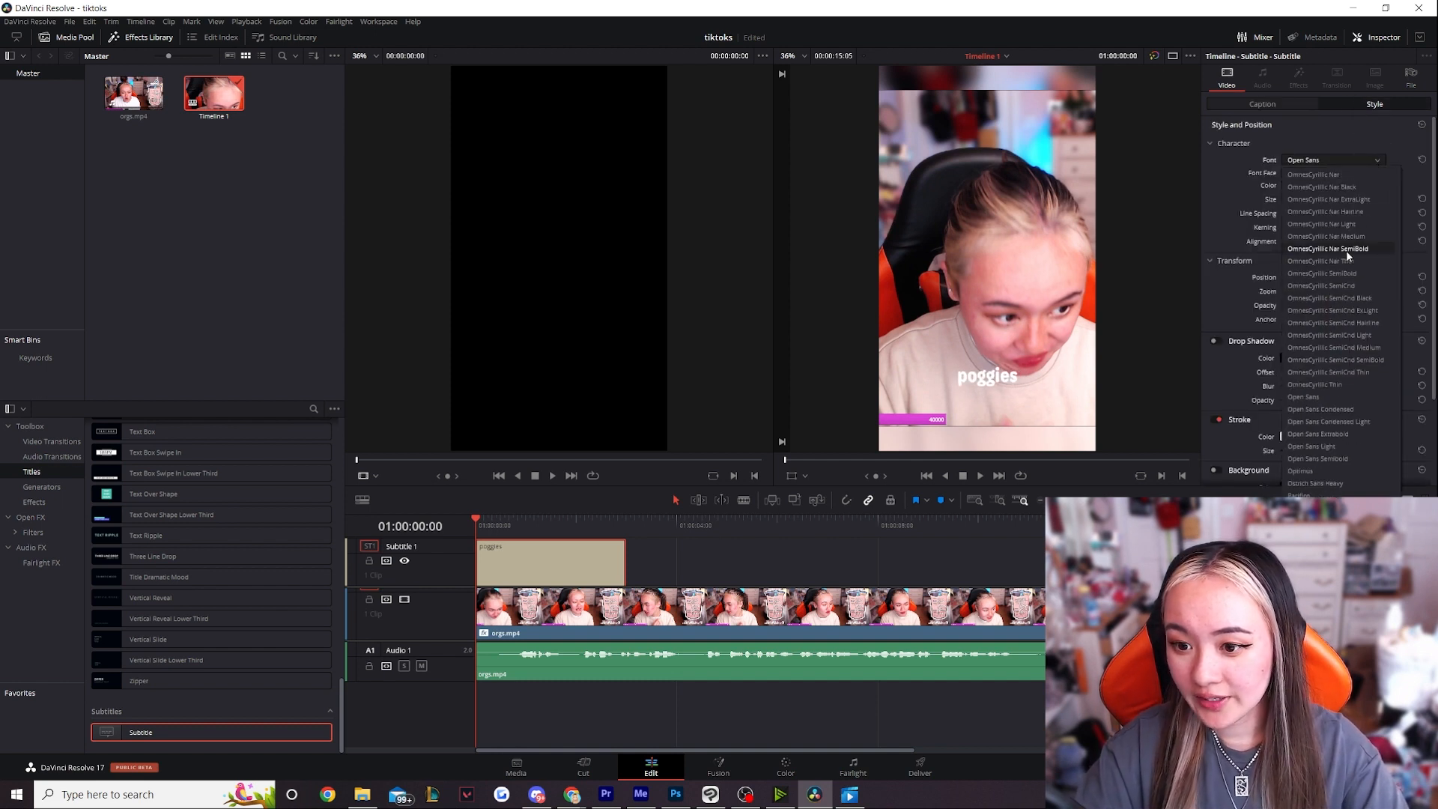
pyautogui.click(1328, 249)
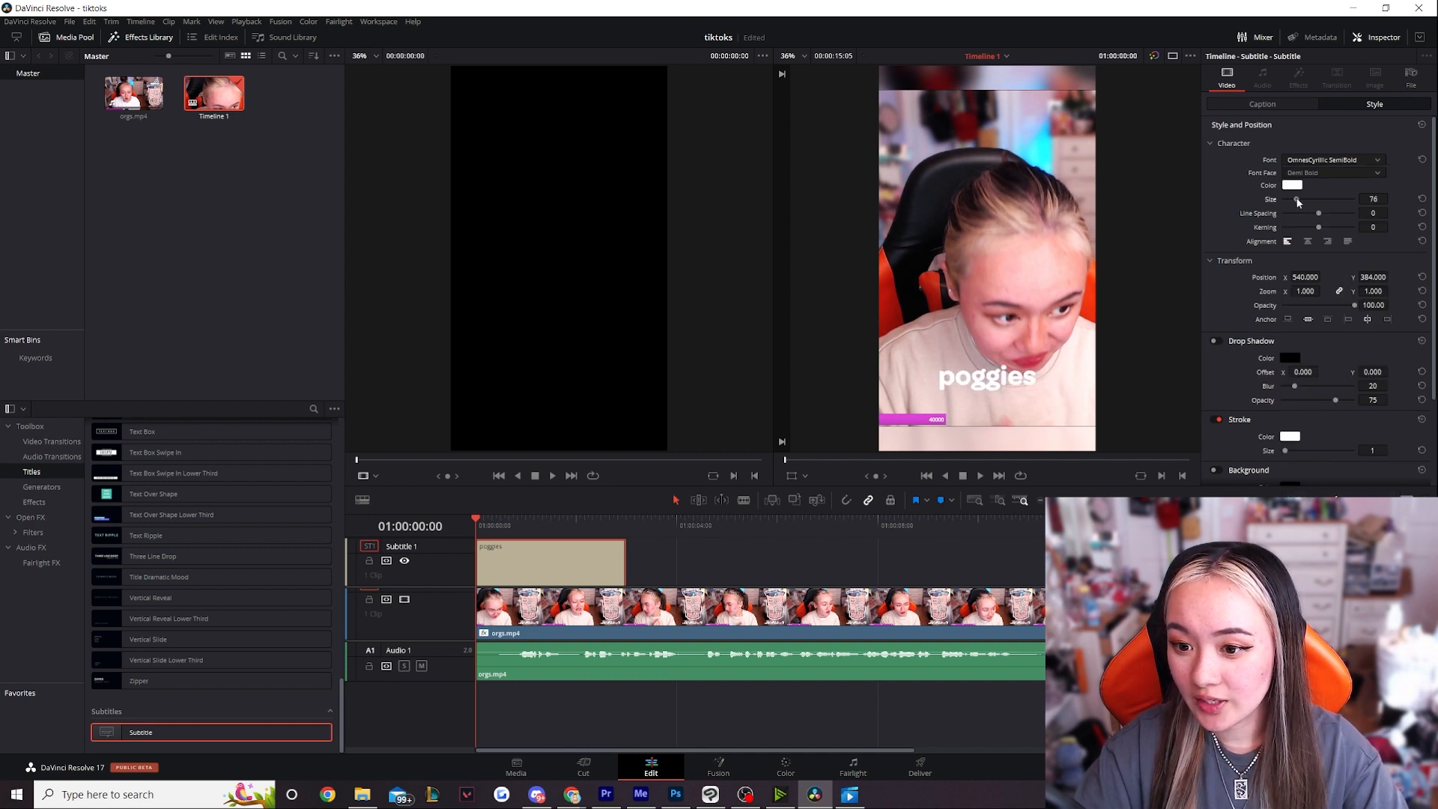
# Give the caption a thicker purple outline, size 4.
pyautogui.scroll(-3)
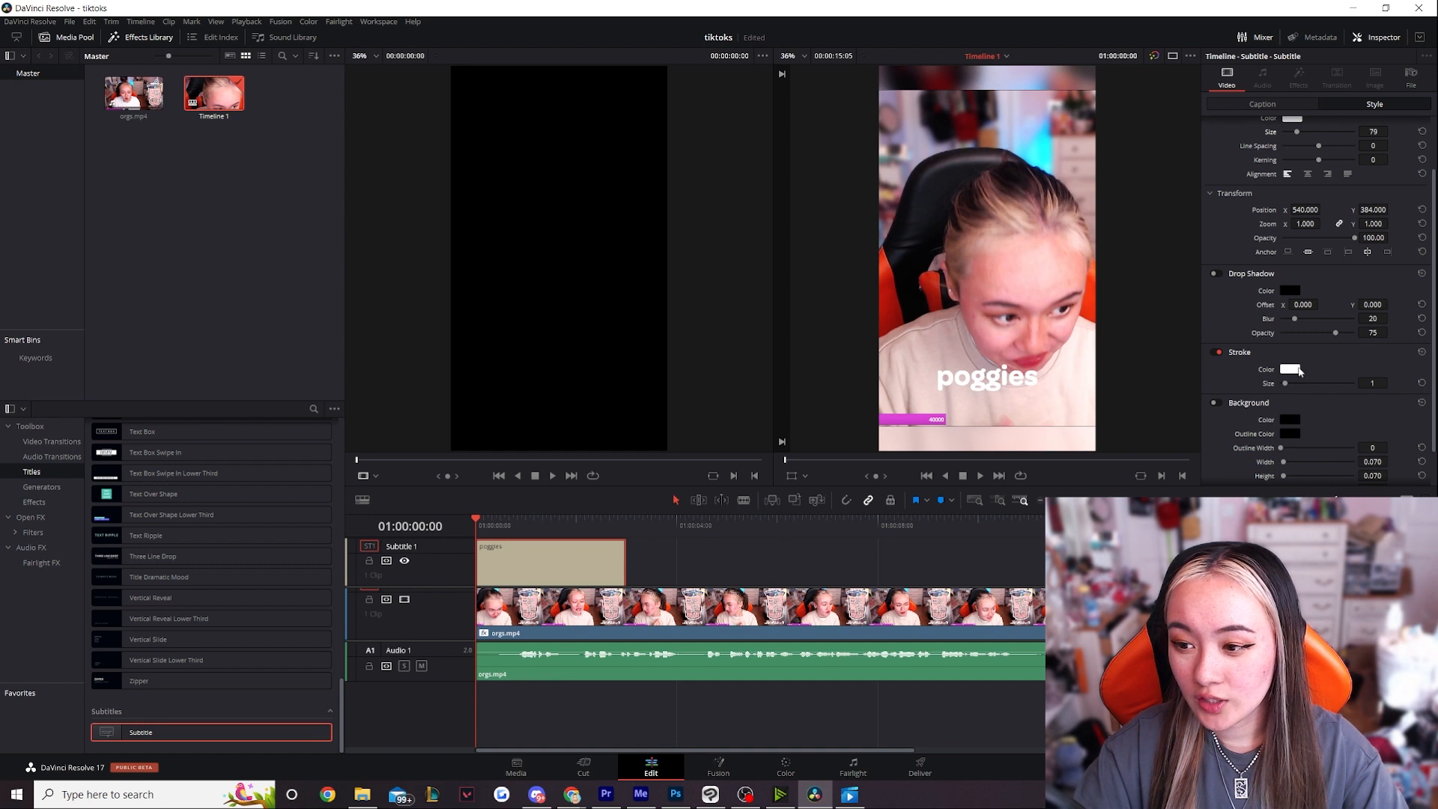
pyautogui.click(1291, 368)
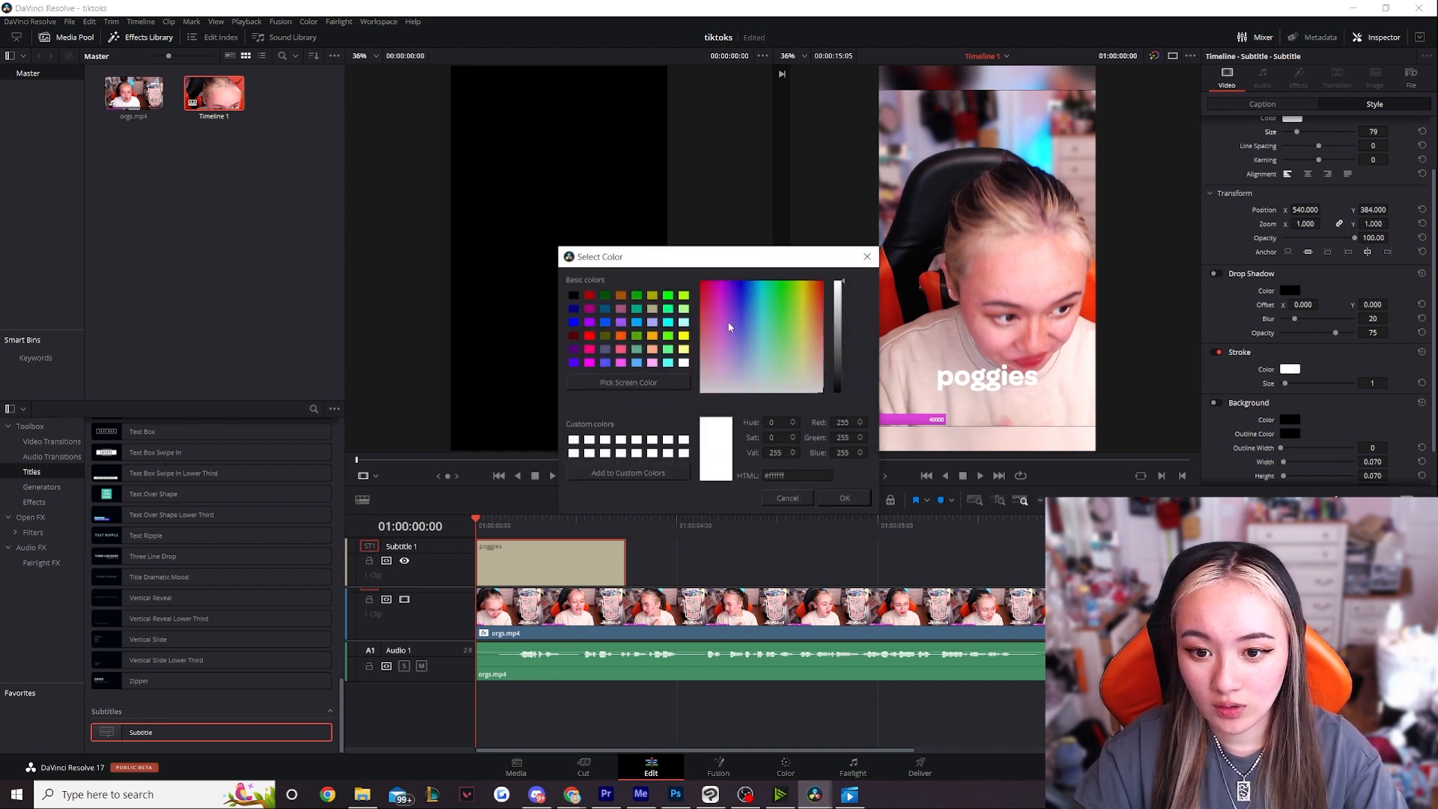
pyautogui.click(842, 497)
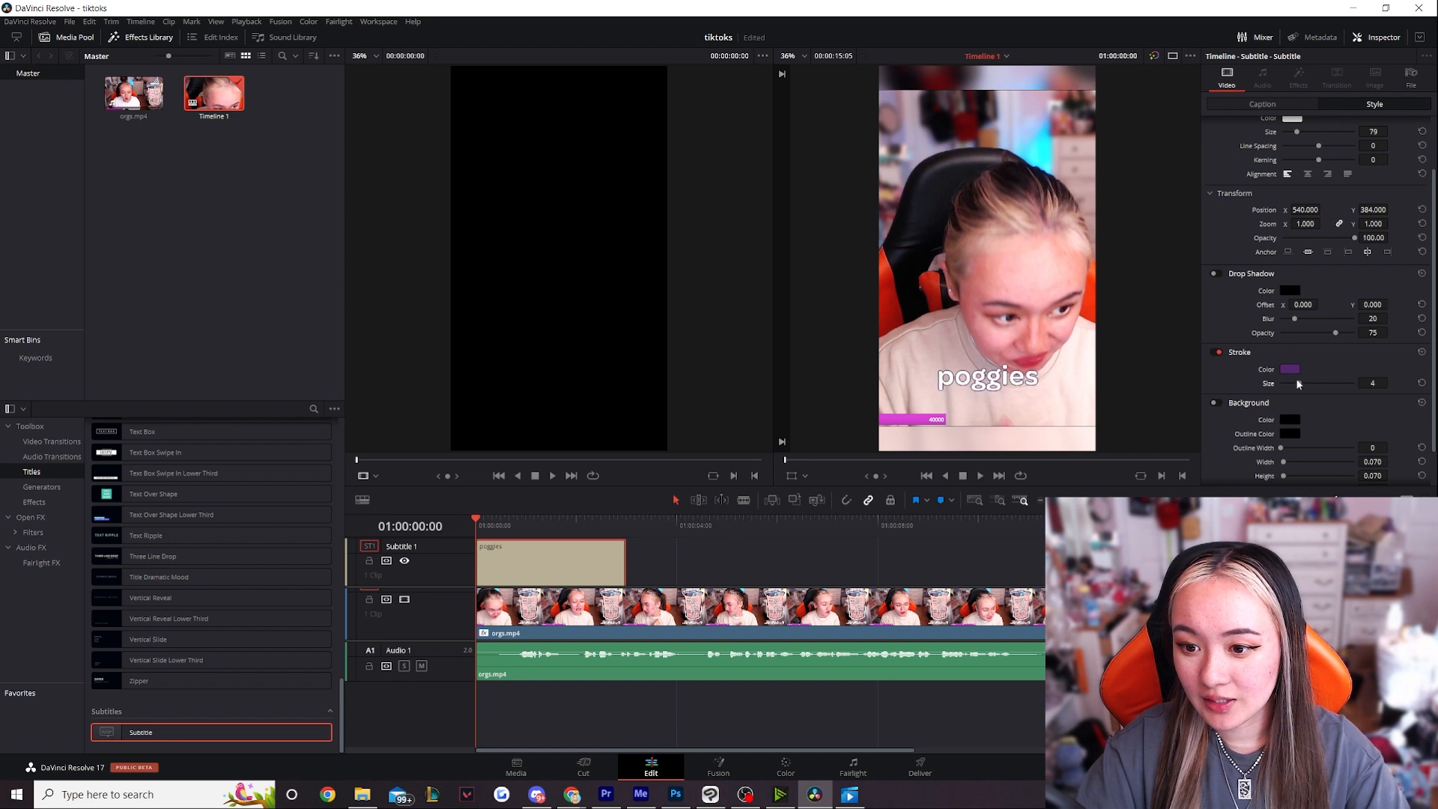
pyautogui.click(1335, 383)
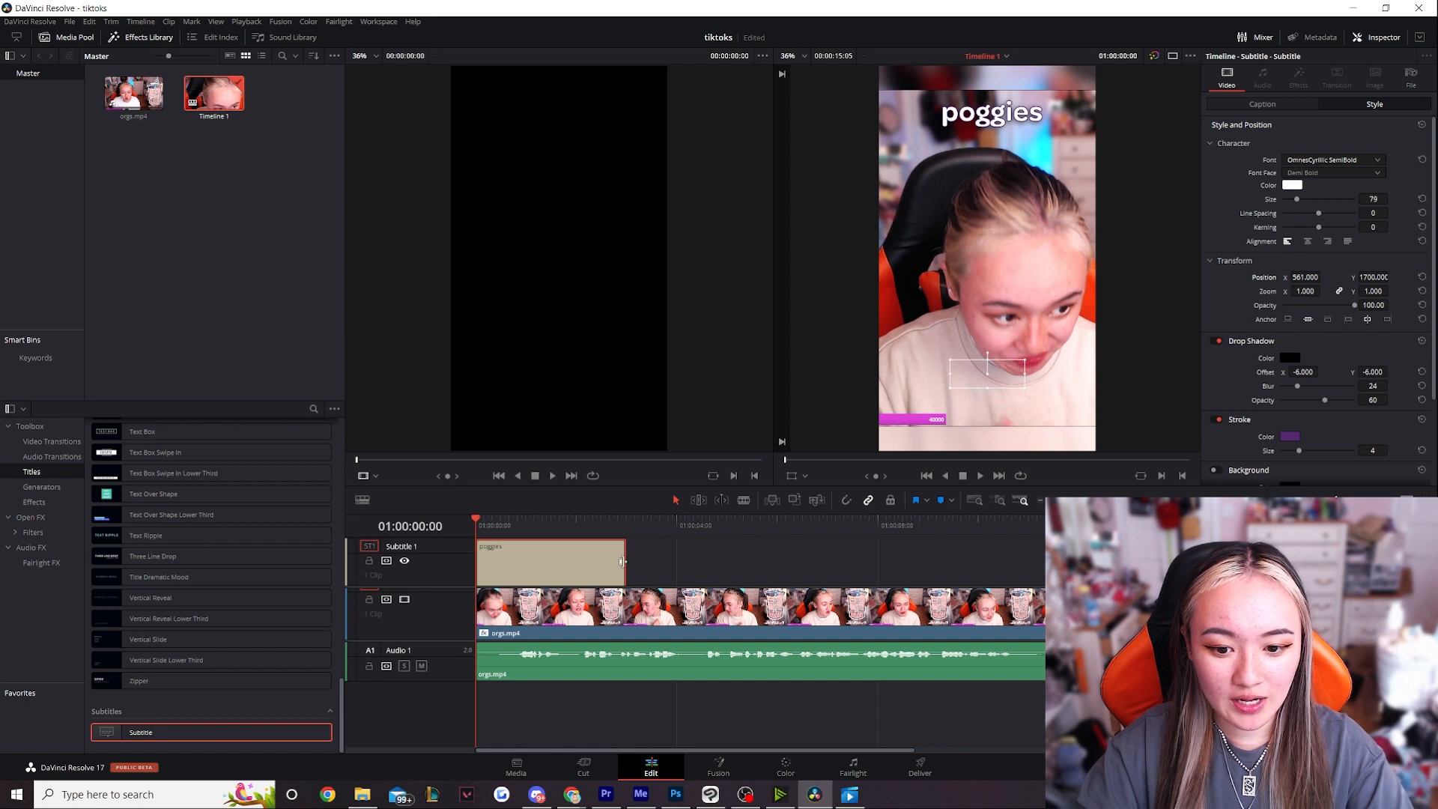
# Shorten the poggies caption and add a second caption right after it.
pyautogui.click(493, 566)
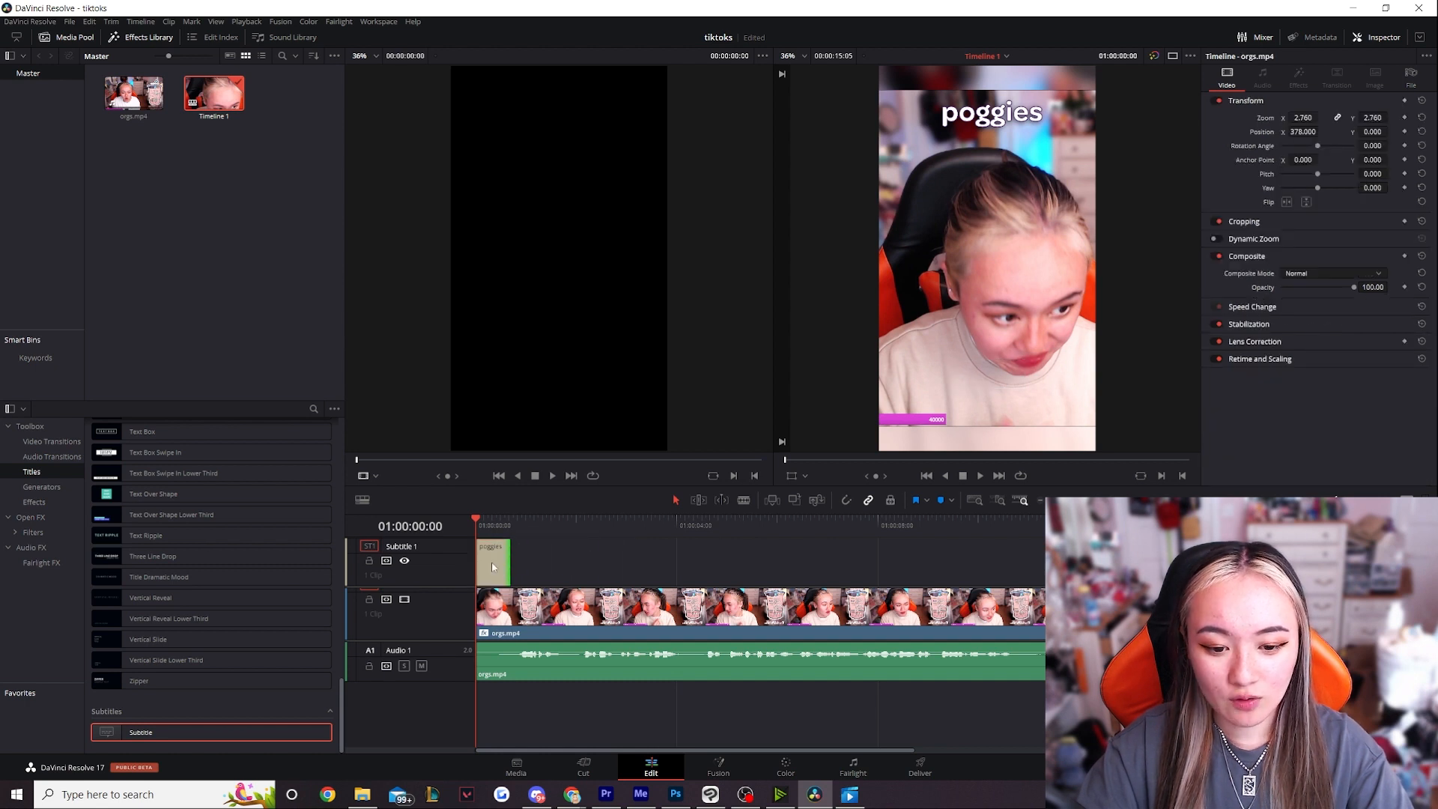
pyautogui.click(492, 561)
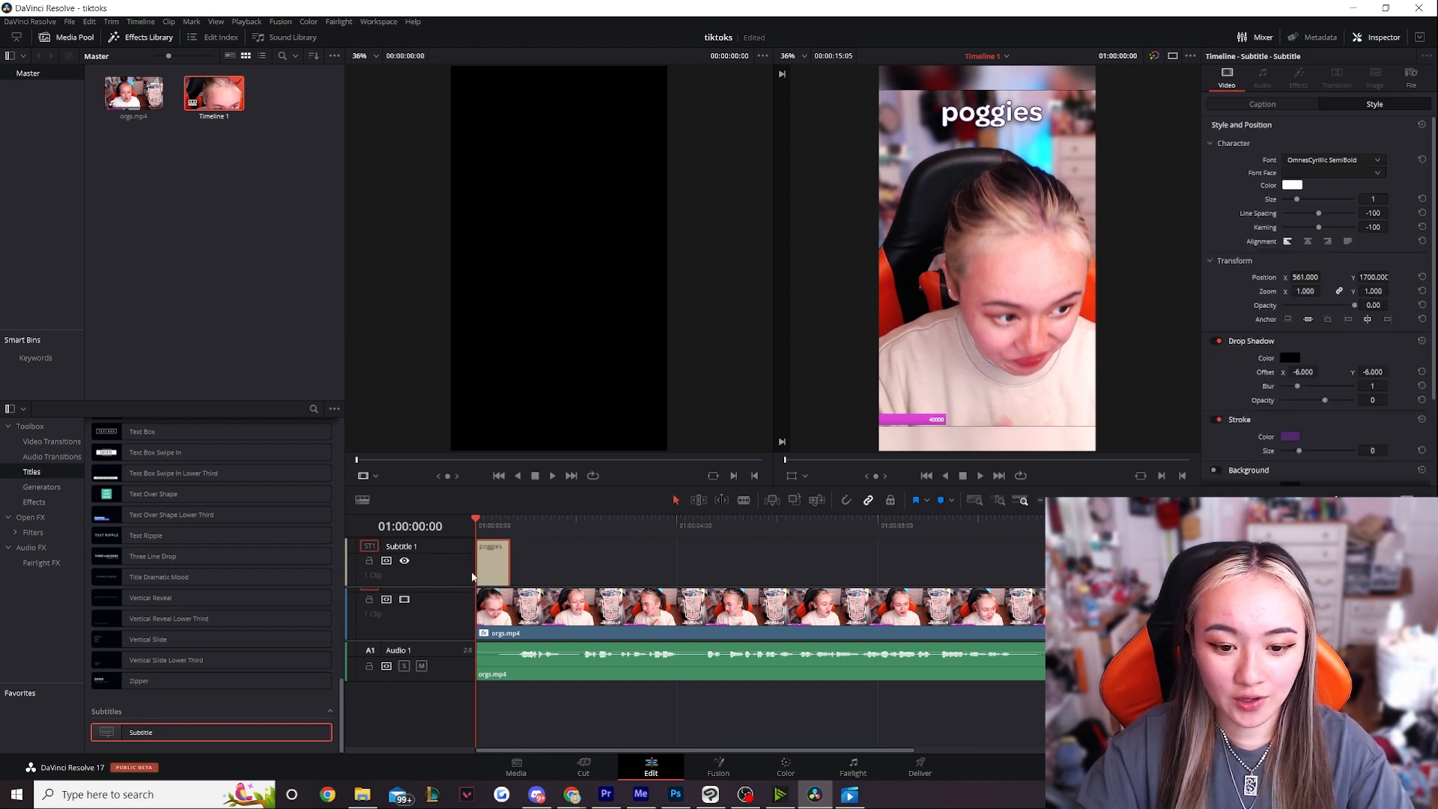
pyautogui.click(493, 560)
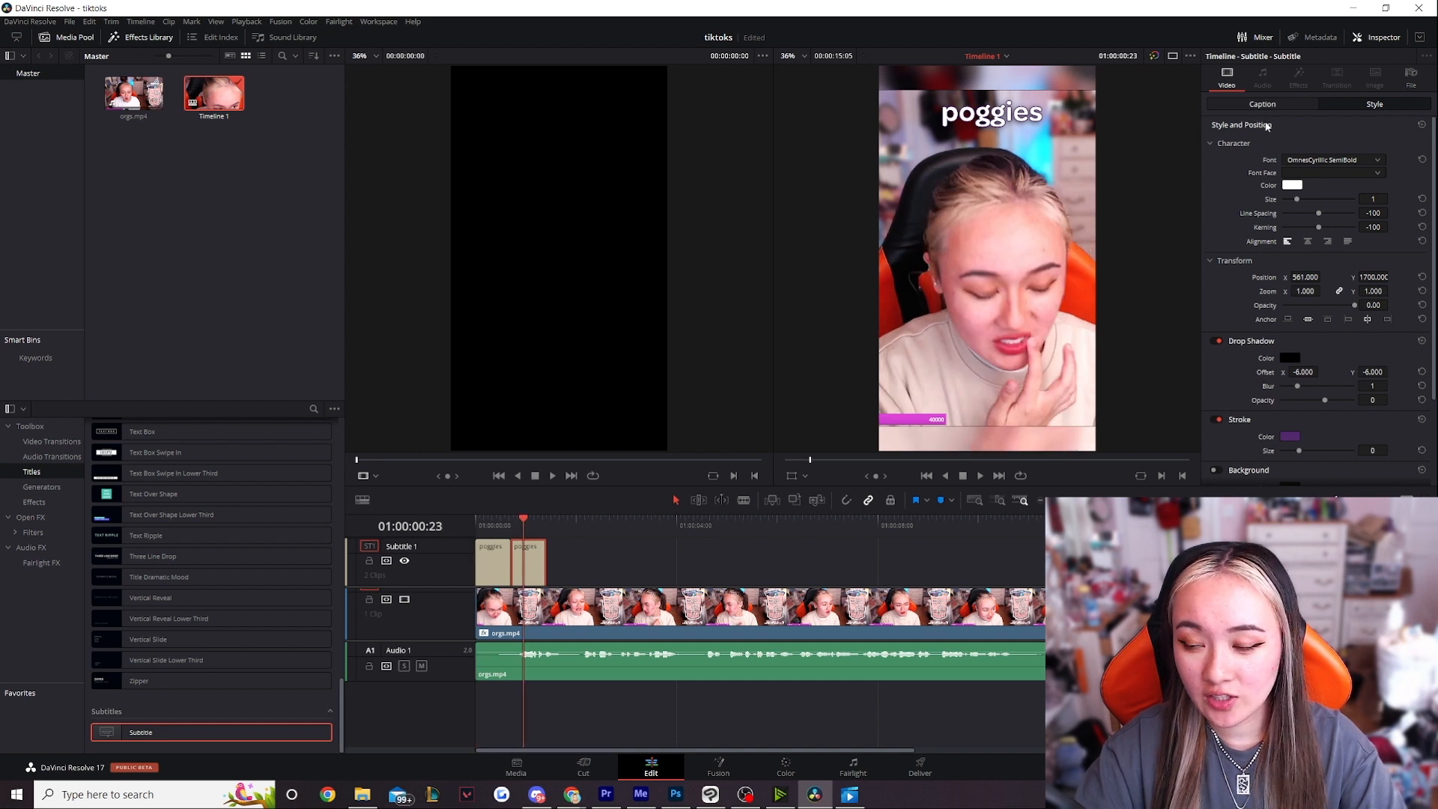
# Change the second caption's text to 'hypers' and play back to check.
pyautogui.click(1263, 104)
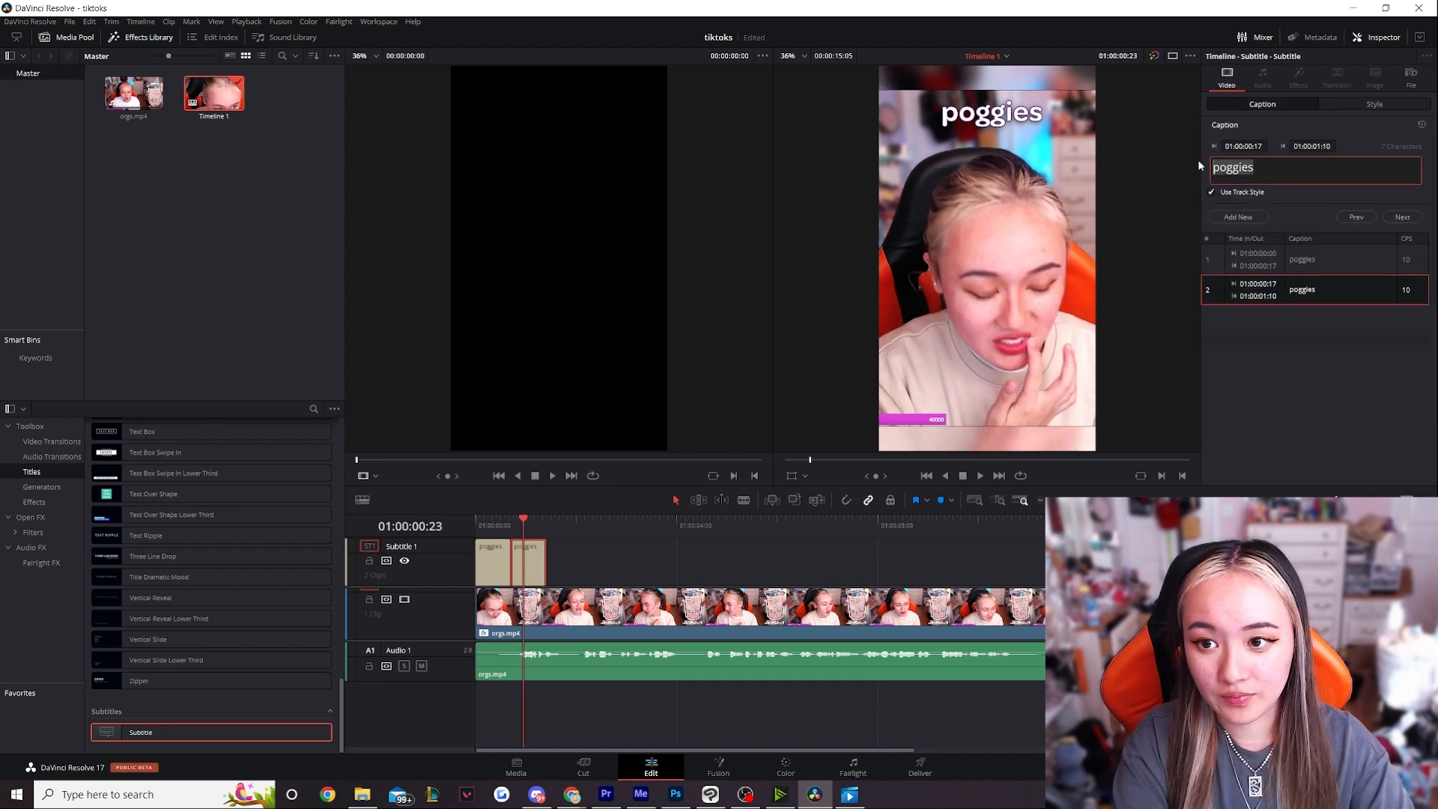
pyautogui.write('hypers')
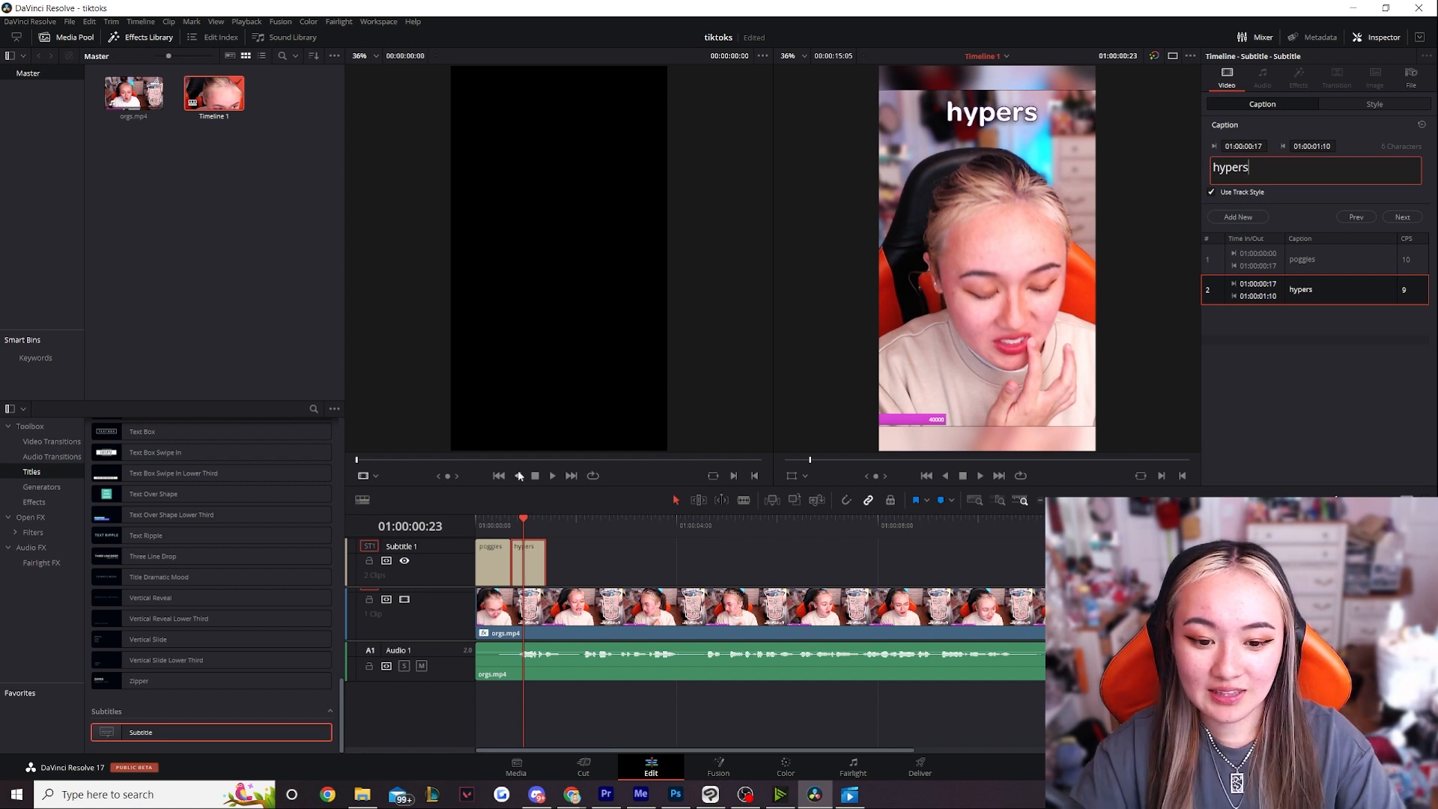
pyautogui.click(538, 518)
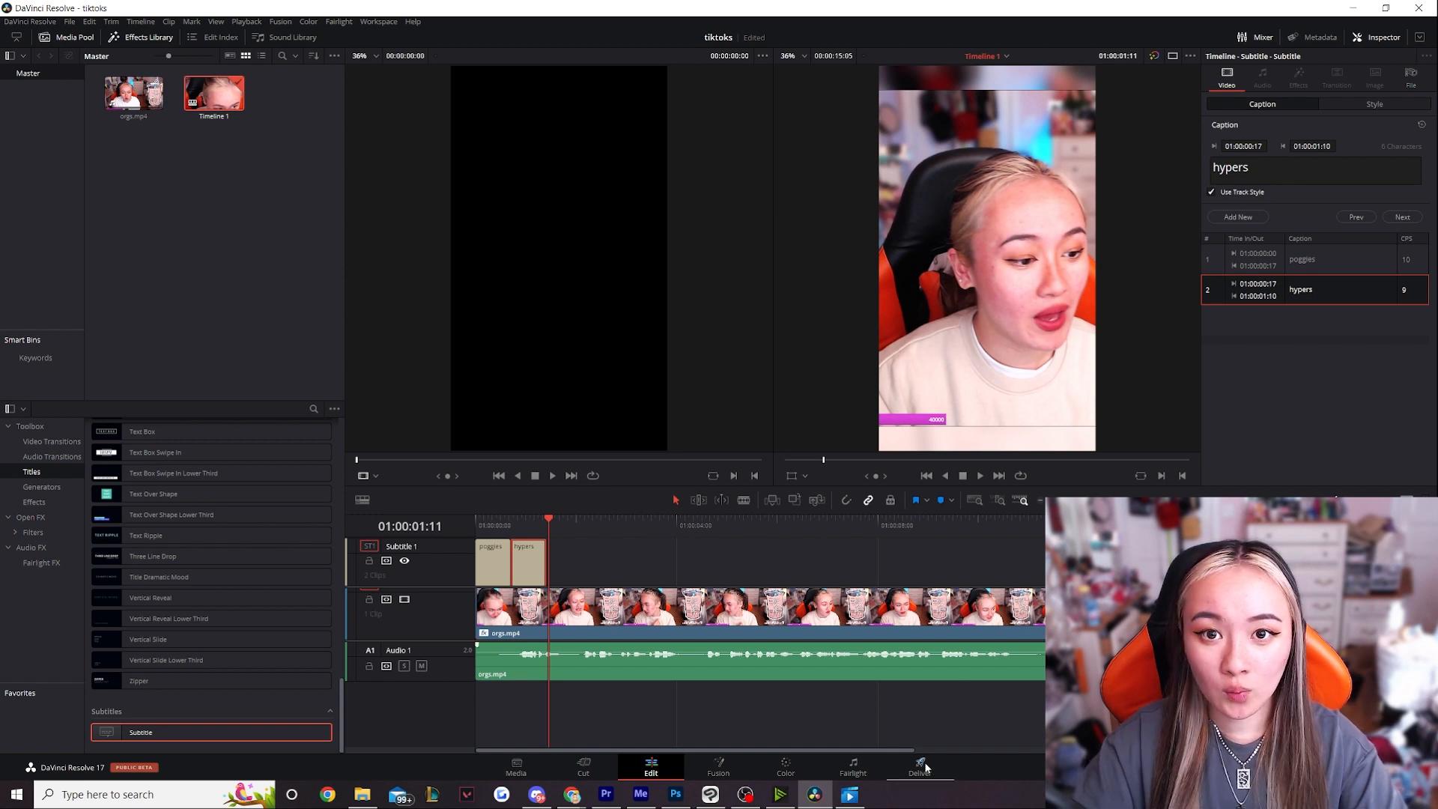
# In Deliver, enable Export Subtitle with format Burn into video.
pyautogui.click(919, 768)
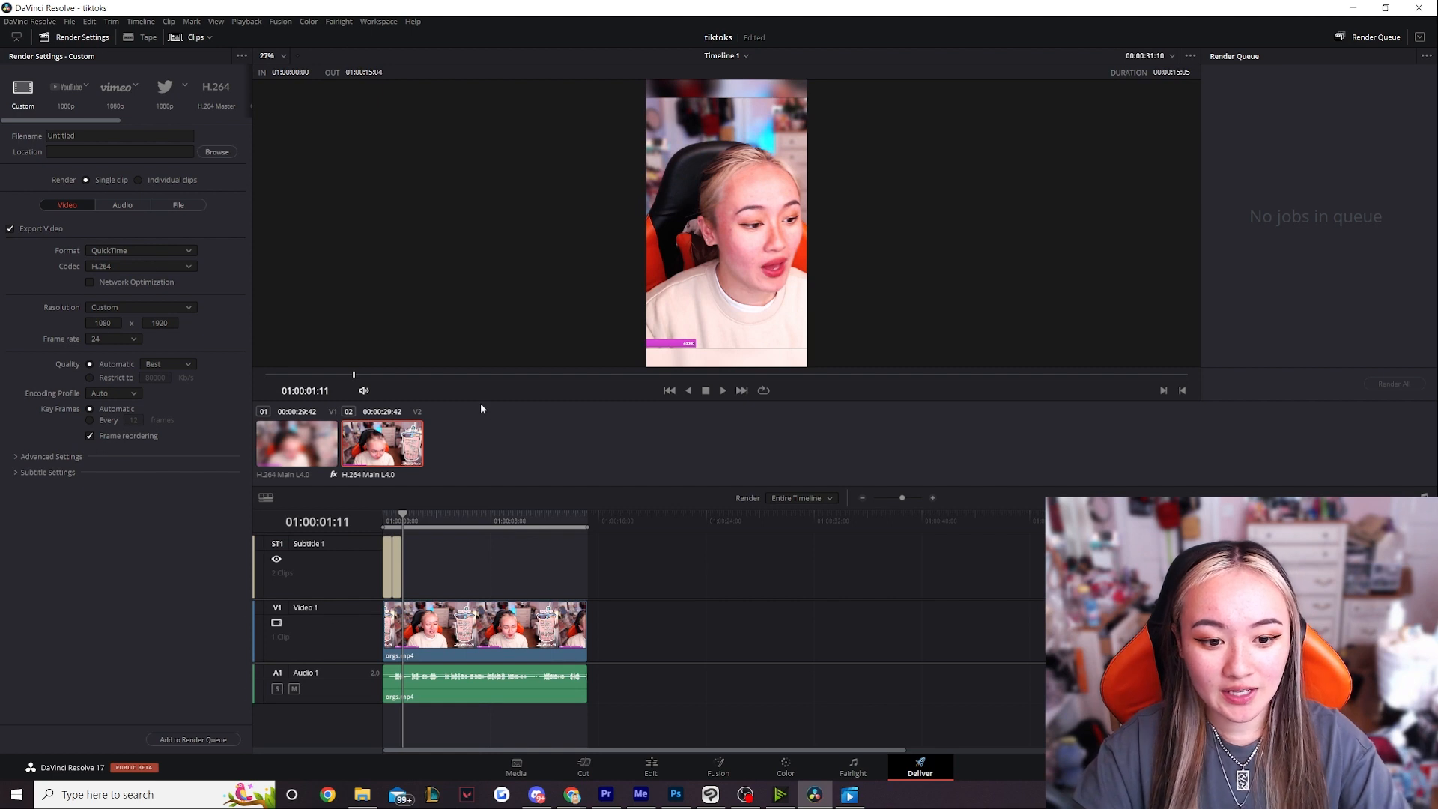
pyautogui.moveTo(58, 287)
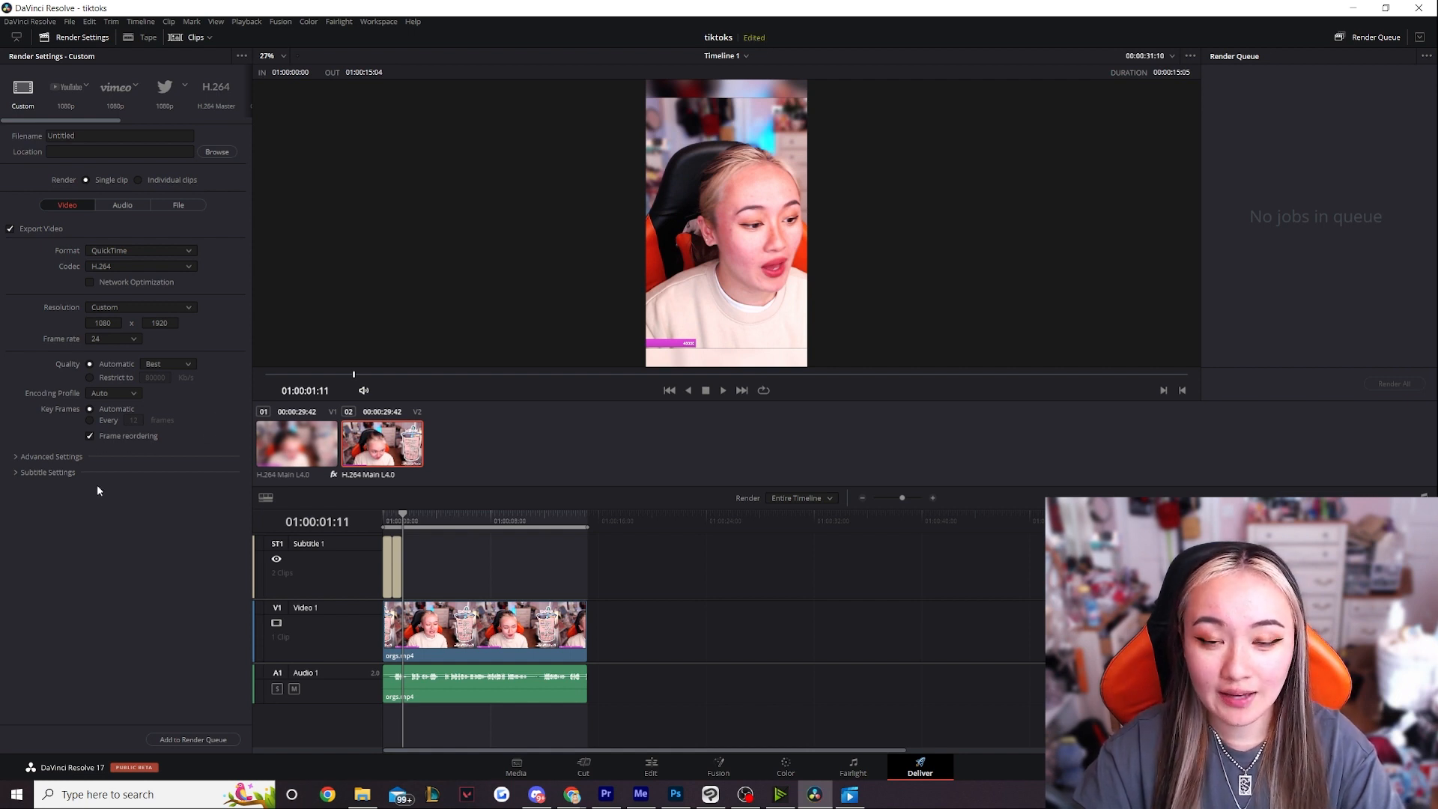
pyautogui.click(47, 471)
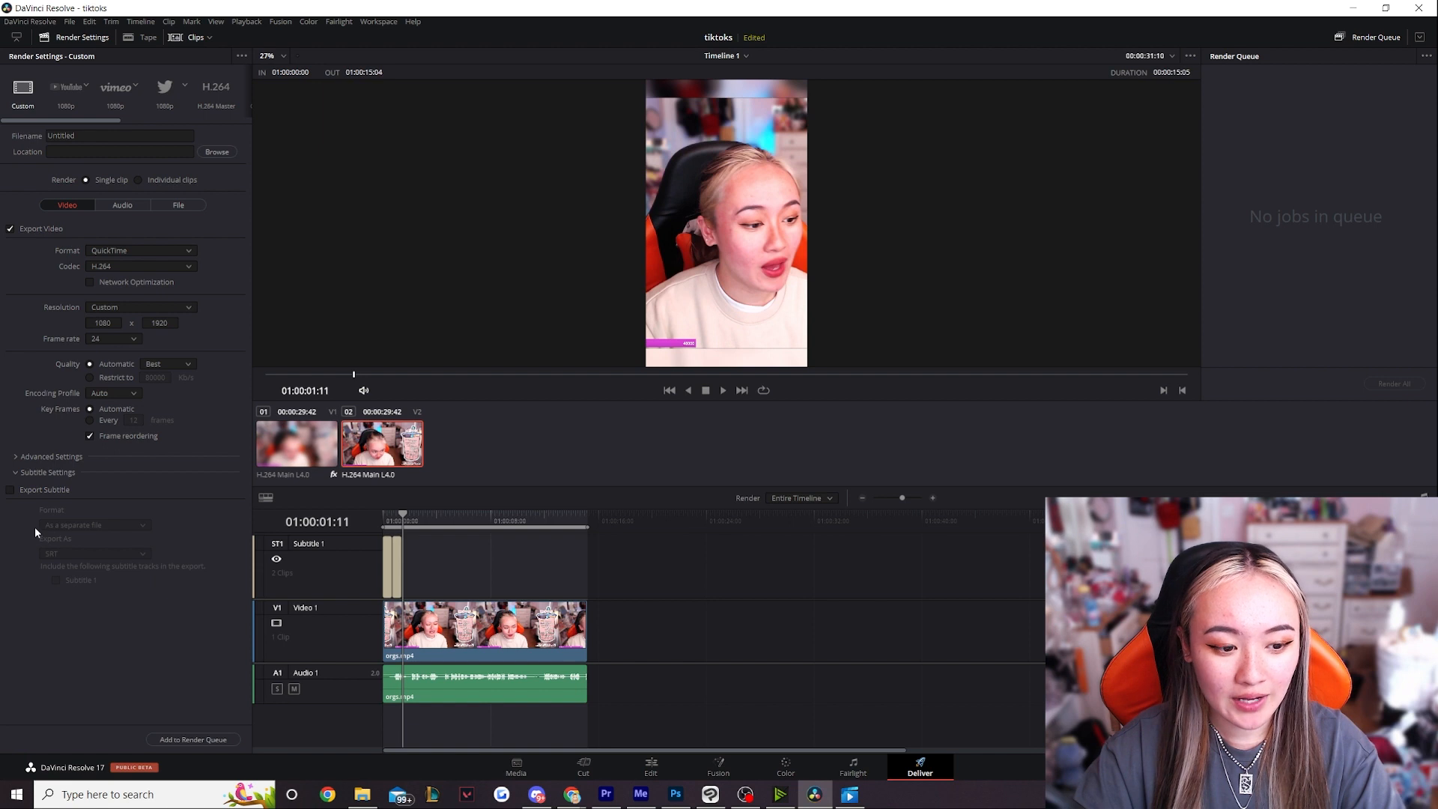
pyautogui.moveTo(35, 516)
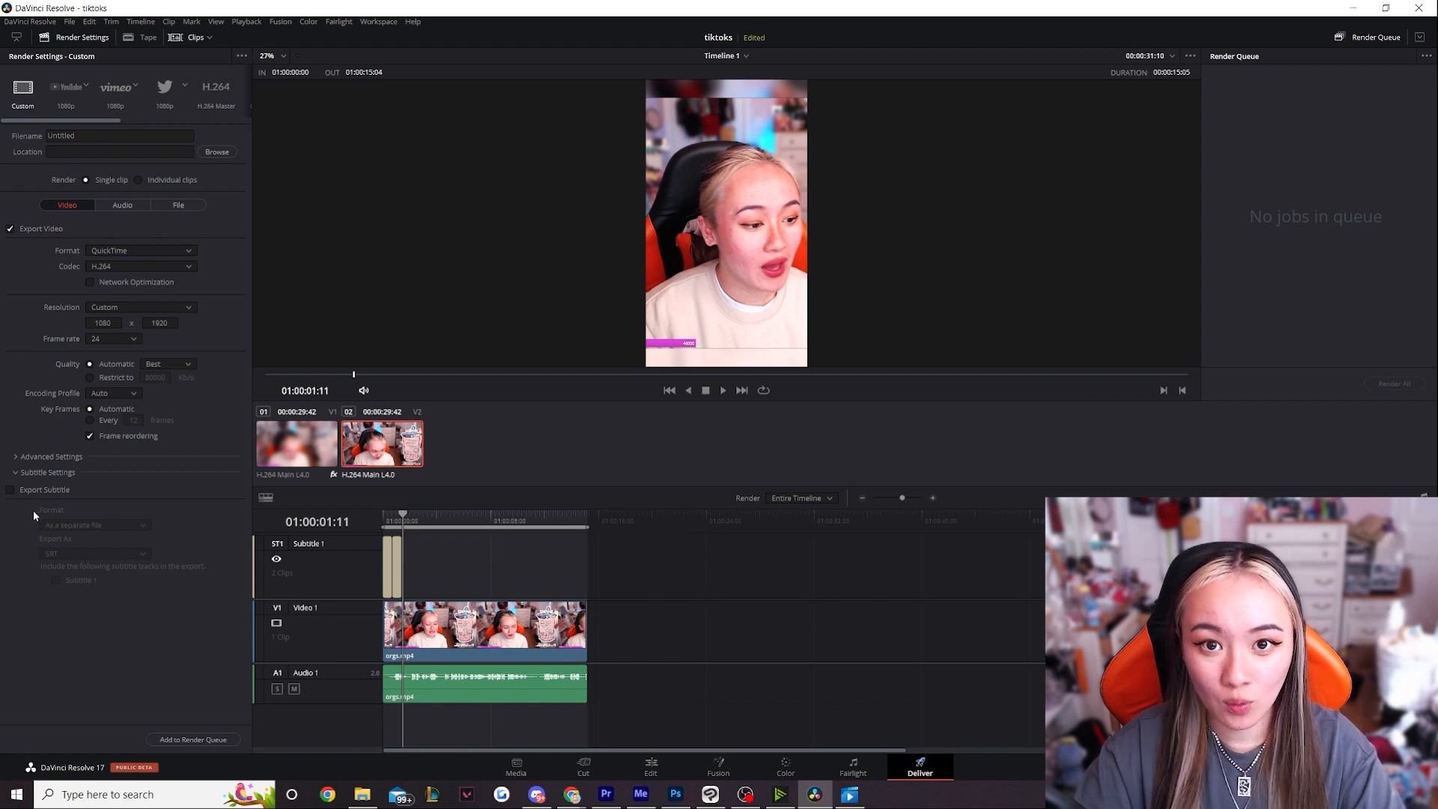
pyautogui.click(9, 489)
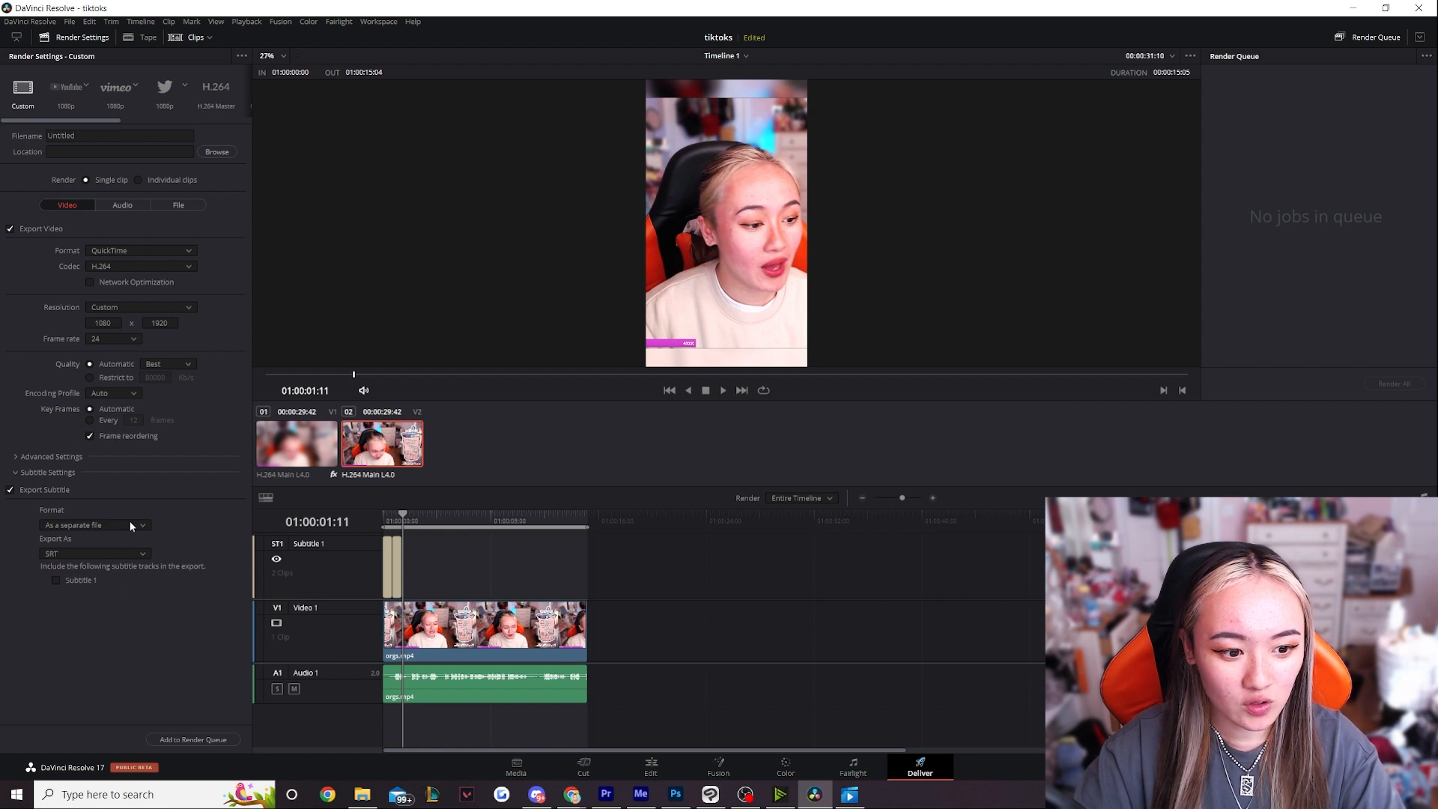
pyautogui.click(95, 524)
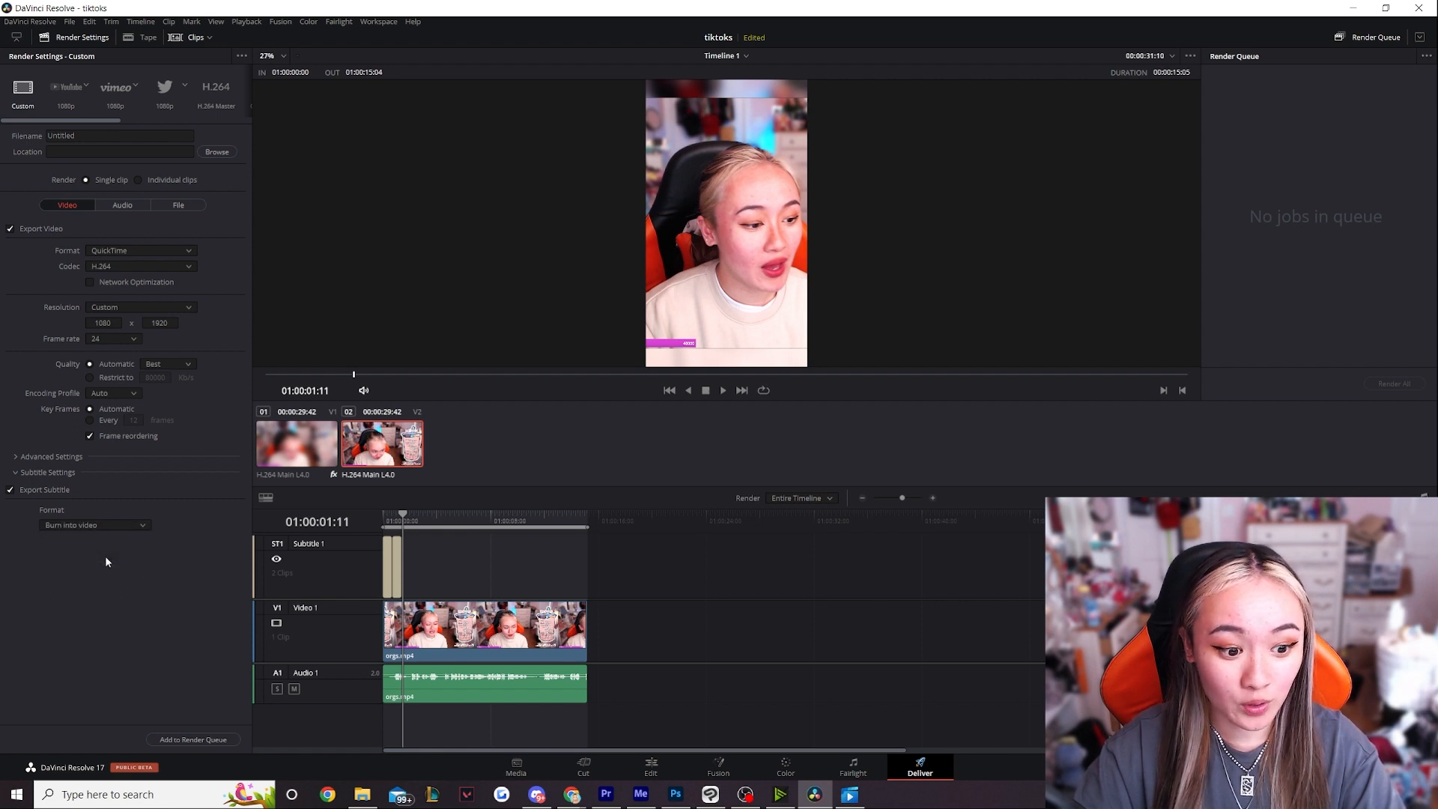
pyautogui.moveTo(642, 276)
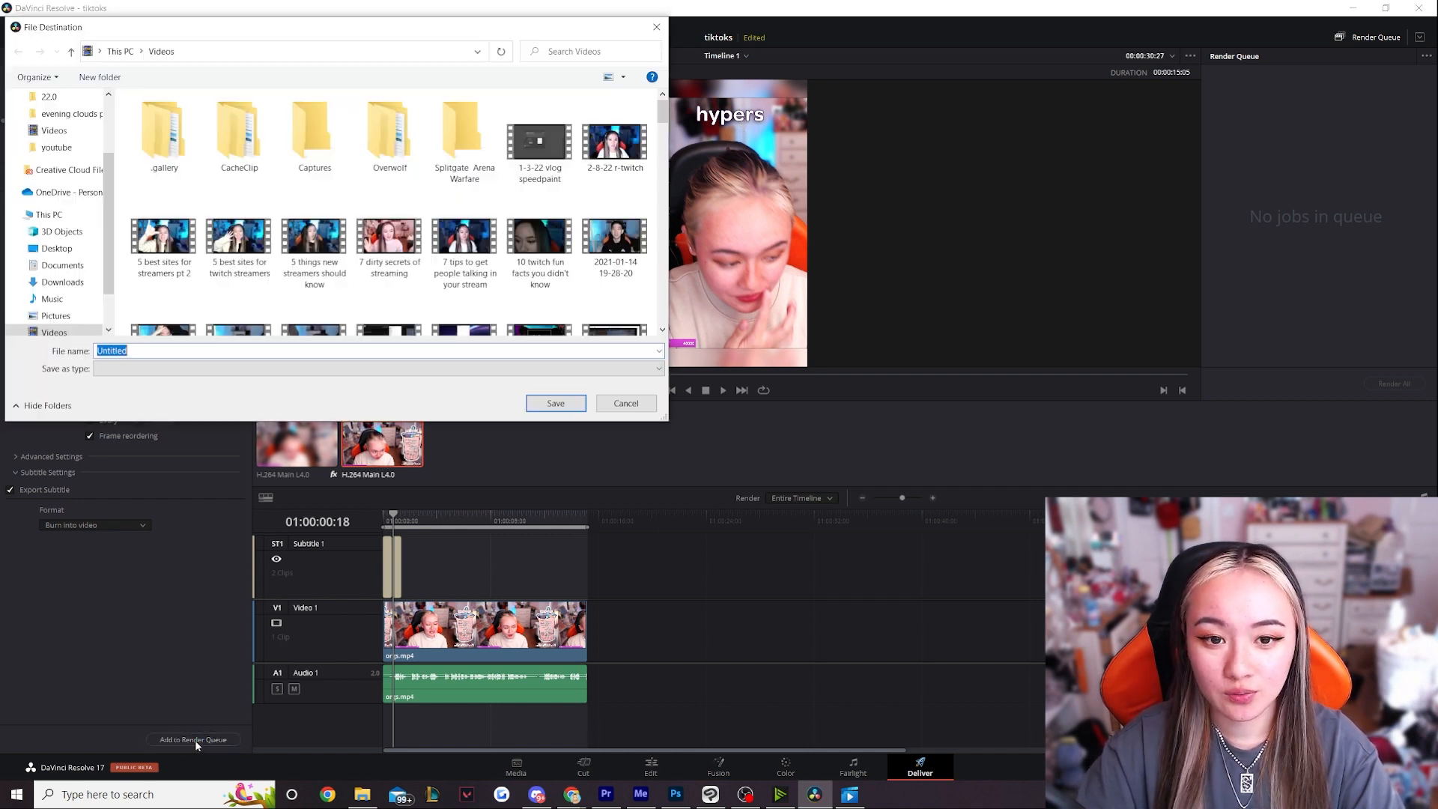
pyautogui.moveTo(226, 393)
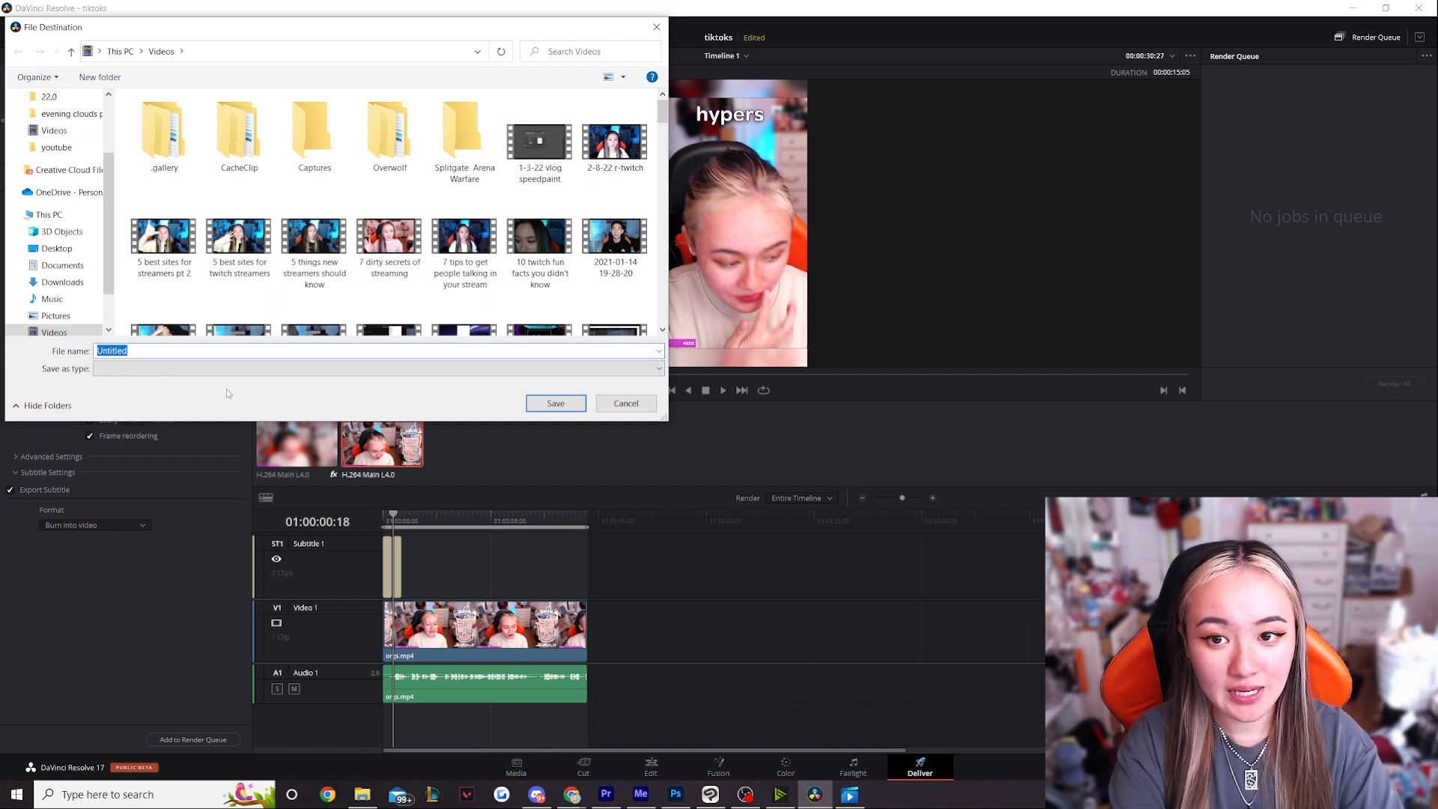
# Save the render job as 'youtube example' in Videos and start rendering.
pyautogui.click(555, 403)
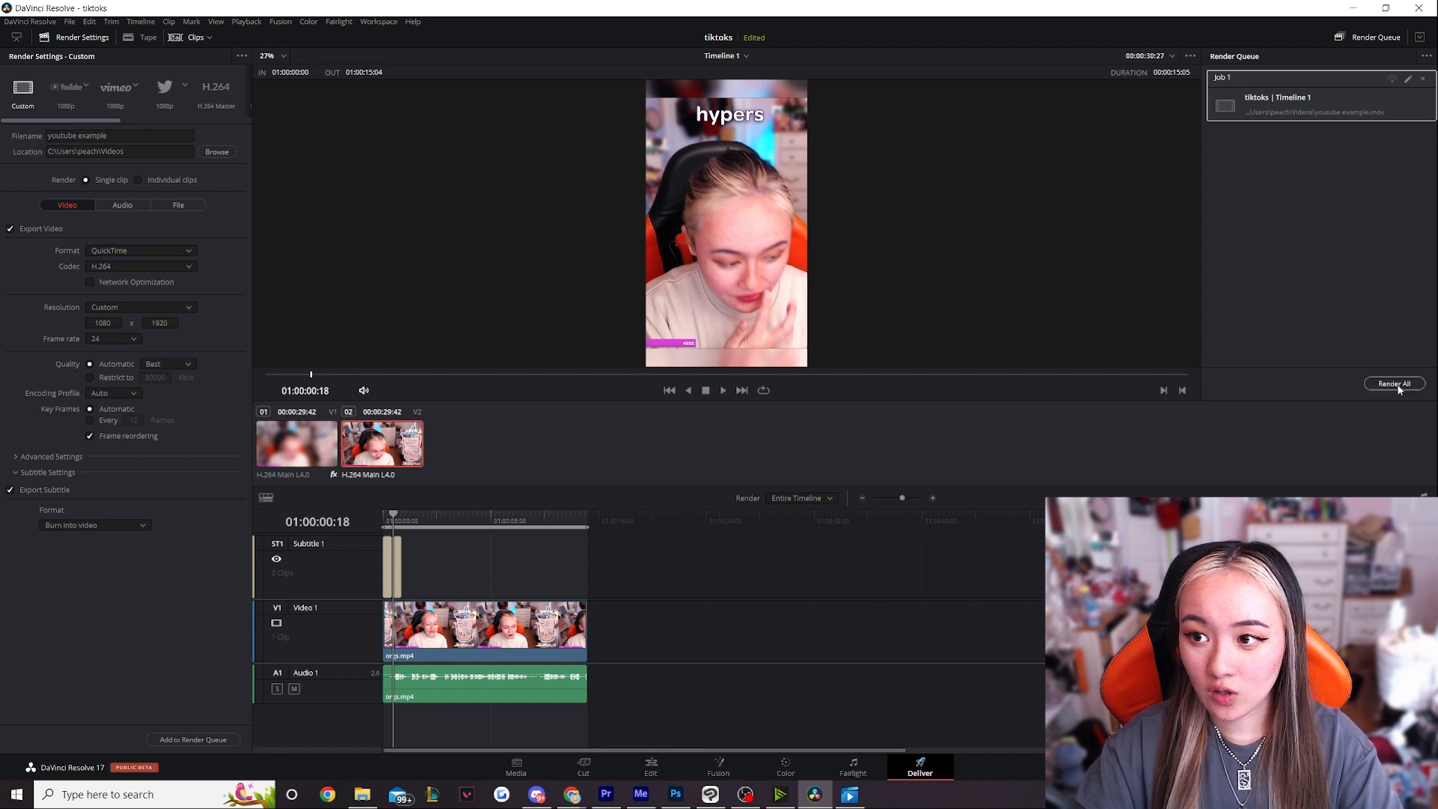
pyautogui.moveTo(1289, 172)
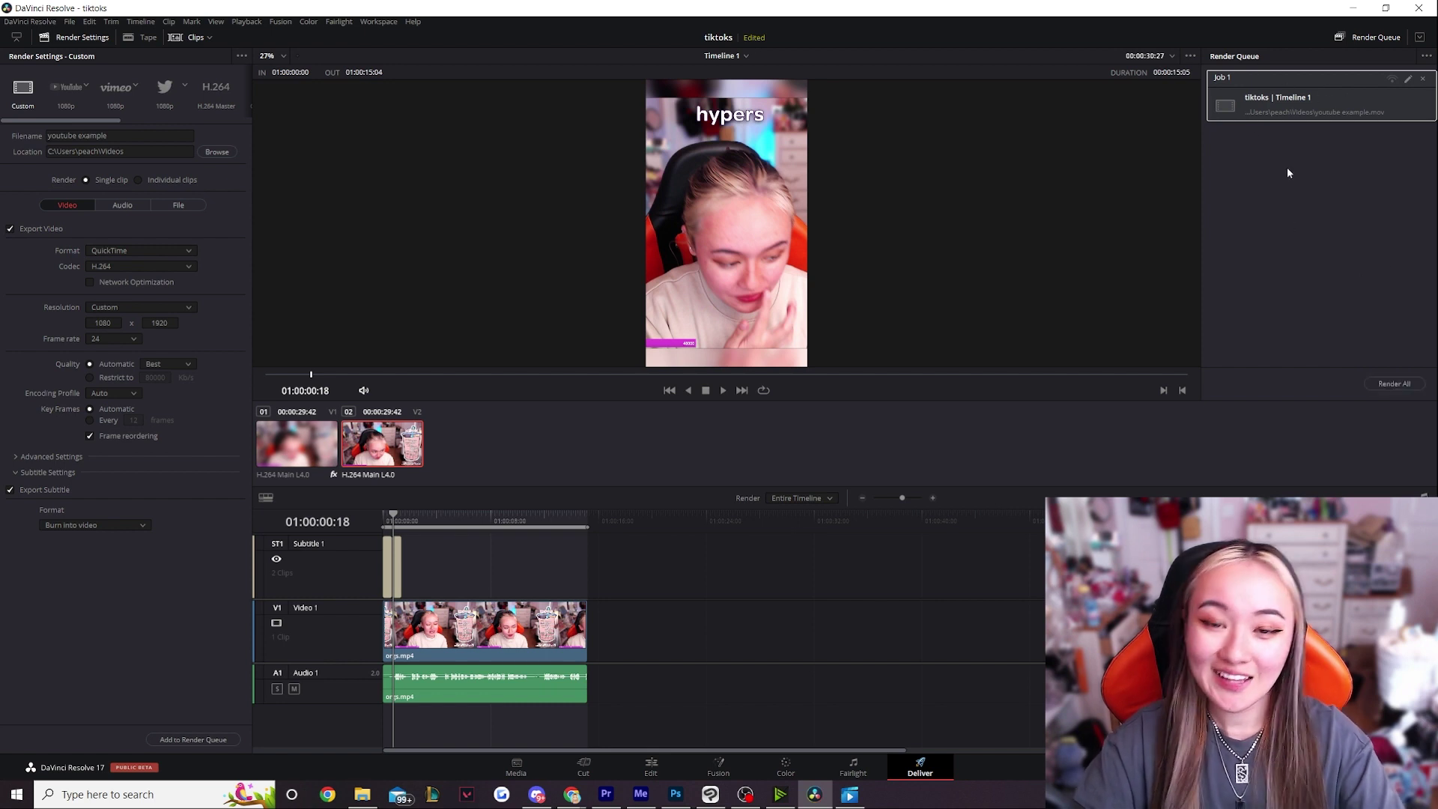
pyautogui.click(650, 768)
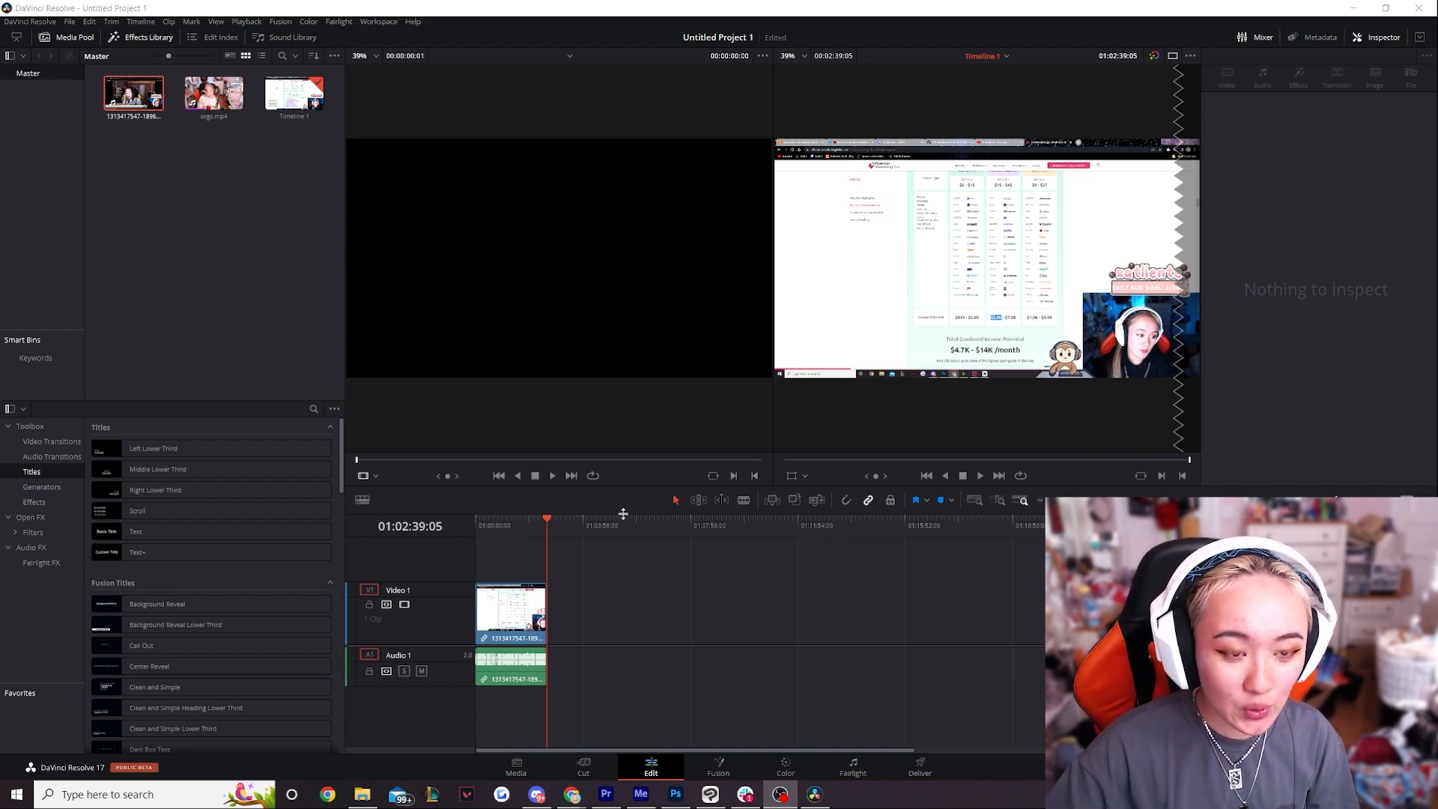
pyautogui.moveTo(606, 593)
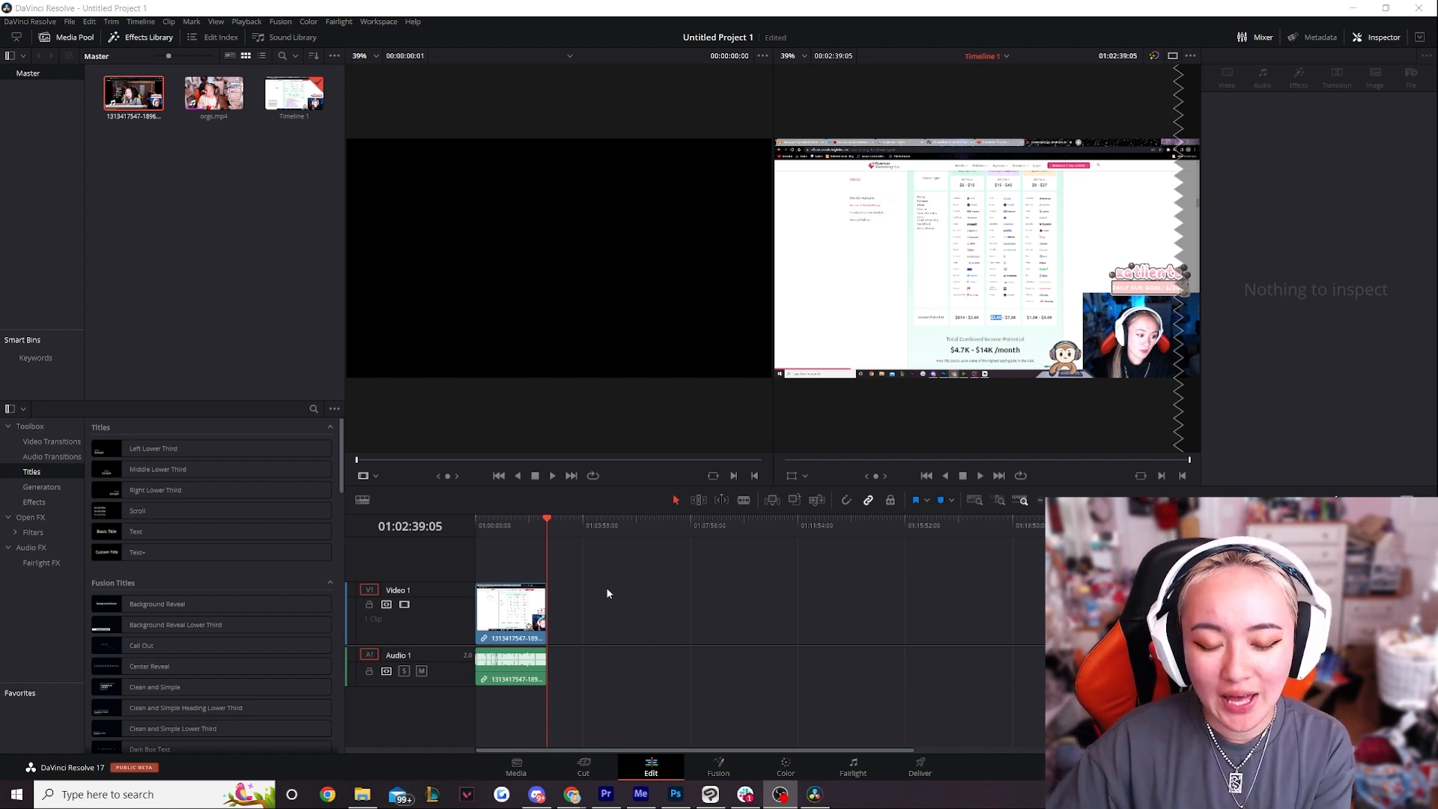
pyautogui.moveTo(1098, 197)
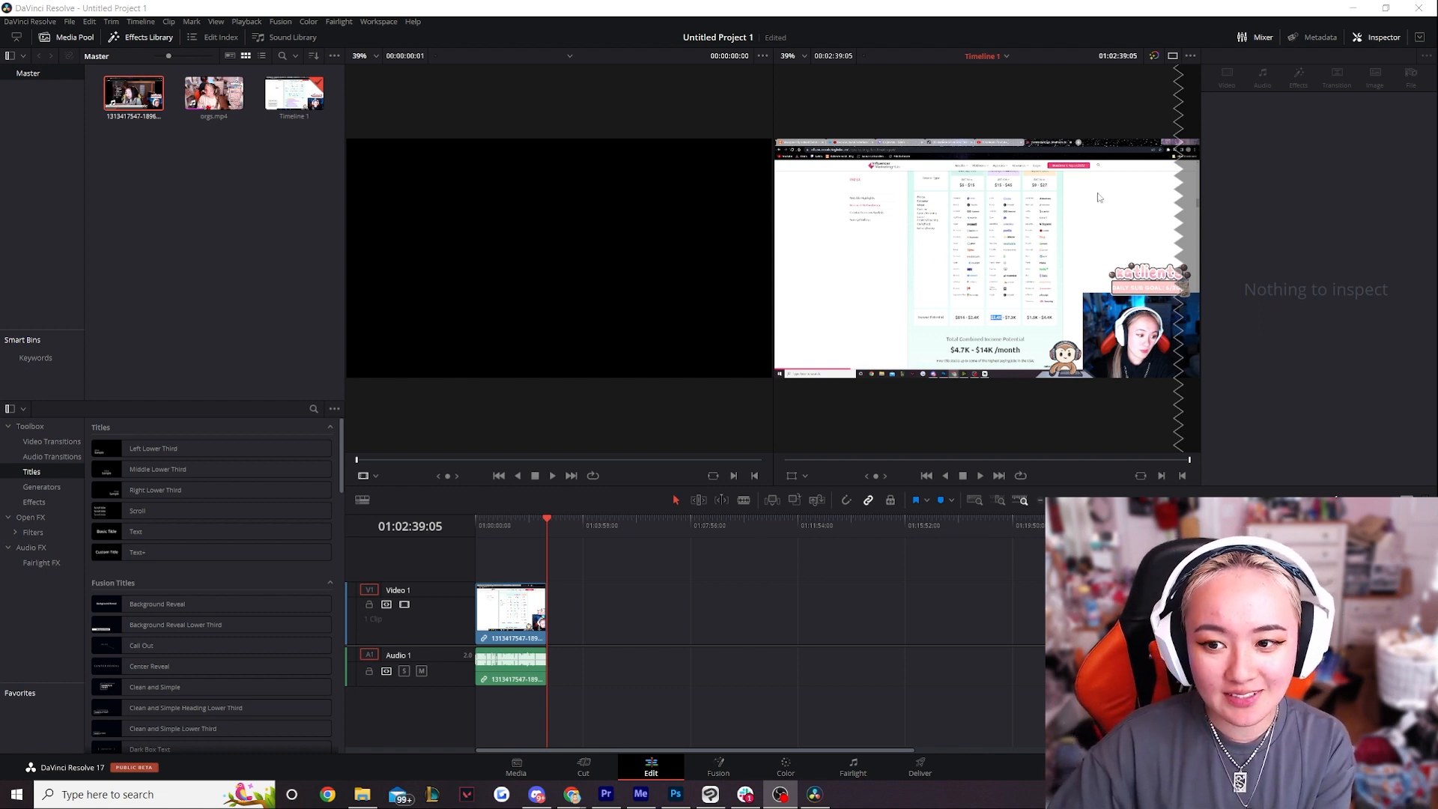
pyautogui.moveTo(1218, 328)
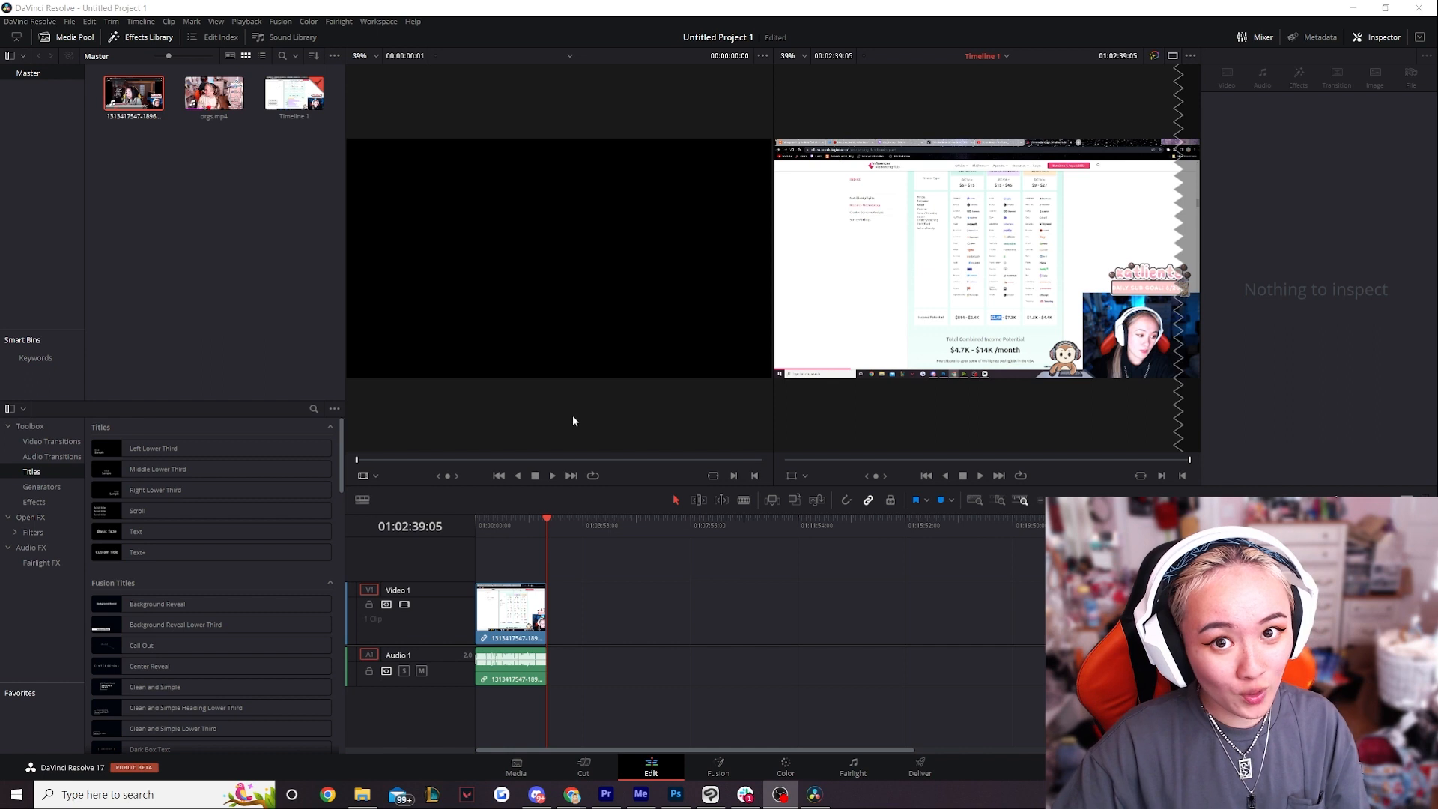
# Change Untitled Project 1's timeline resolution to vertical 1080x1920.
pyautogui.click(511, 612)
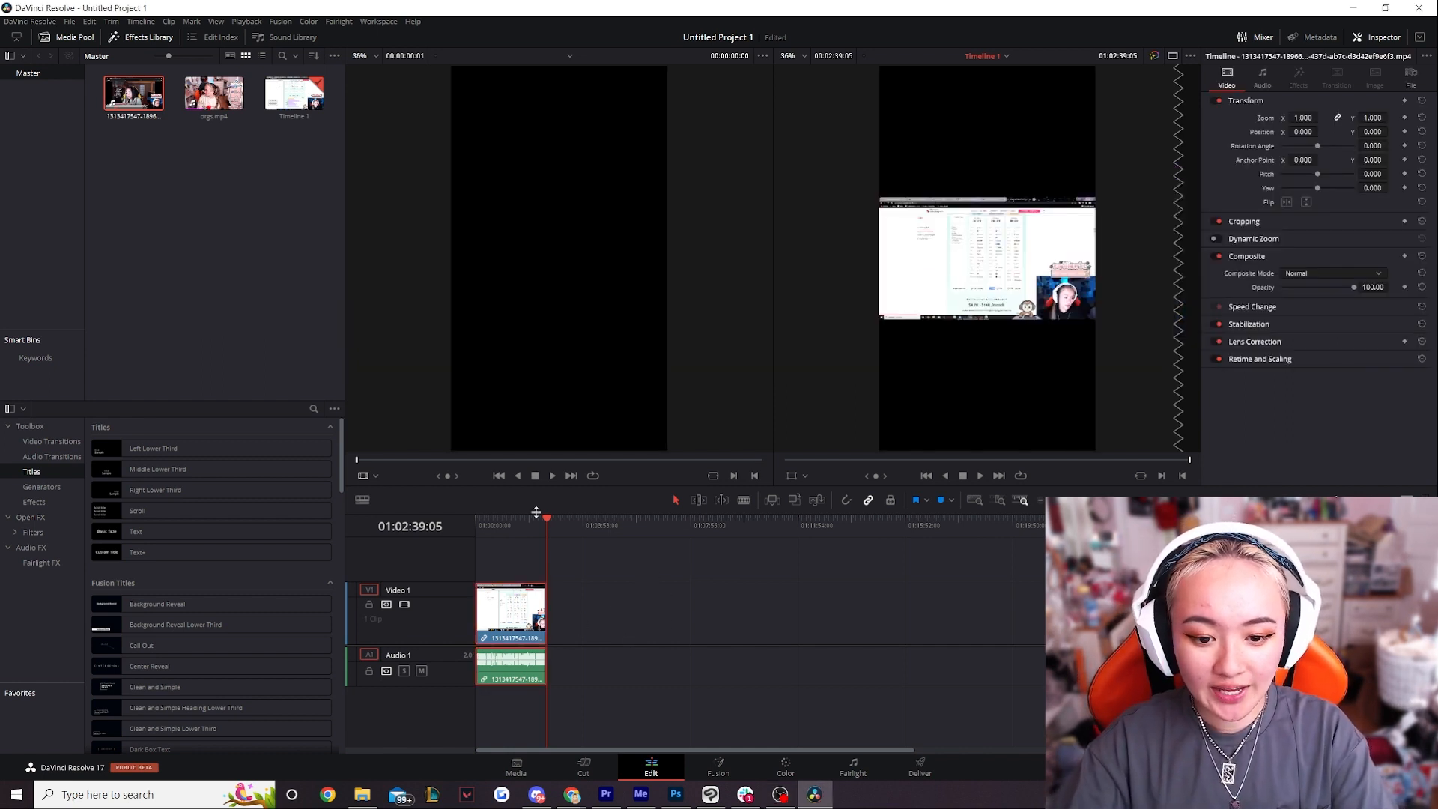
pyautogui.moveTo(1096, 255)
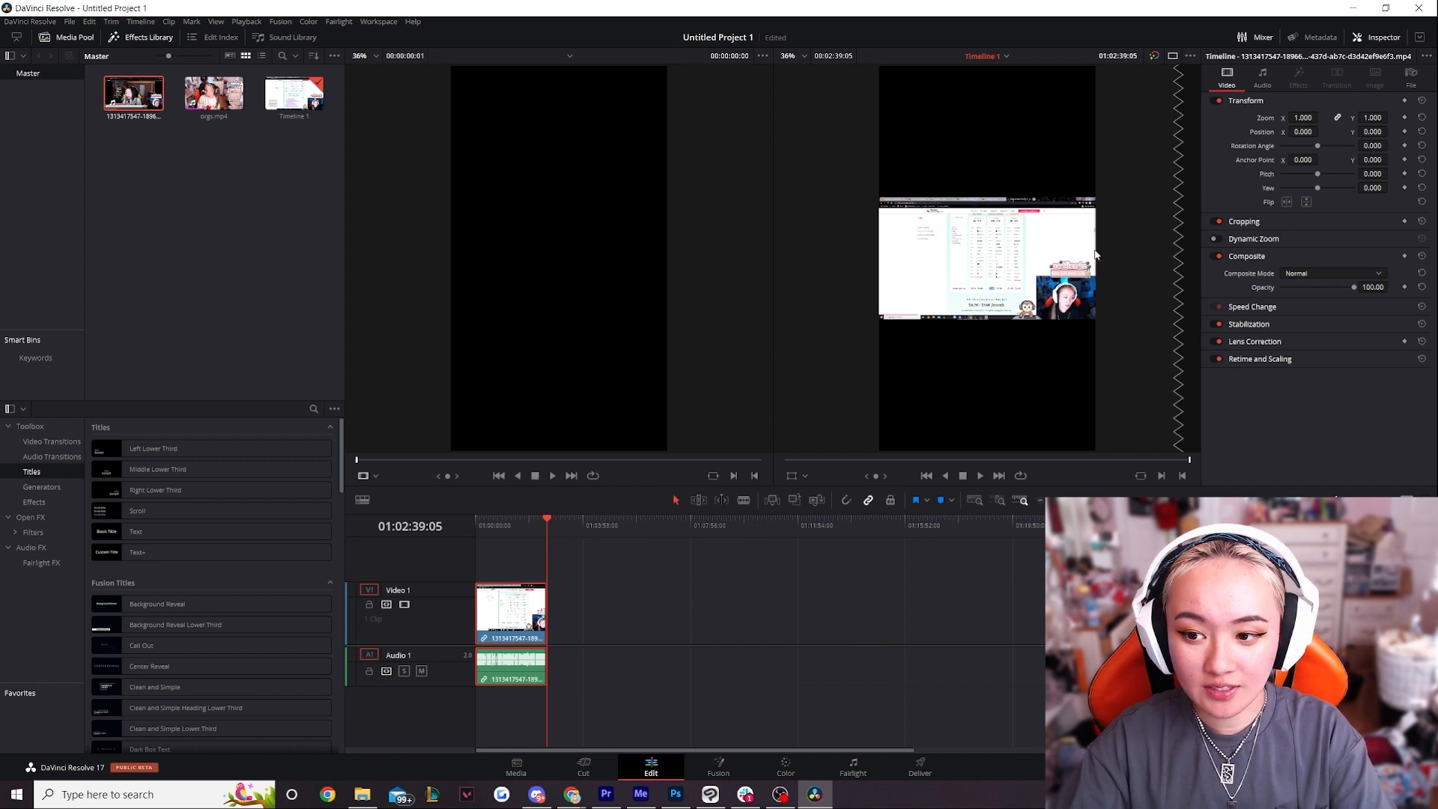
pyautogui.moveTo(1033, 267)
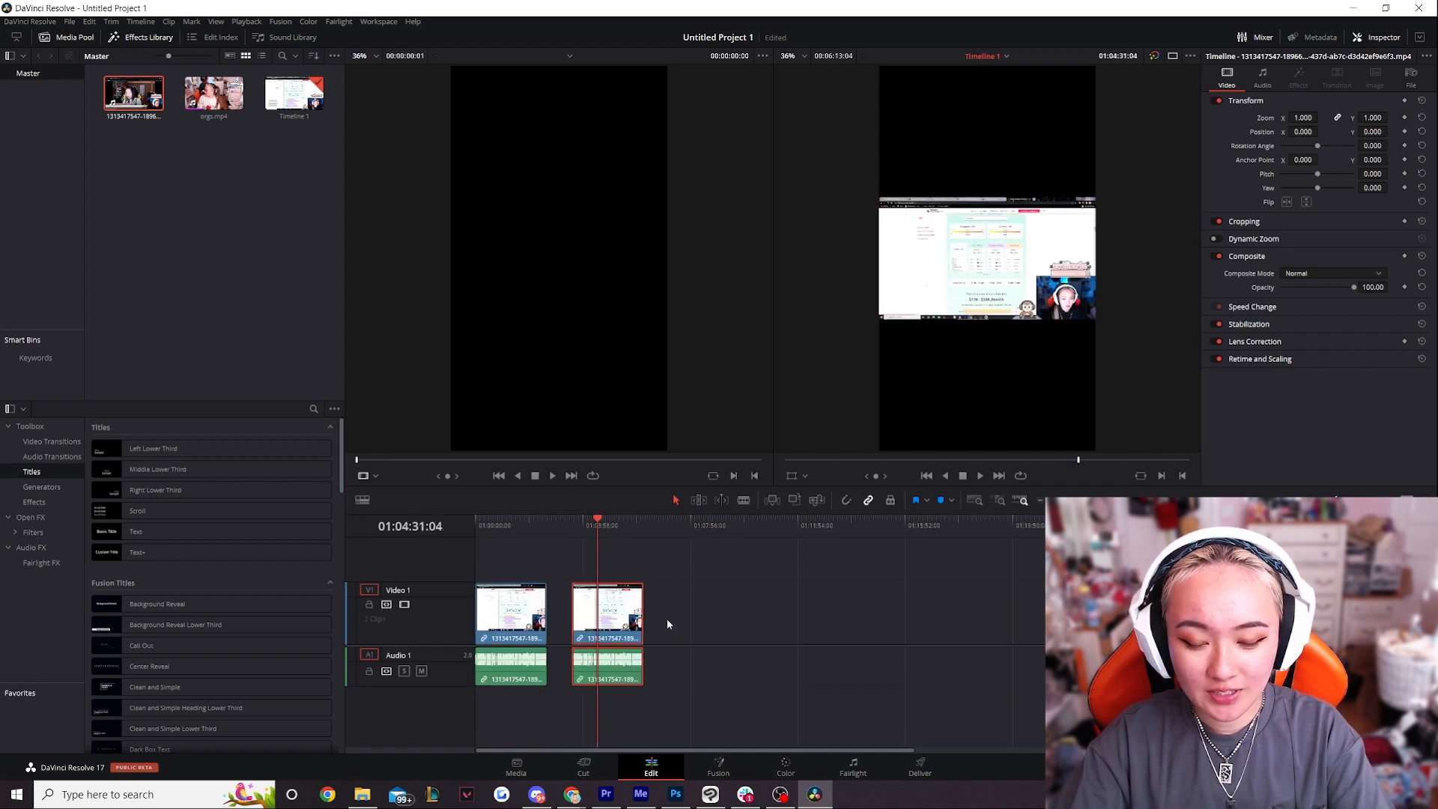
pyautogui.moveTo(1341, 77)
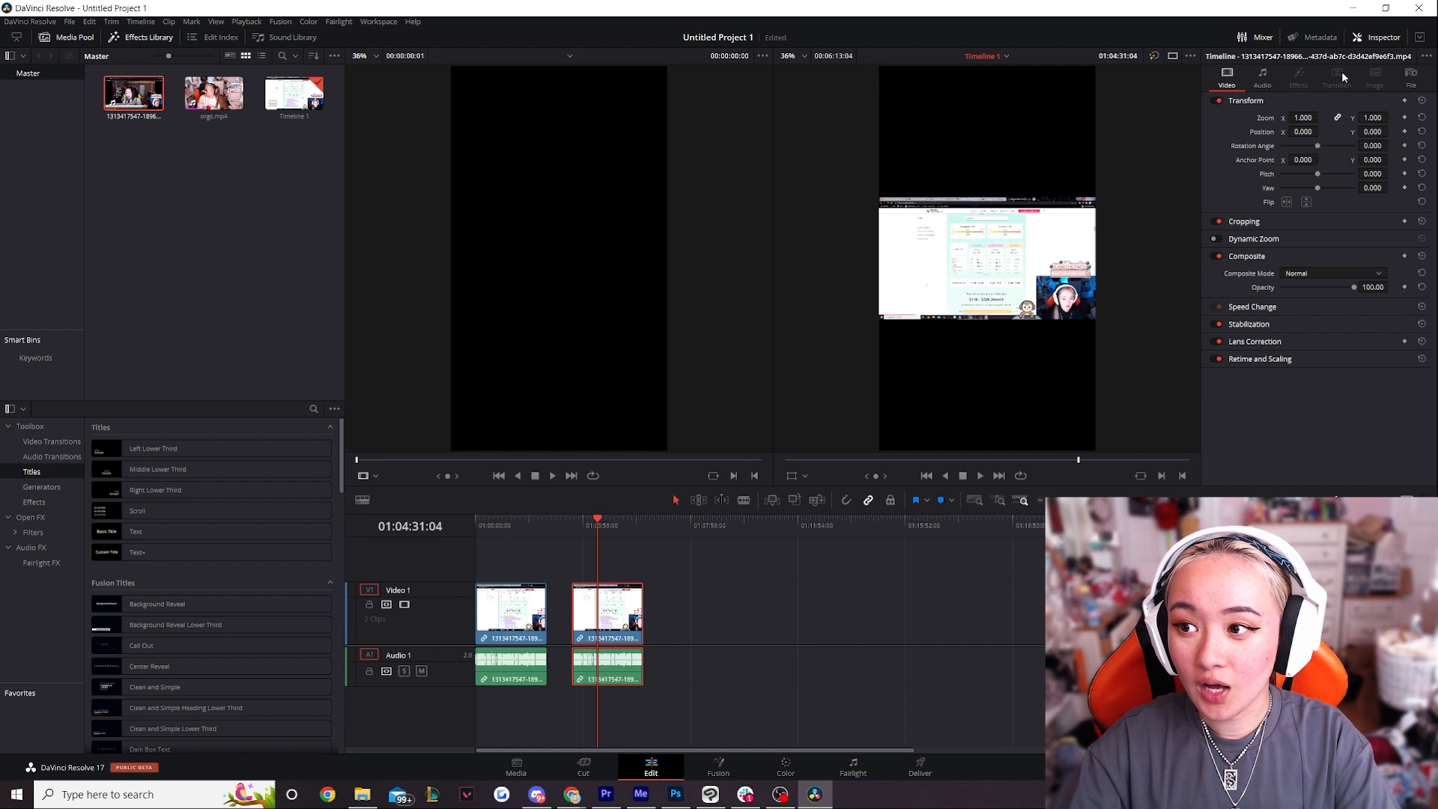
pyautogui.moveTo(1357, 230)
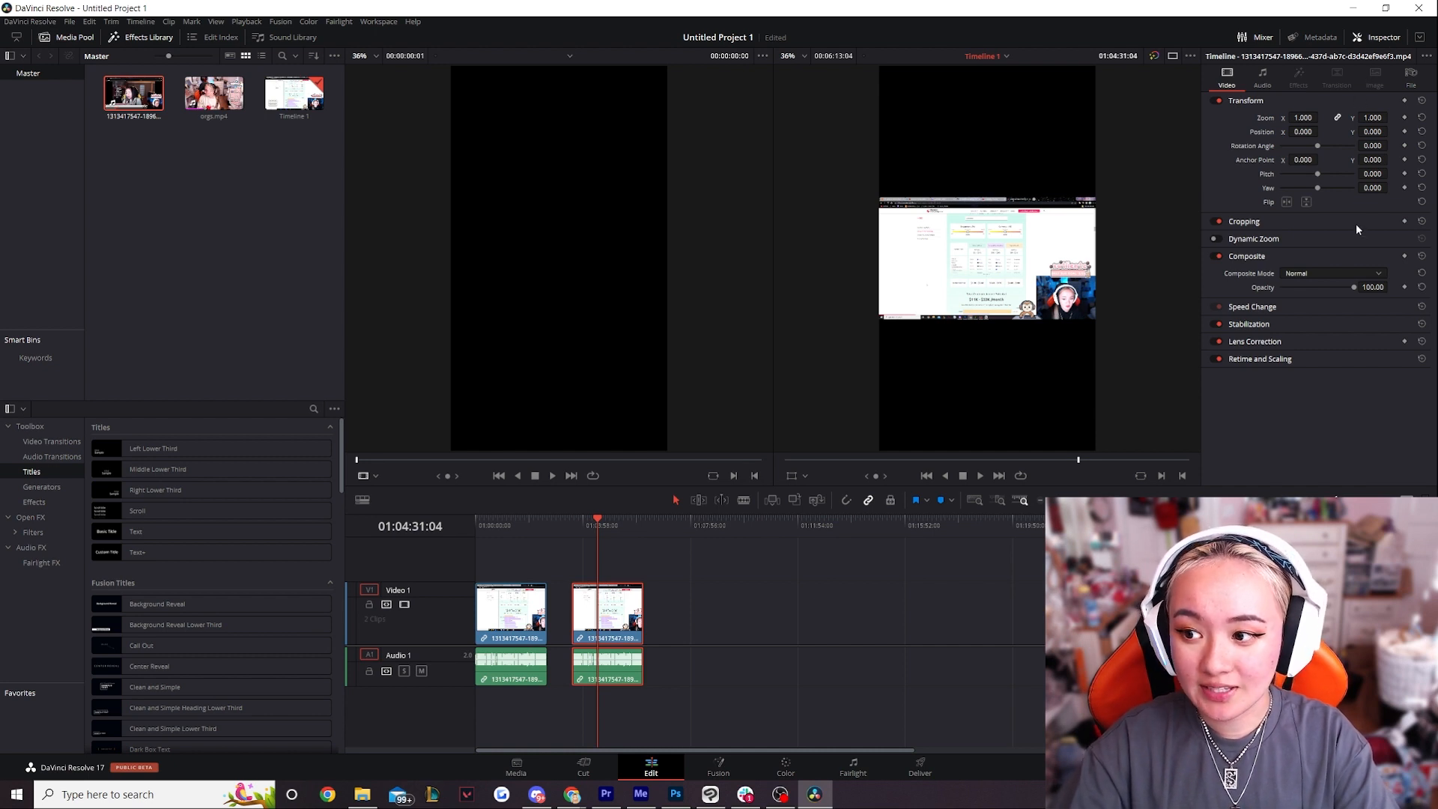
# Crop the duplicate clip to the webcam, then enlarge it at the top.
pyautogui.click(1243, 221)
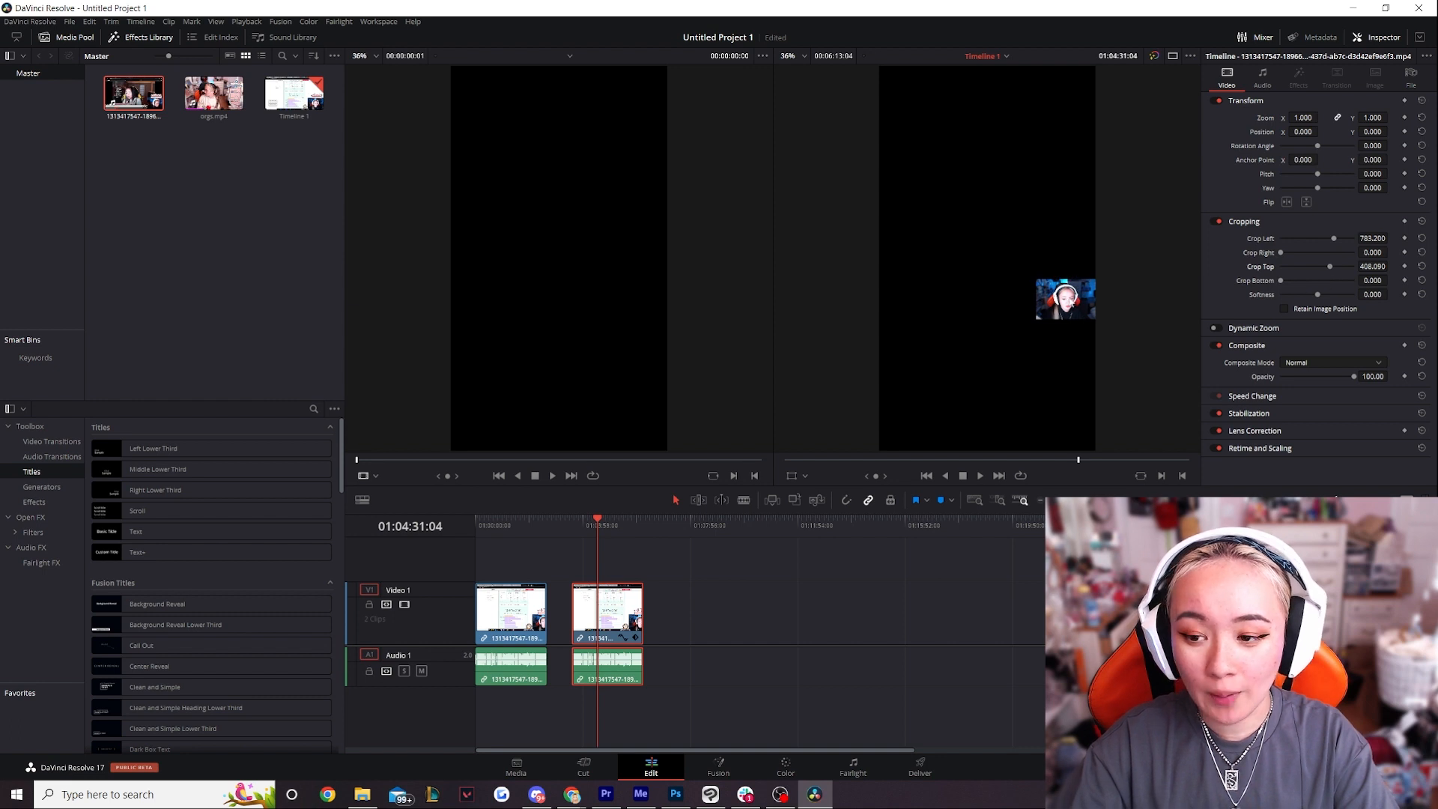
pyautogui.click(1321, 117)
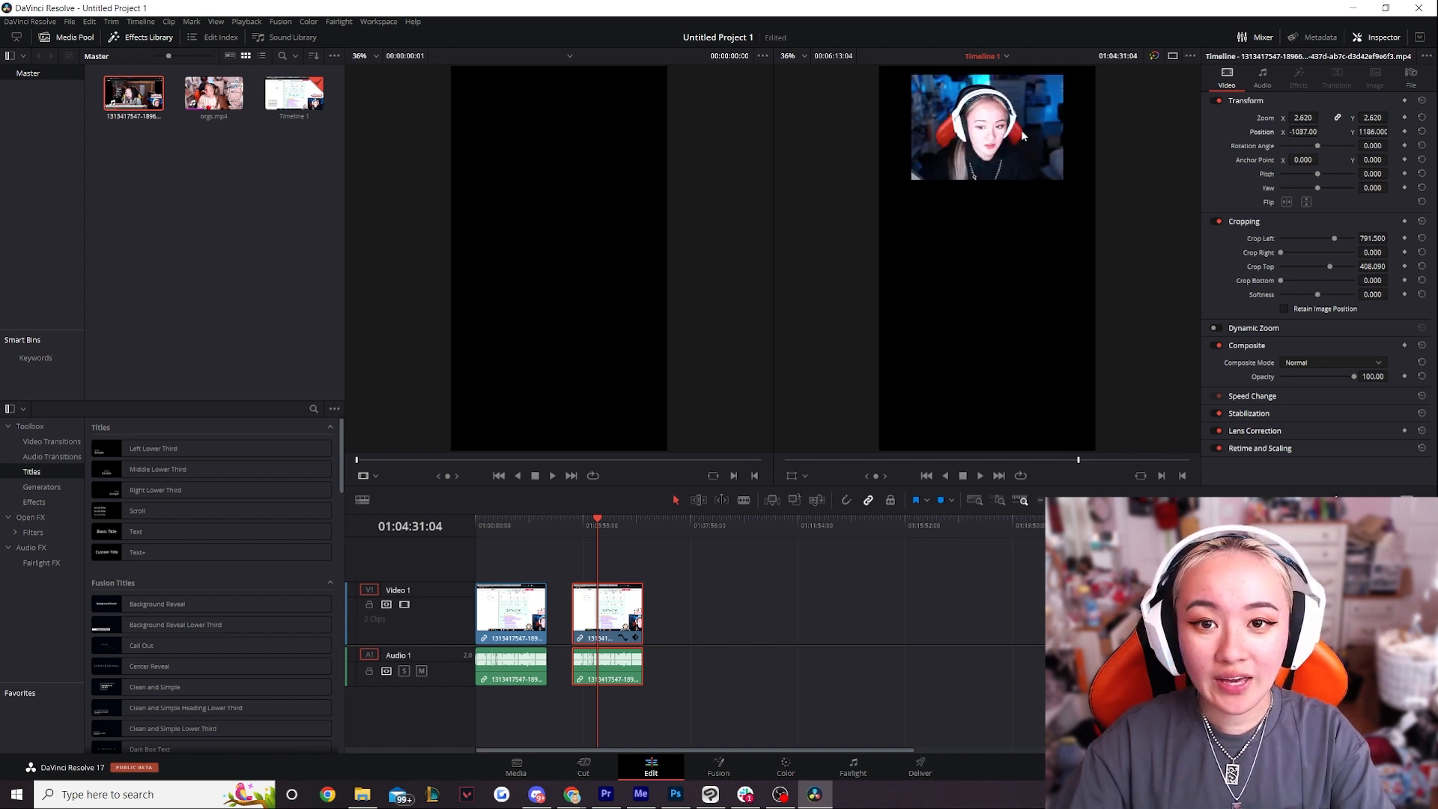
pyautogui.moveTo(664, 684)
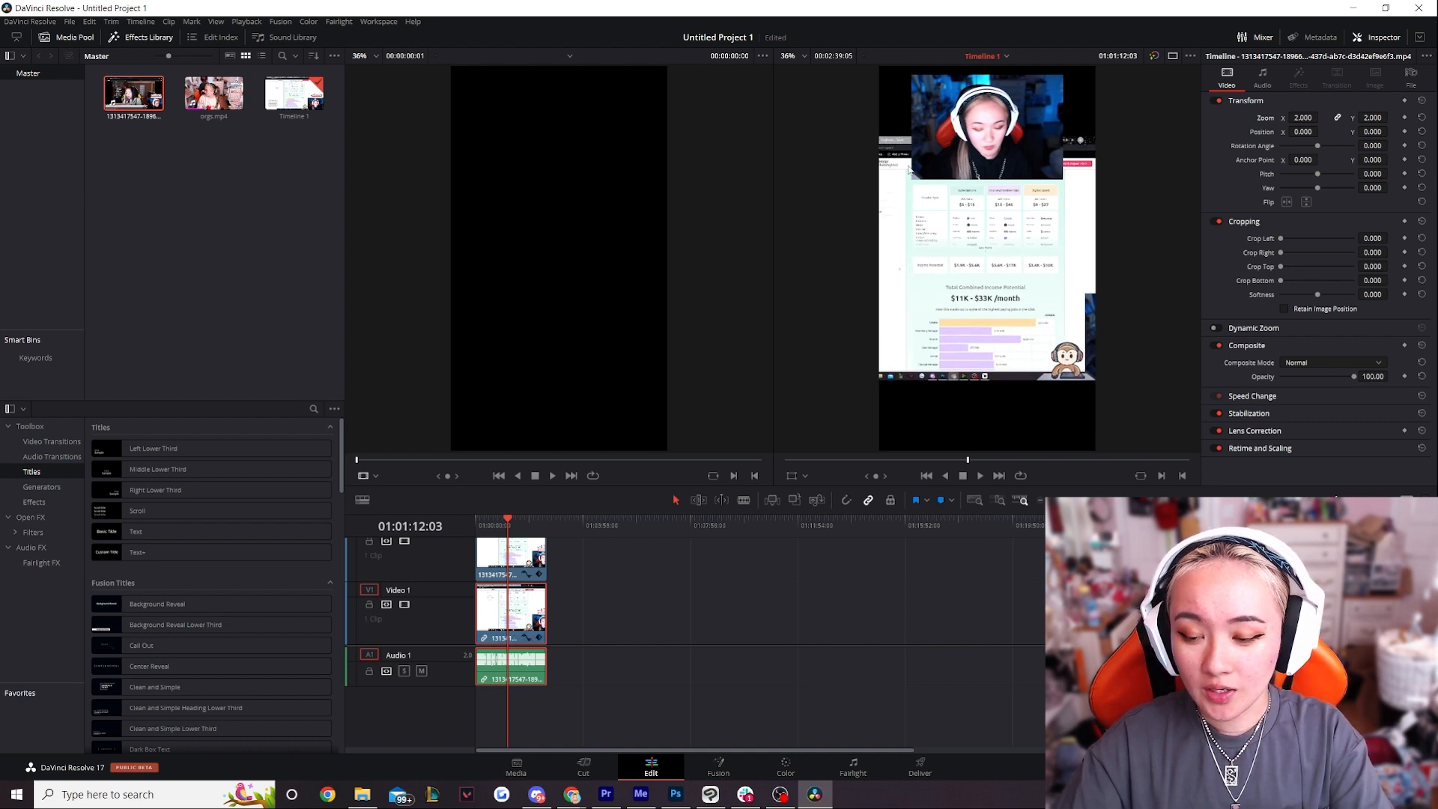
pyautogui.moveTo(883, 152)
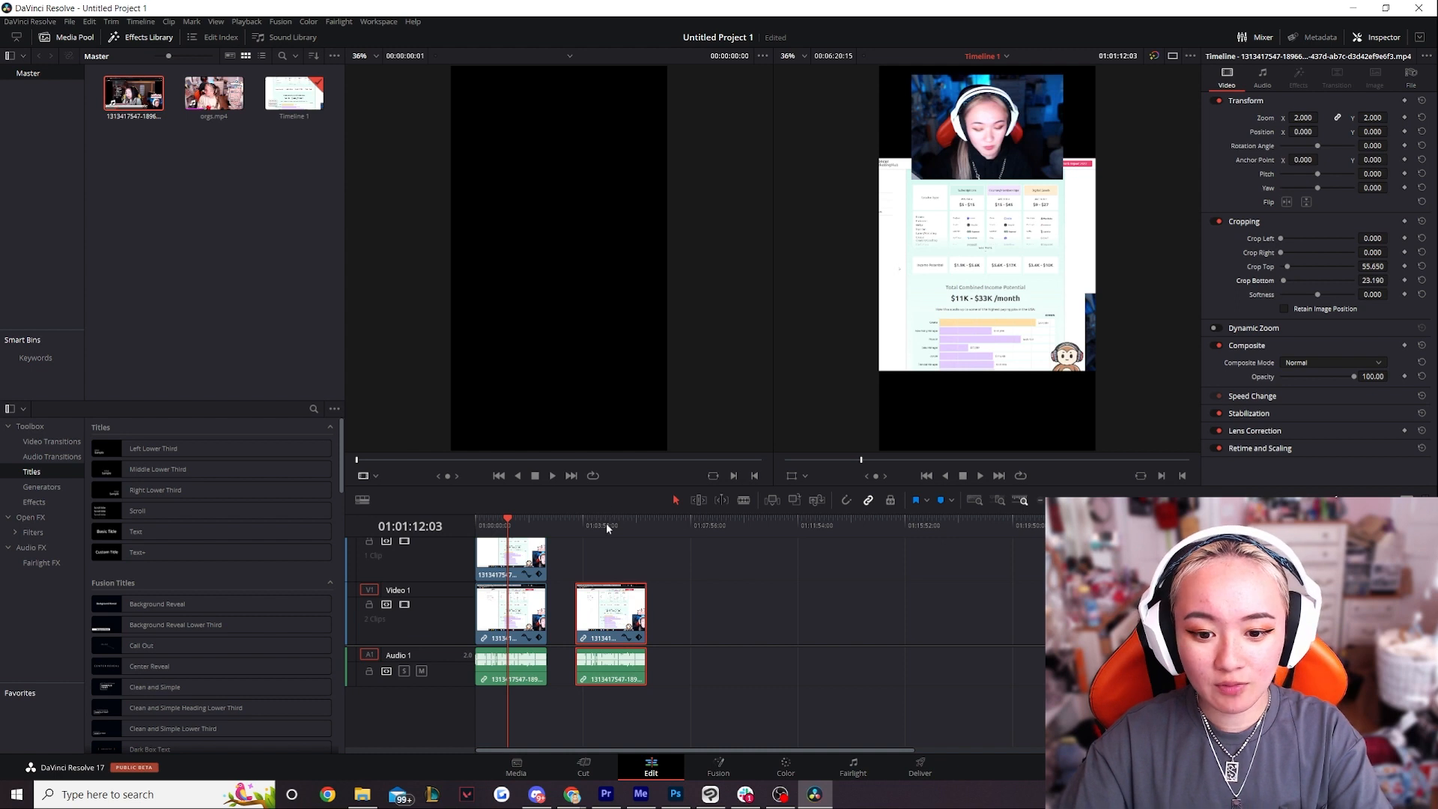
# Zoom the background desktop copy to 4.43, add Gaussian Blur, and play back.
pyautogui.click(609, 518)
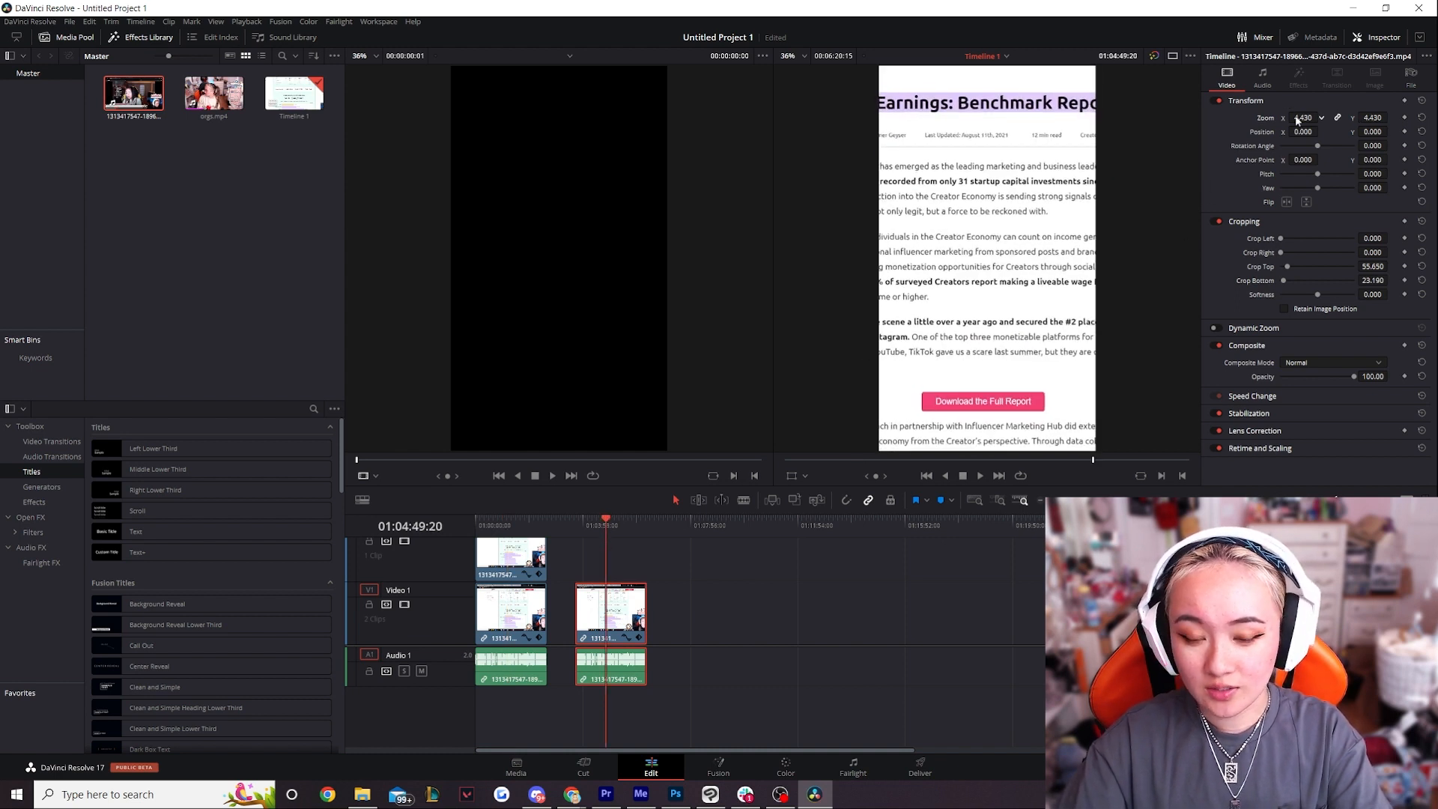
pyautogui.click(32, 532)
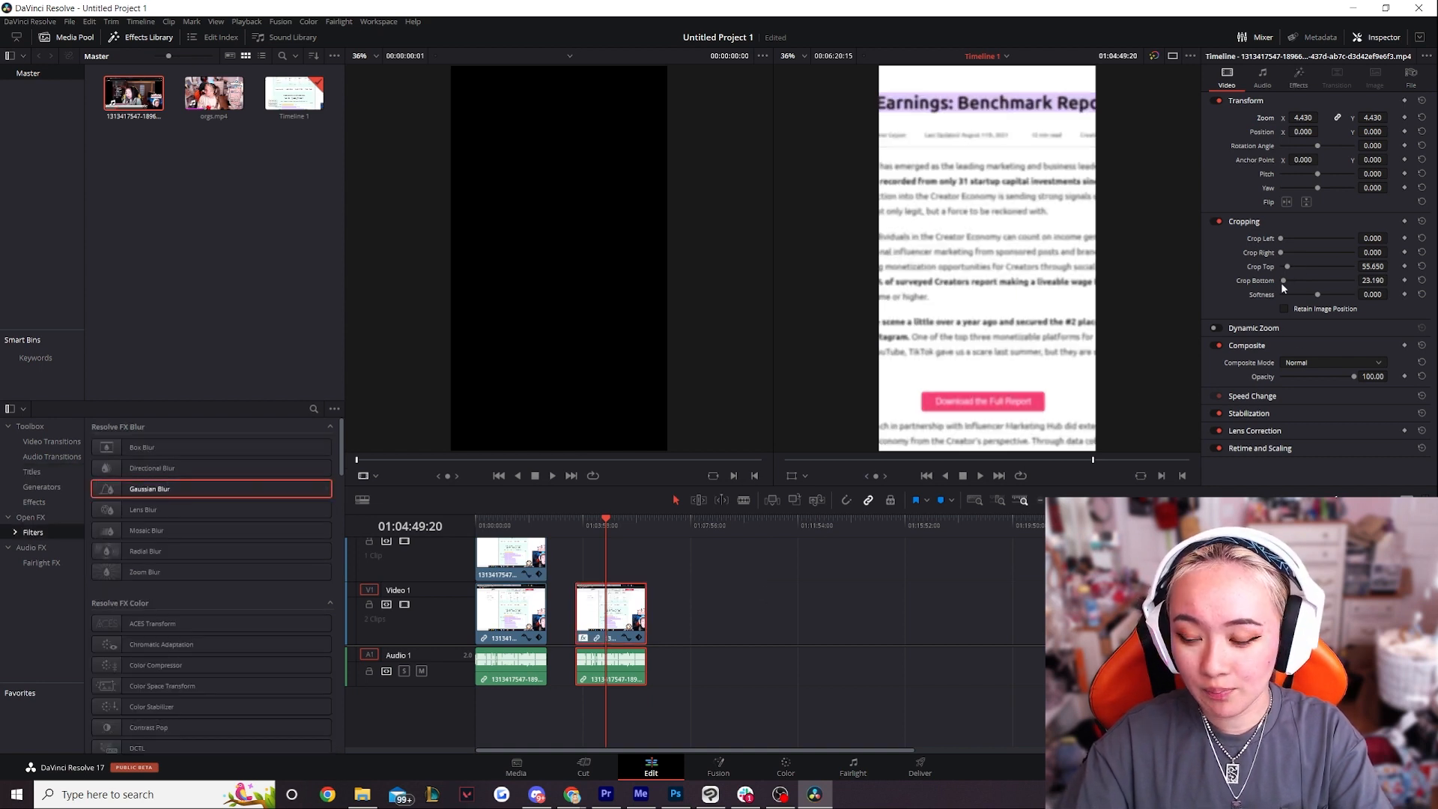
pyautogui.click(1298, 75)
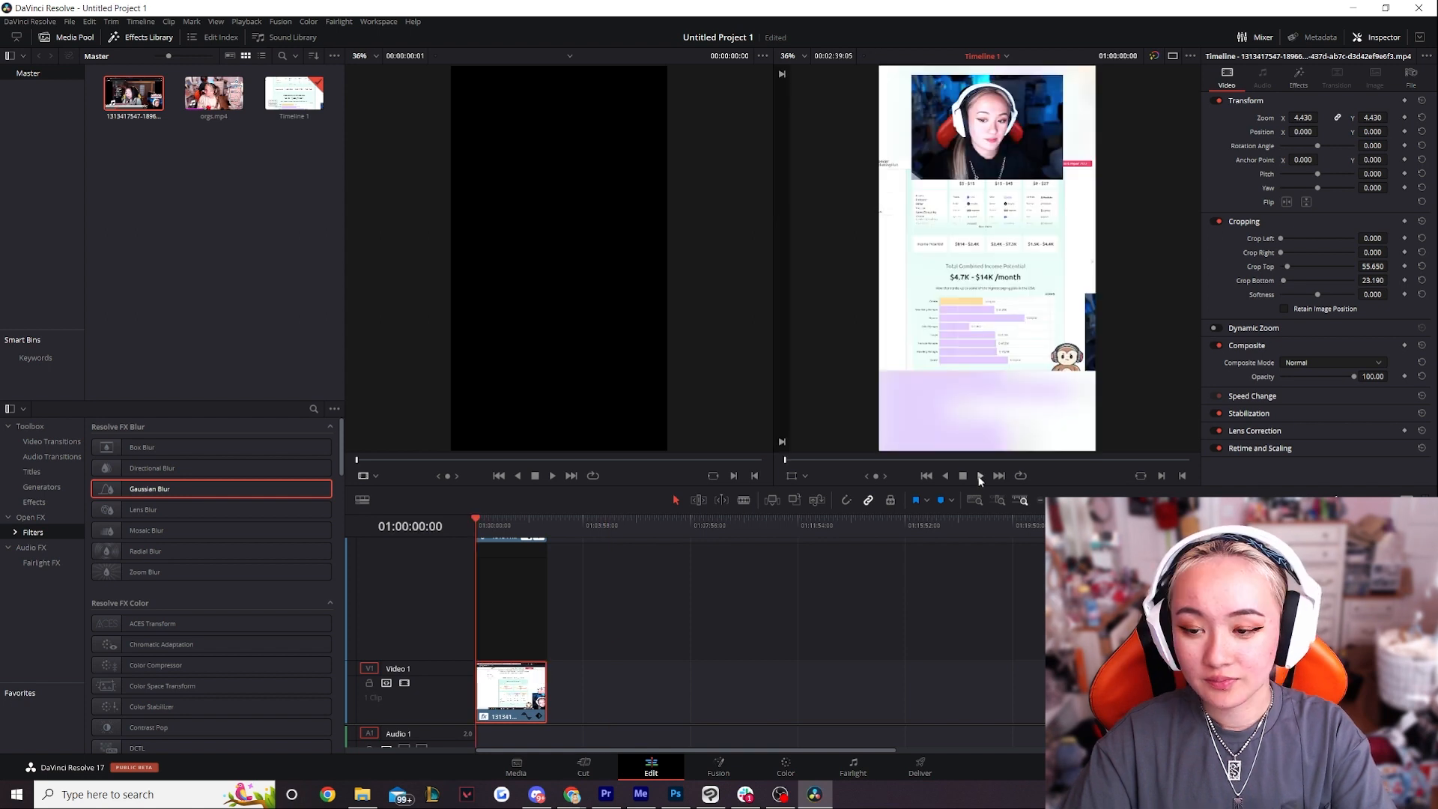
pyautogui.click(979, 475)
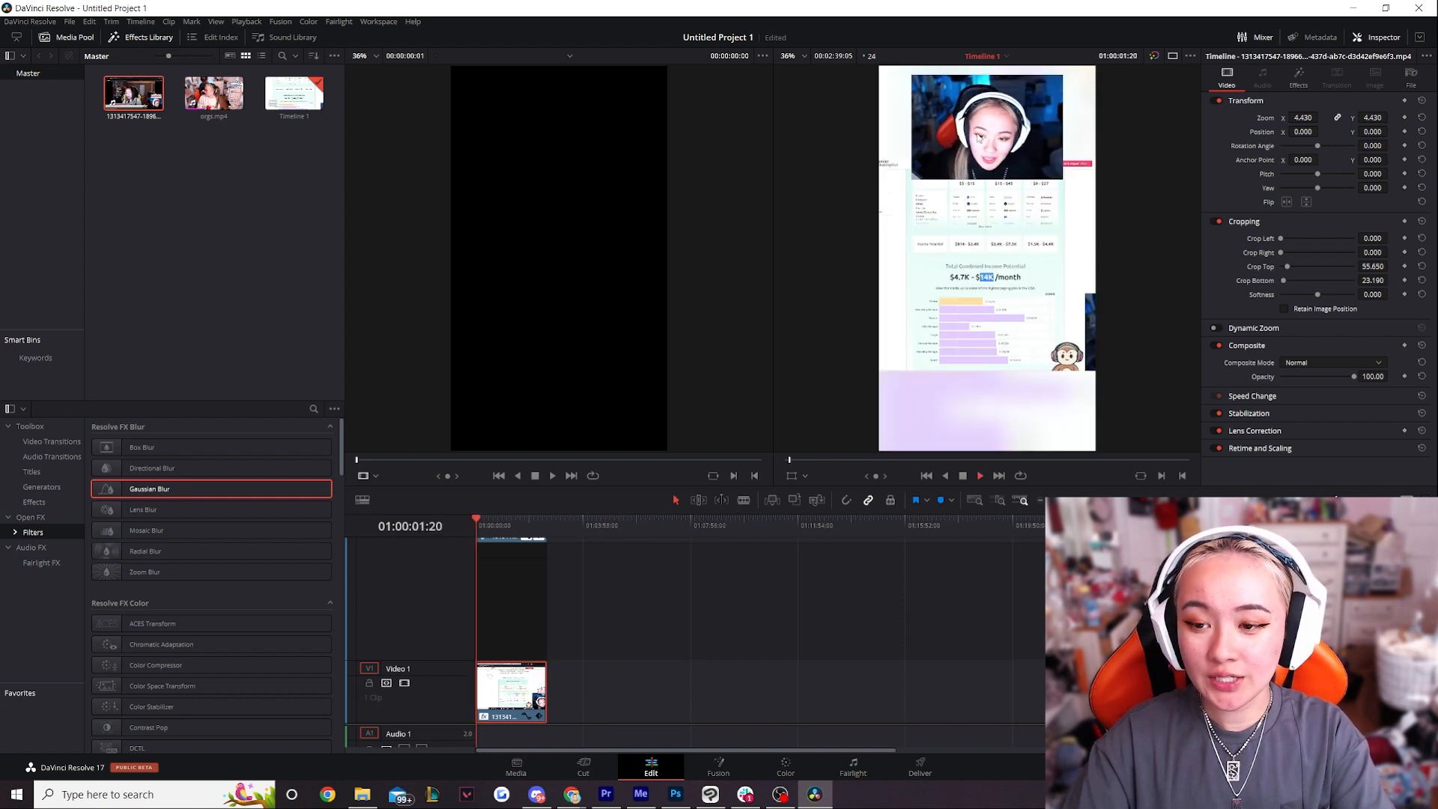